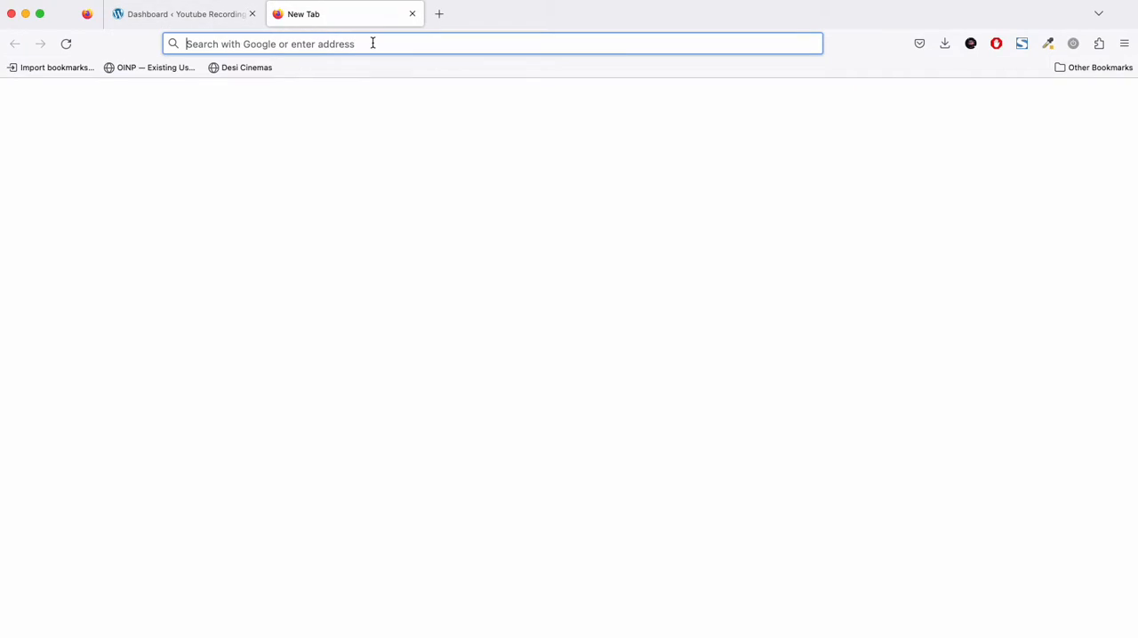
# - Search 'poedit', reach poedit.net and save the Poedit 3.2.2 macOS zip to the hudai folder
pyautogui.write('poedit')
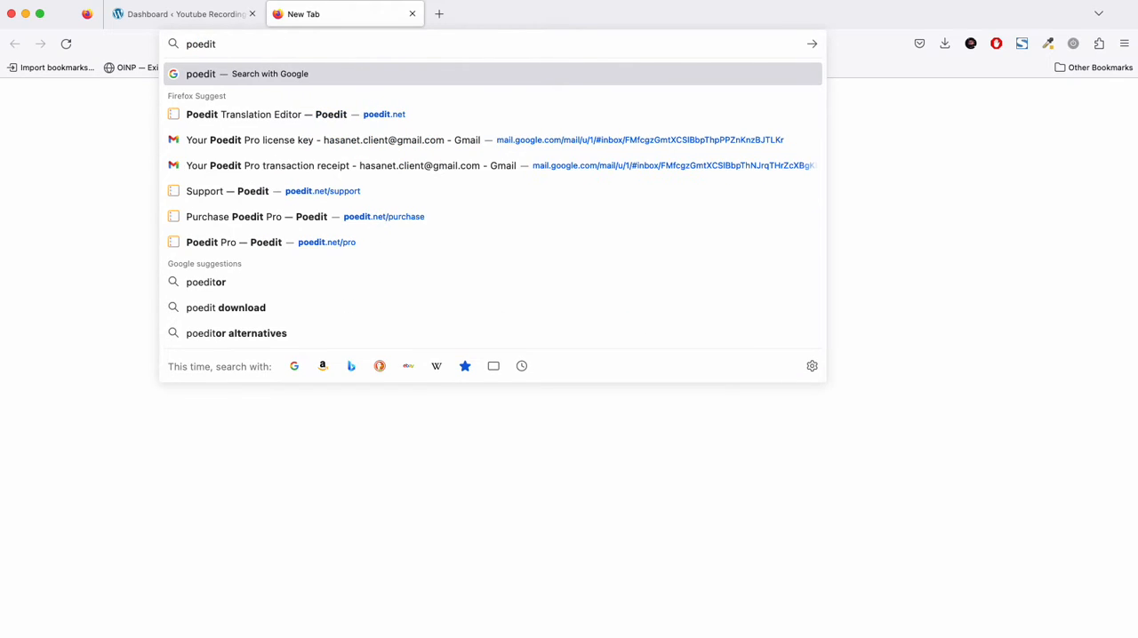
pyautogui.click(277, 113)
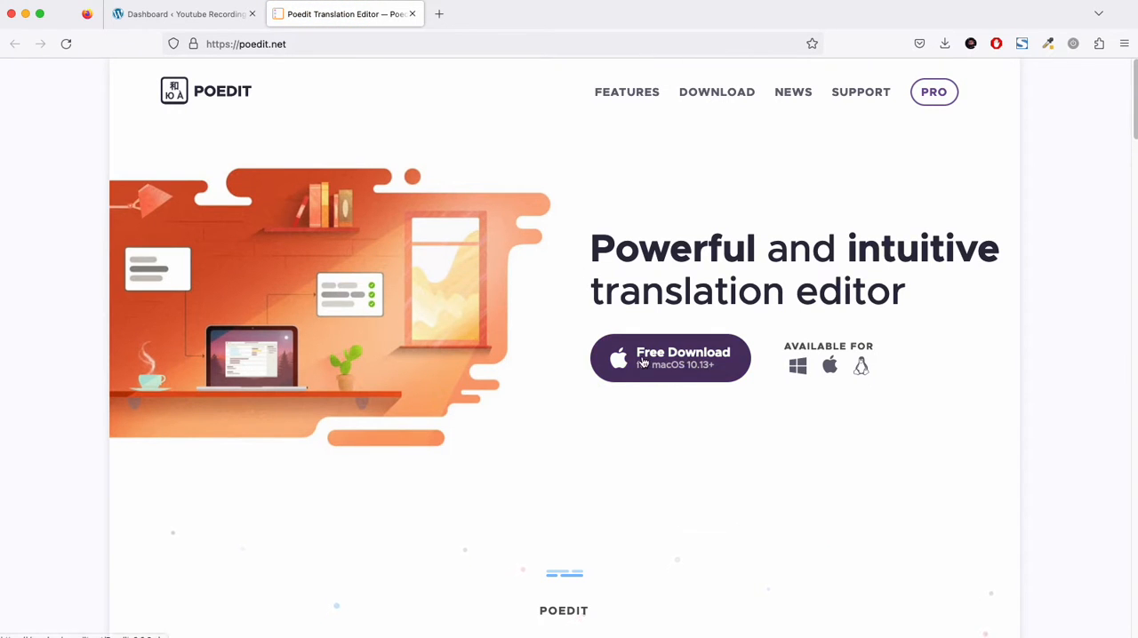
pyautogui.click(668, 358)
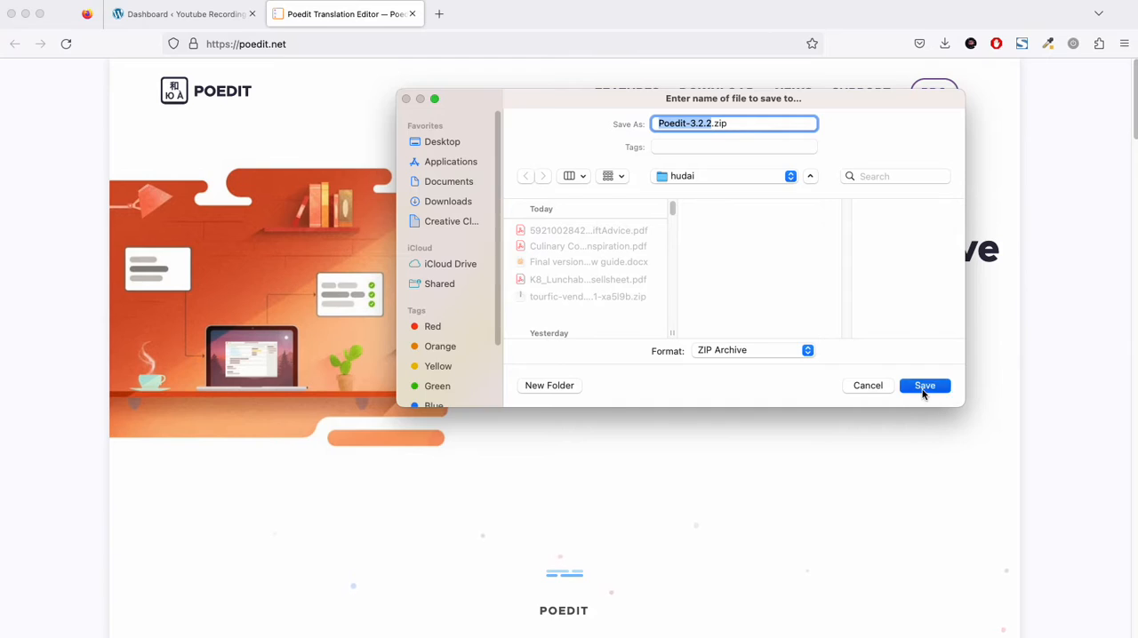
pyautogui.click(924, 384)
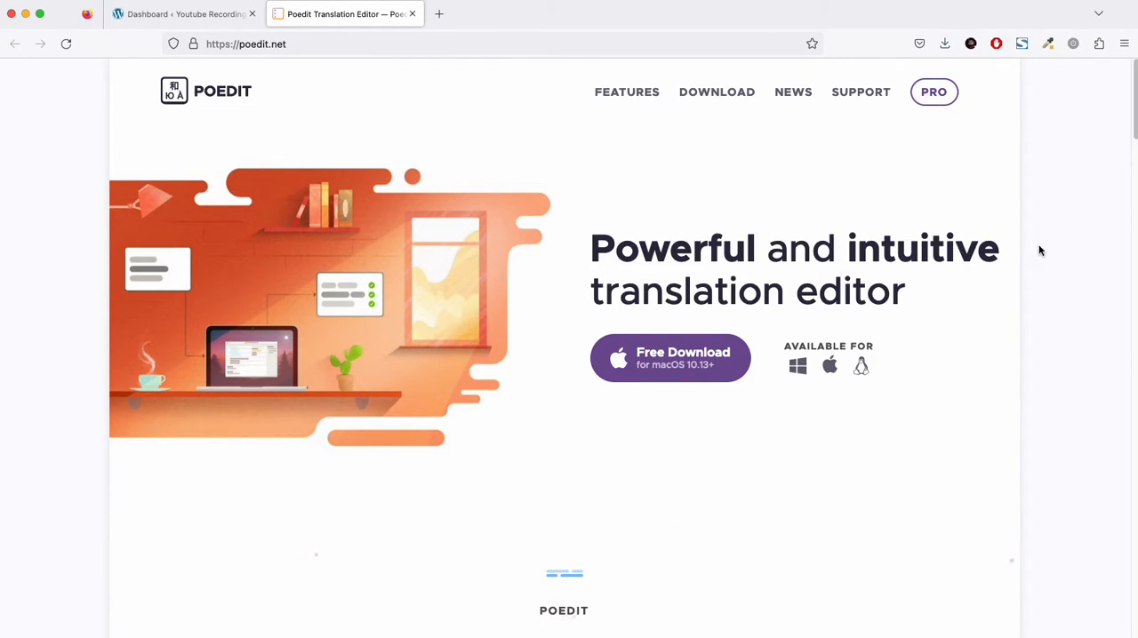
pyautogui.moveTo(988, 527)
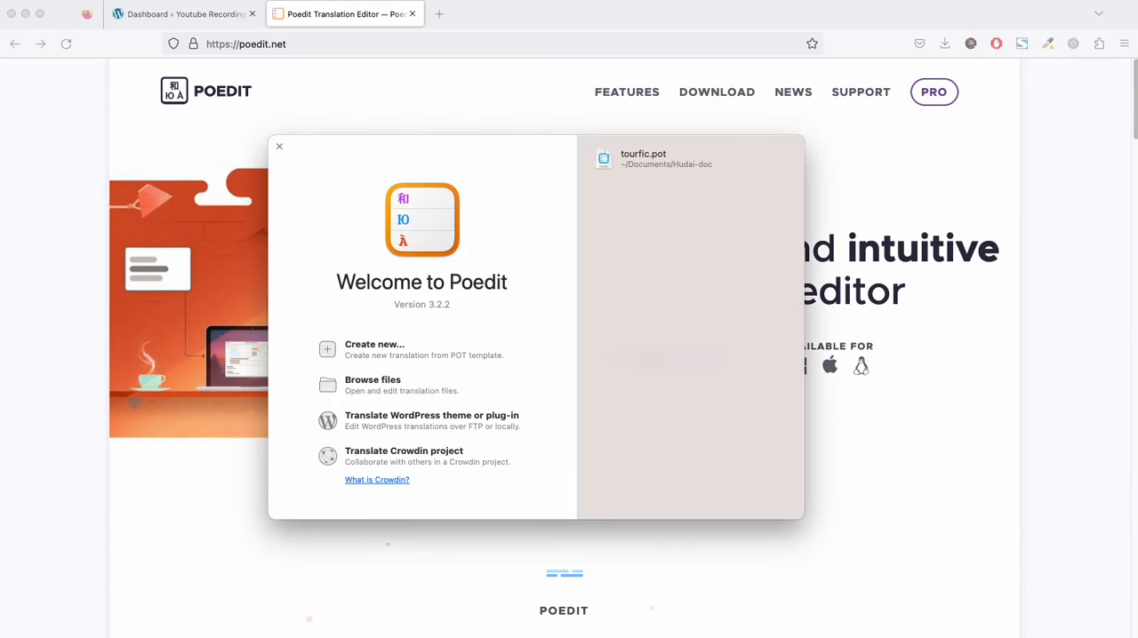
pyautogui.moveTo(608, 264)
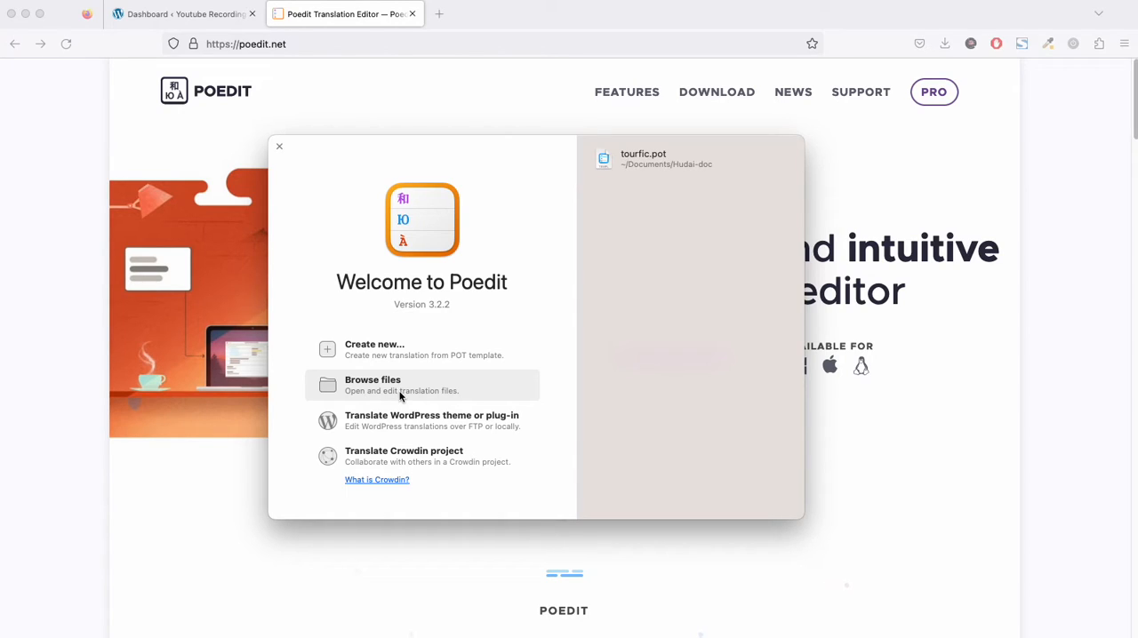
pyautogui.moveTo(494, 102)
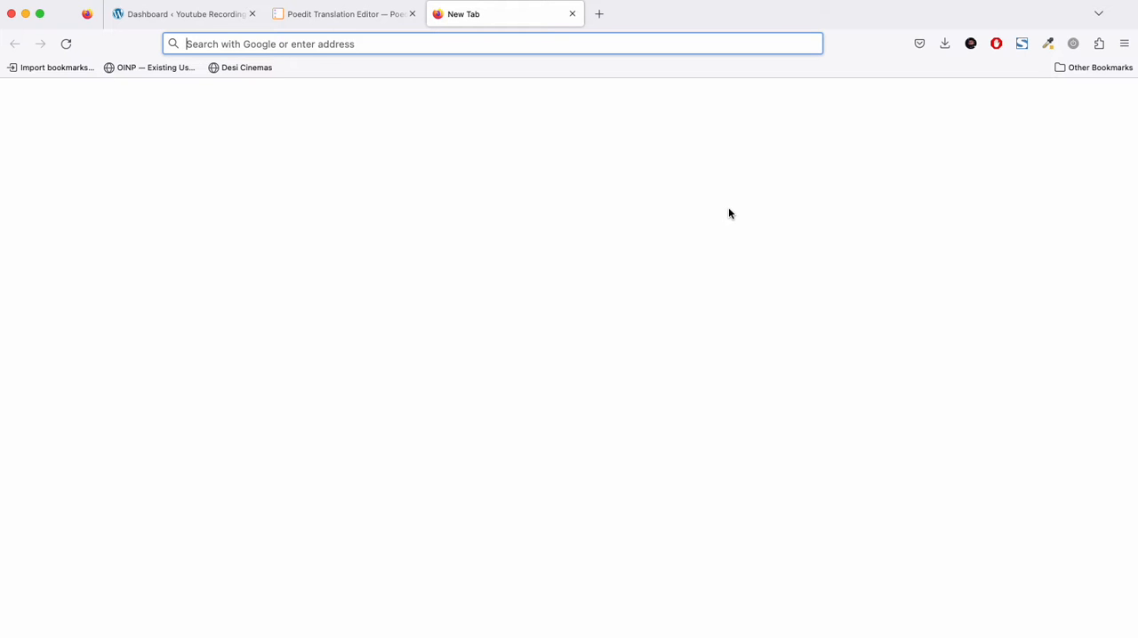
# - Reach the Tourfic plugin page and save the Tourfic 2.9.9 zip to the hudai folder
pyautogui.write('tourfic.com/')
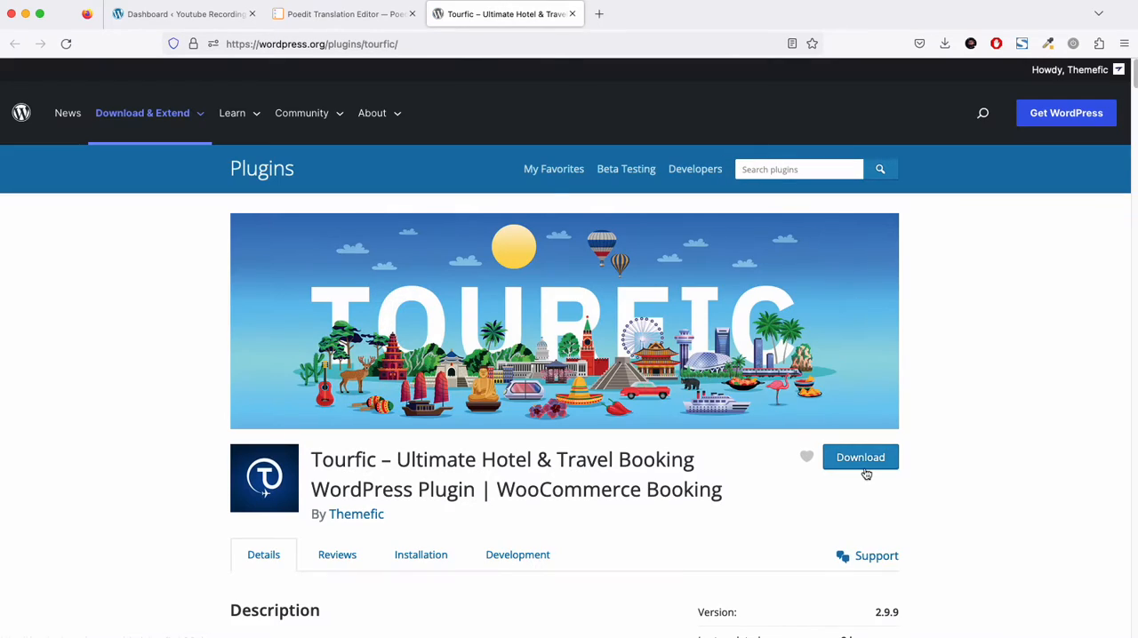
pyautogui.click(860, 457)
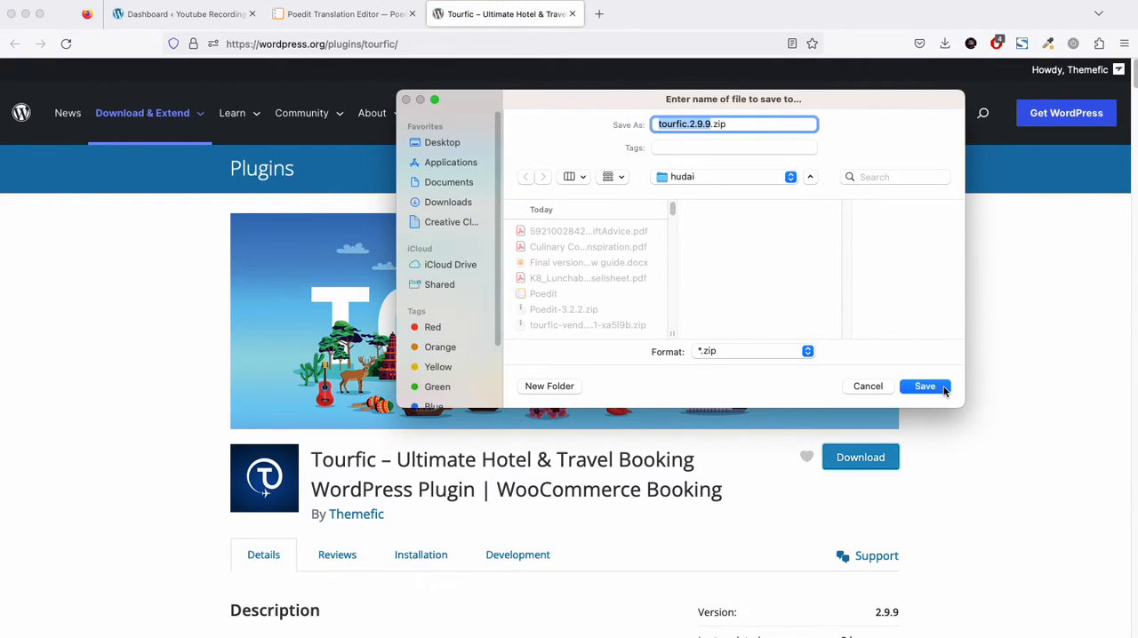
pyautogui.click(925, 386)
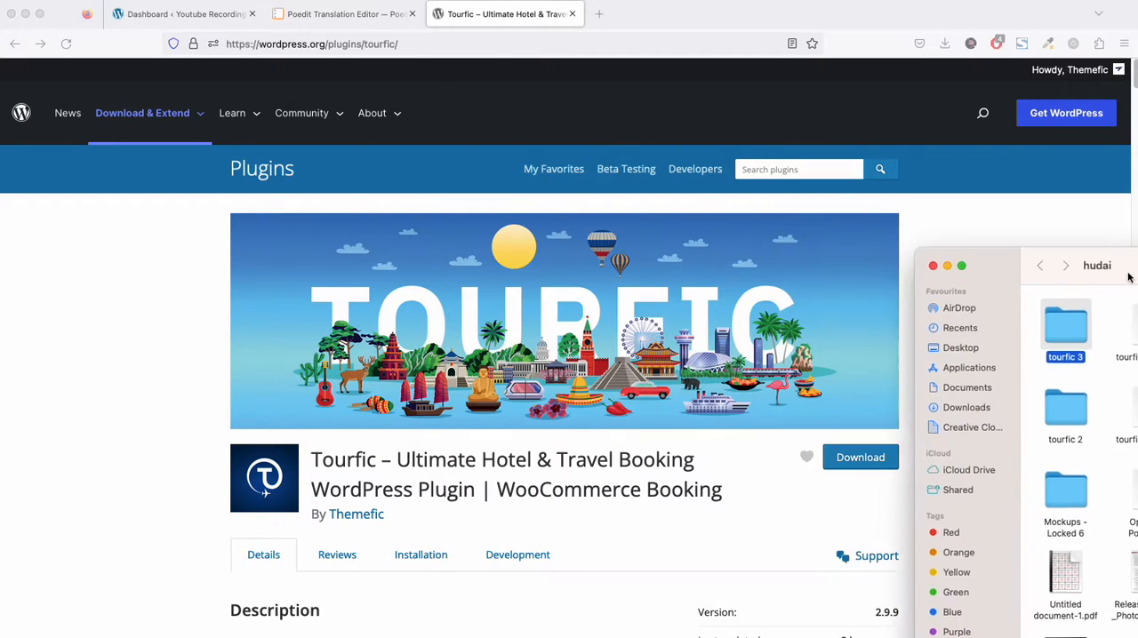
# - Enter tourfic 3 > lang with its Bengali .po/.mo files and launch Poedit via tourfic.pot
pyautogui.doubleClick(1065, 324)
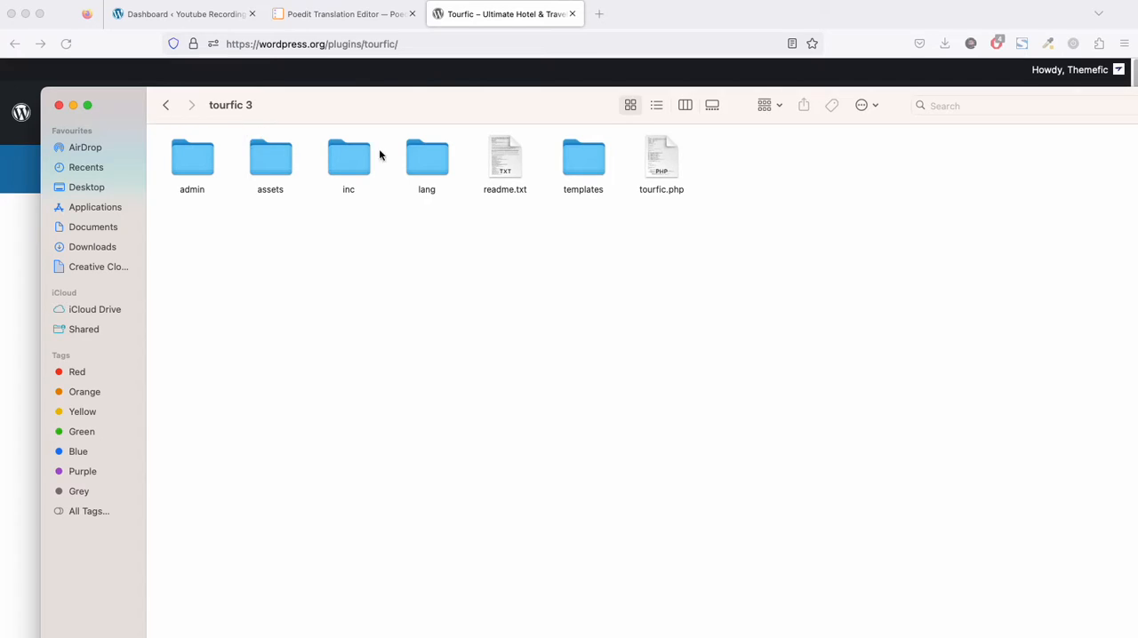
pyautogui.doubleClick(427, 157)
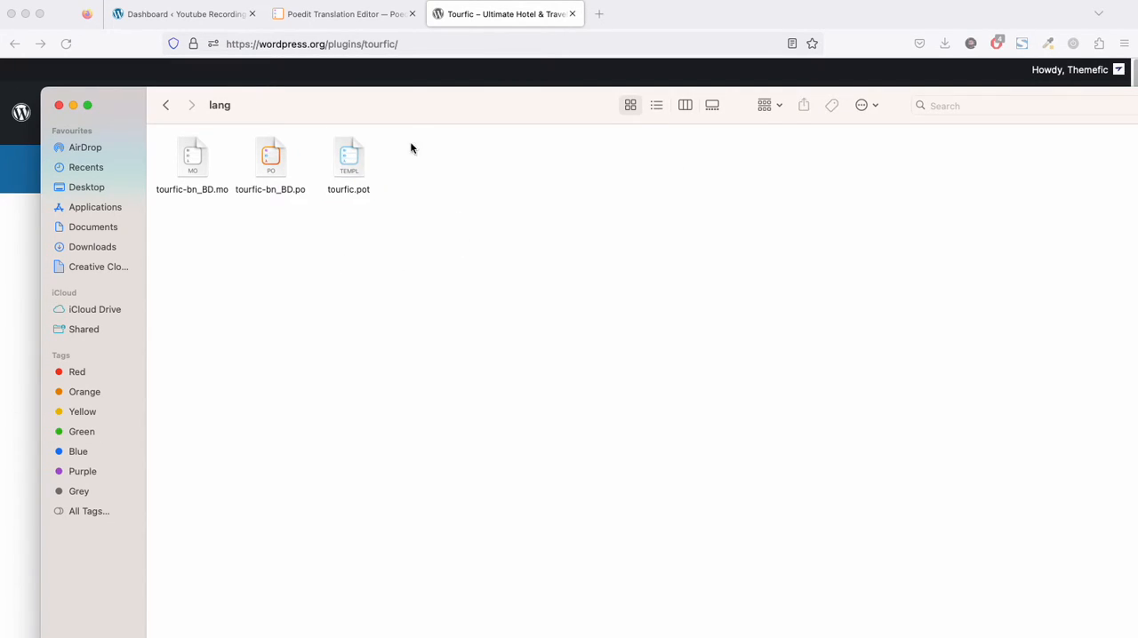
pyautogui.doubleClick(348, 157)
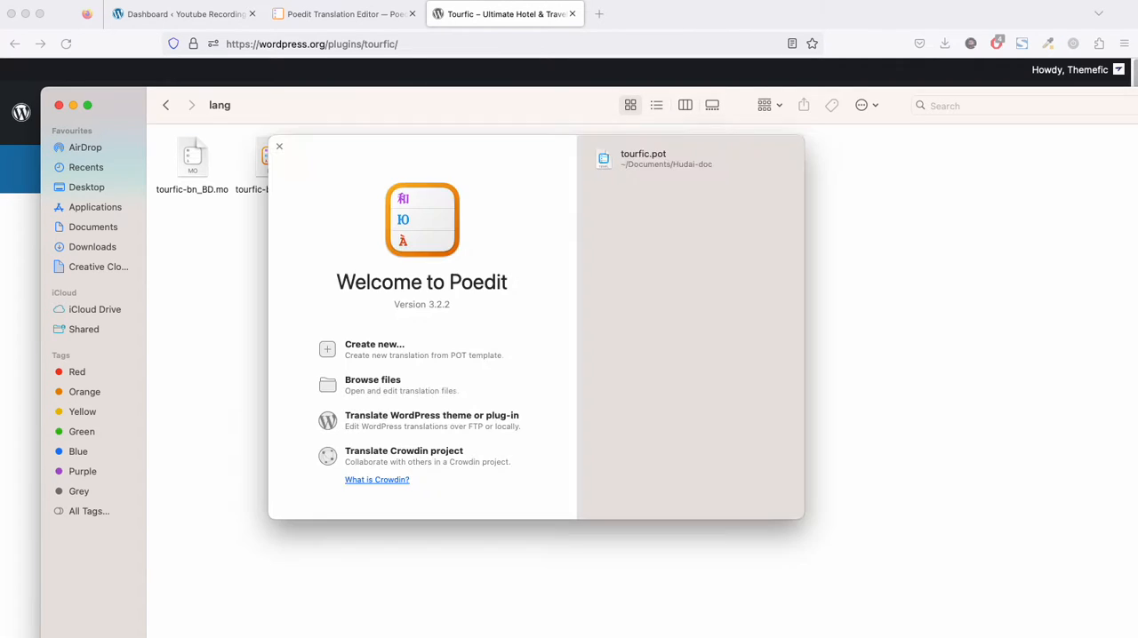
# - Browse to Downloads > tourfic 3 > lang and load tourfic.pot with its English source strings
pyautogui.click(373, 384)
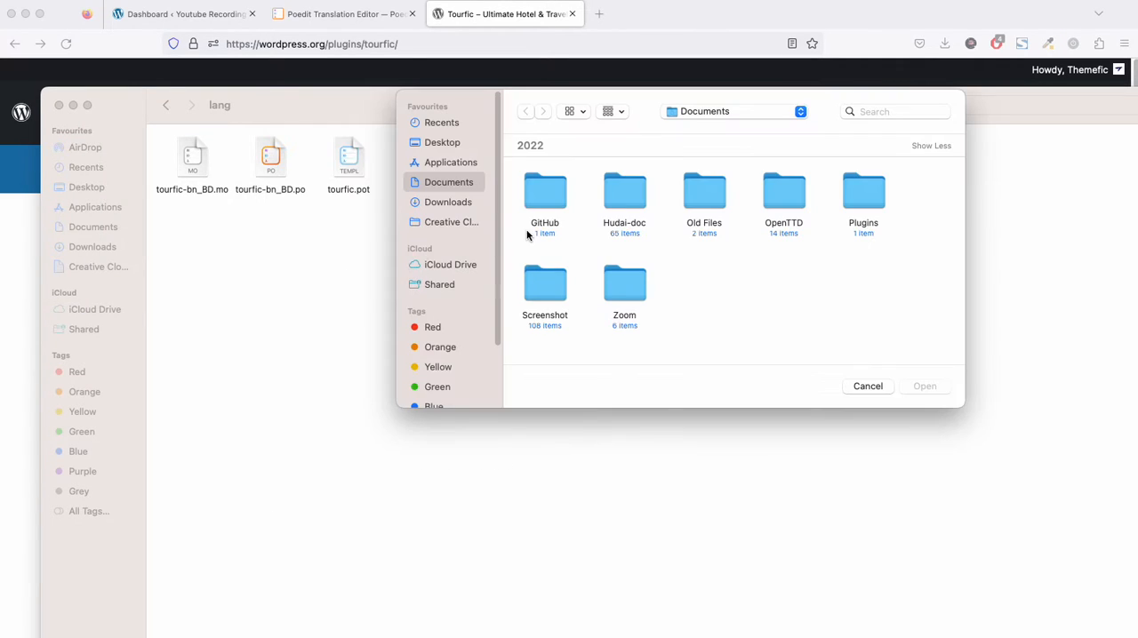
pyautogui.click(448, 203)
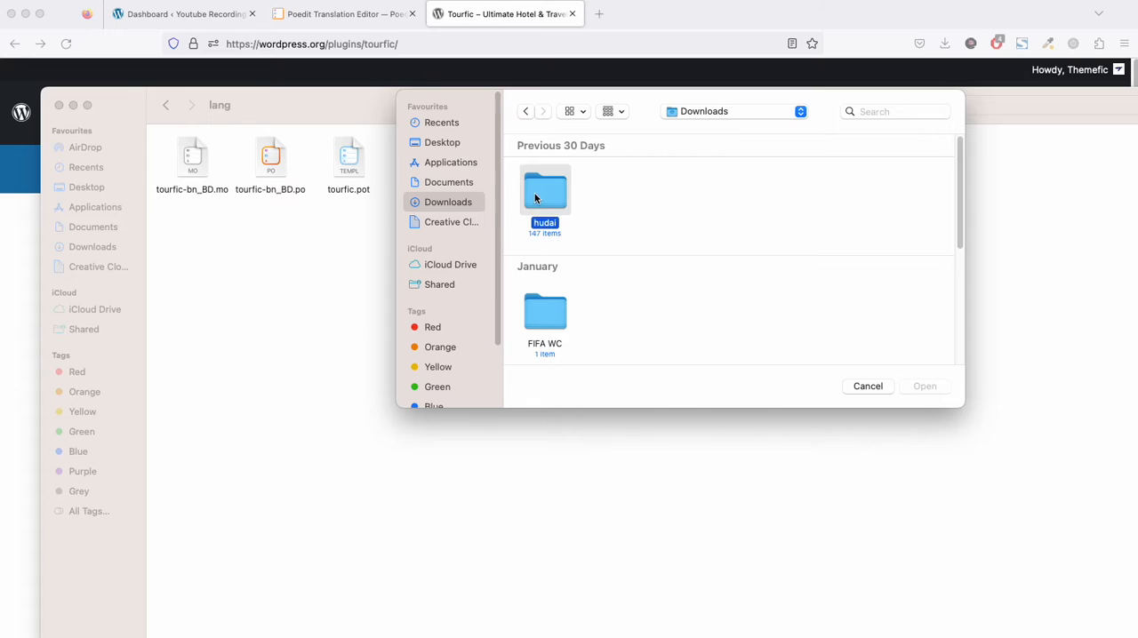
pyautogui.doubleClick(544, 188)
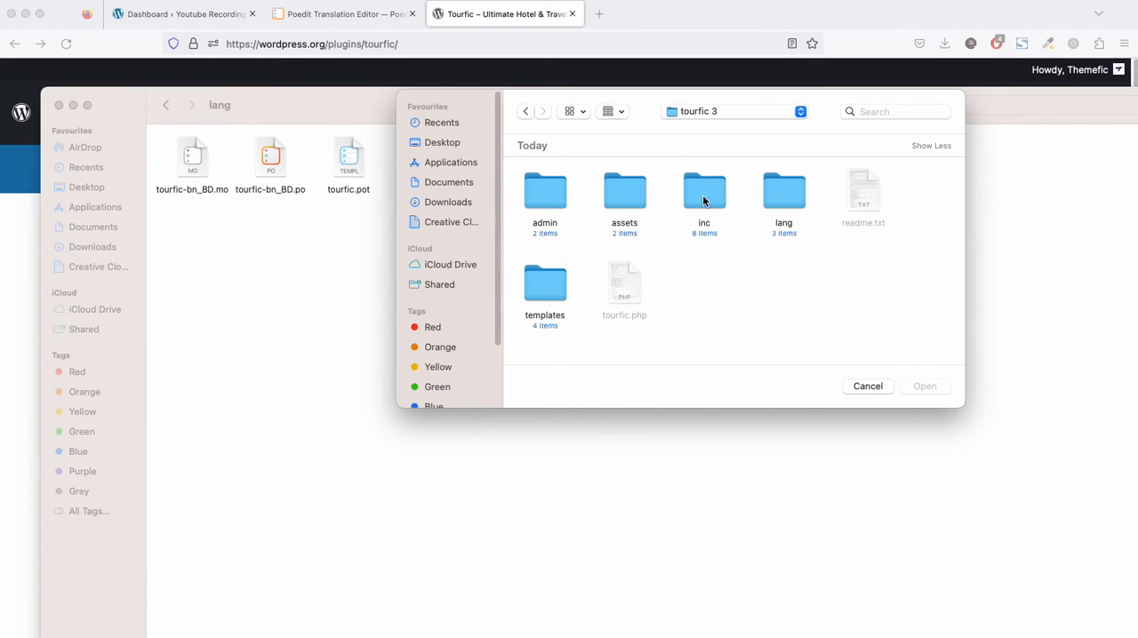
pyautogui.doubleClick(783, 190)
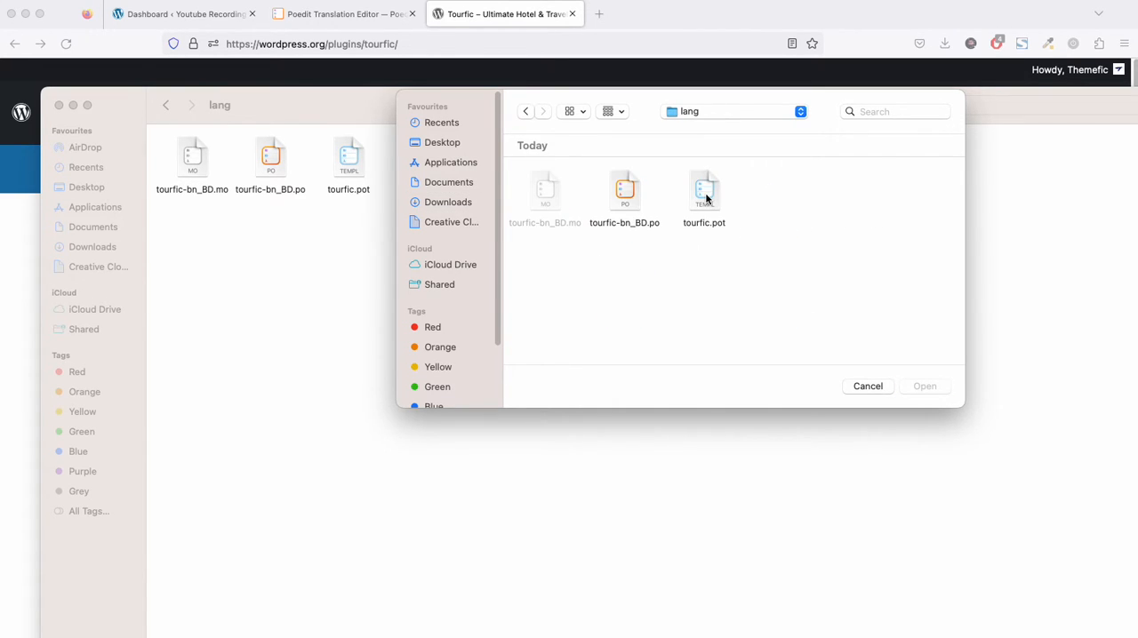
pyautogui.click(868, 386)
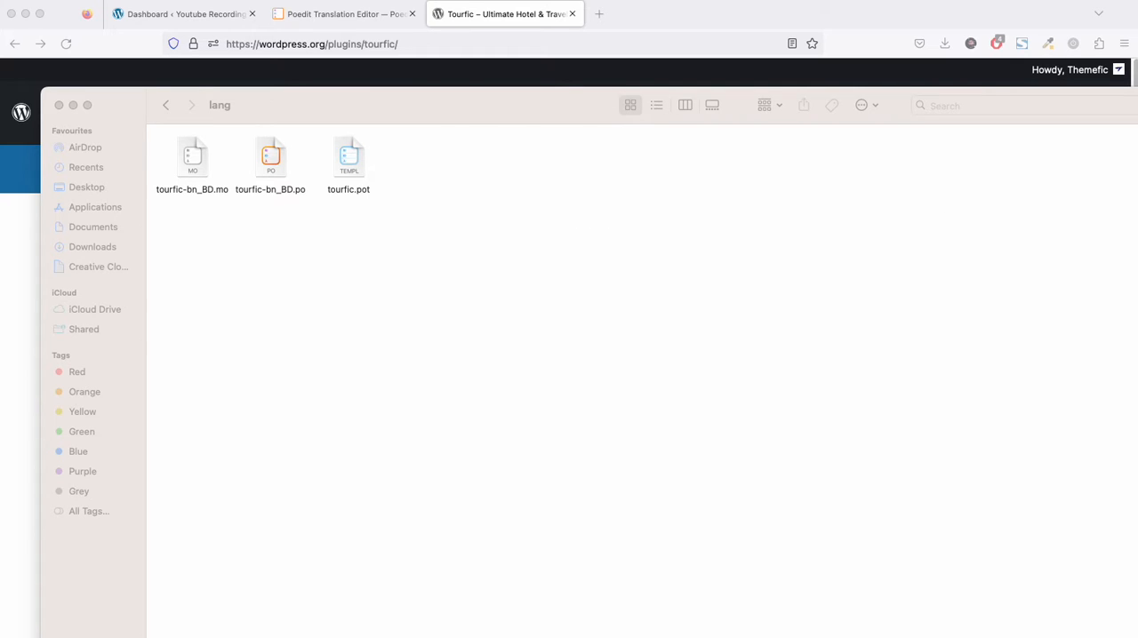
pyautogui.doubleClick(348, 157)
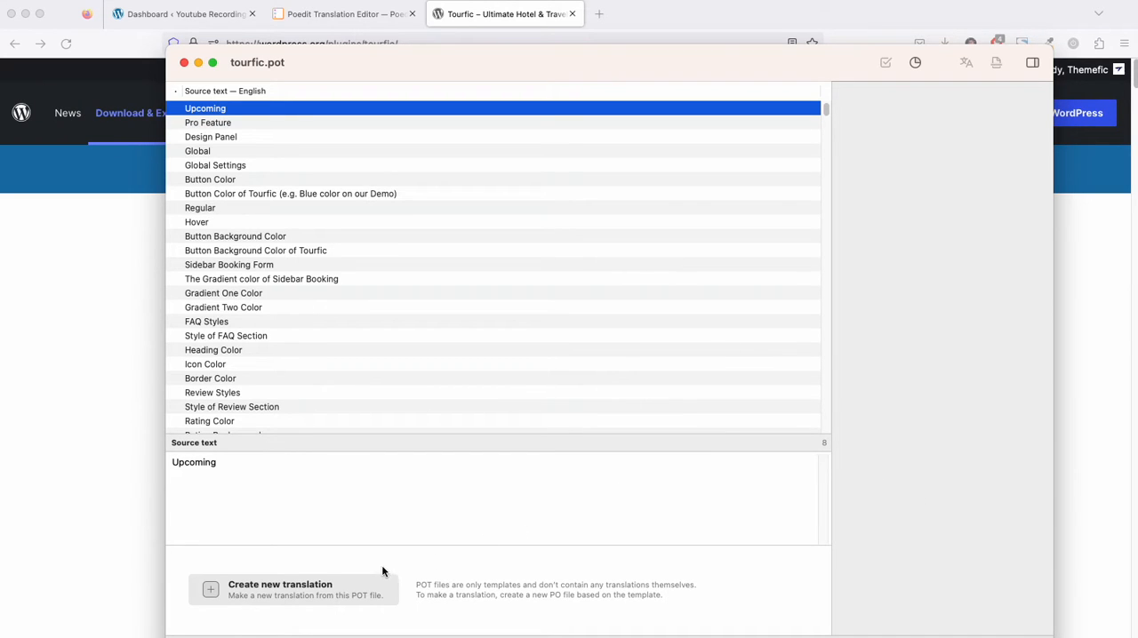
# - Create a new Italian (Italy) translation it_IT.po from the tourfic.pot template
pyautogui.click(281, 591)
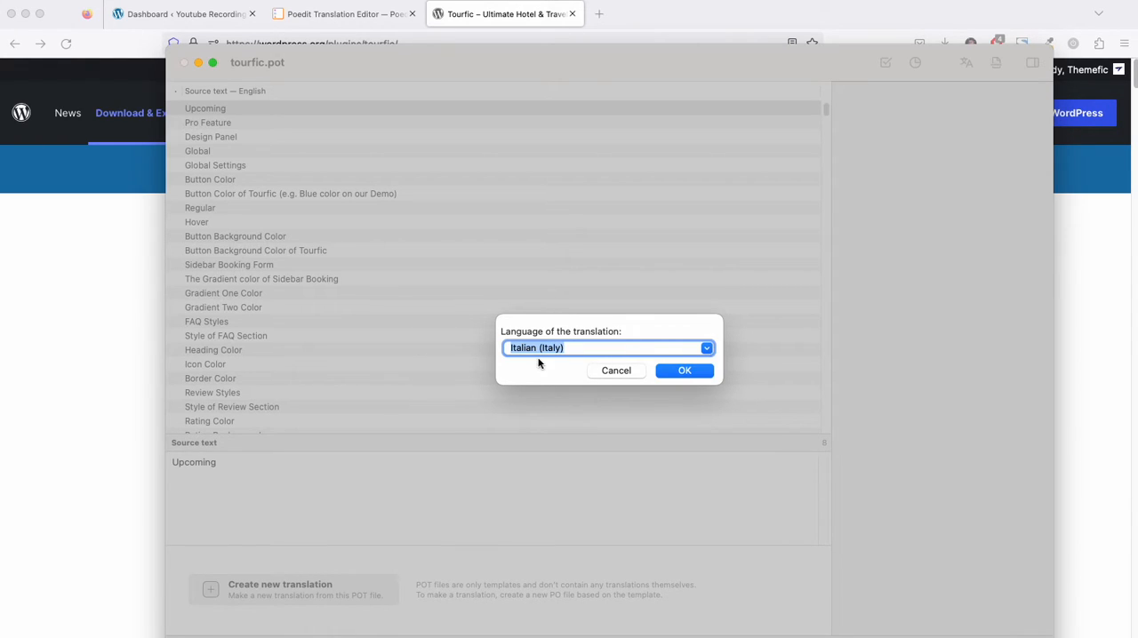
pyautogui.click(708, 349)
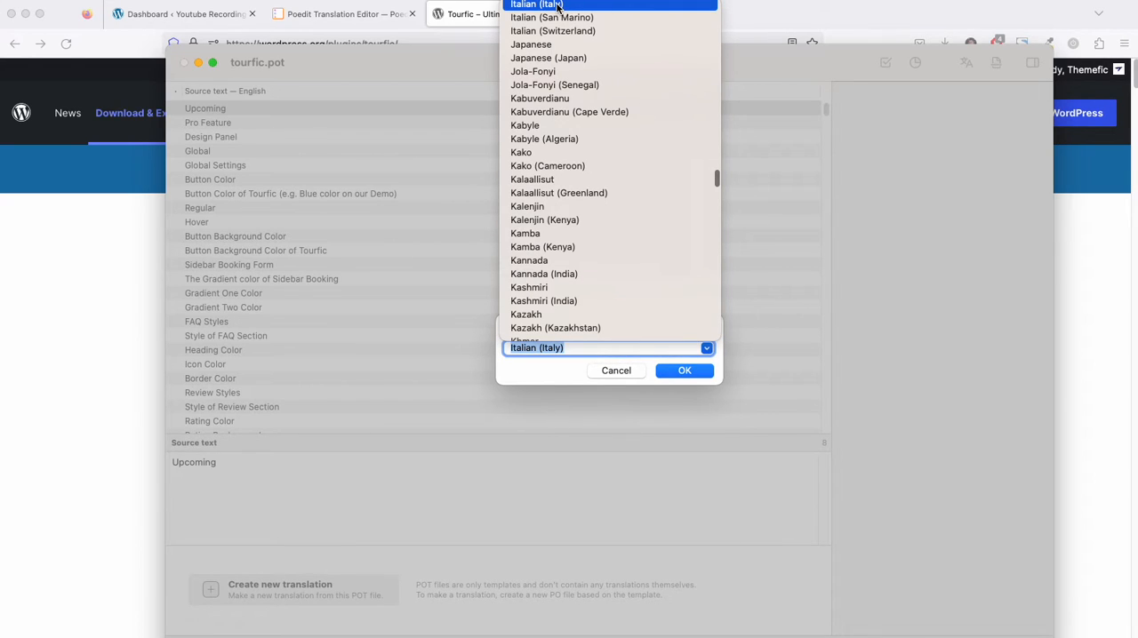
pyautogui.click(535, 7)
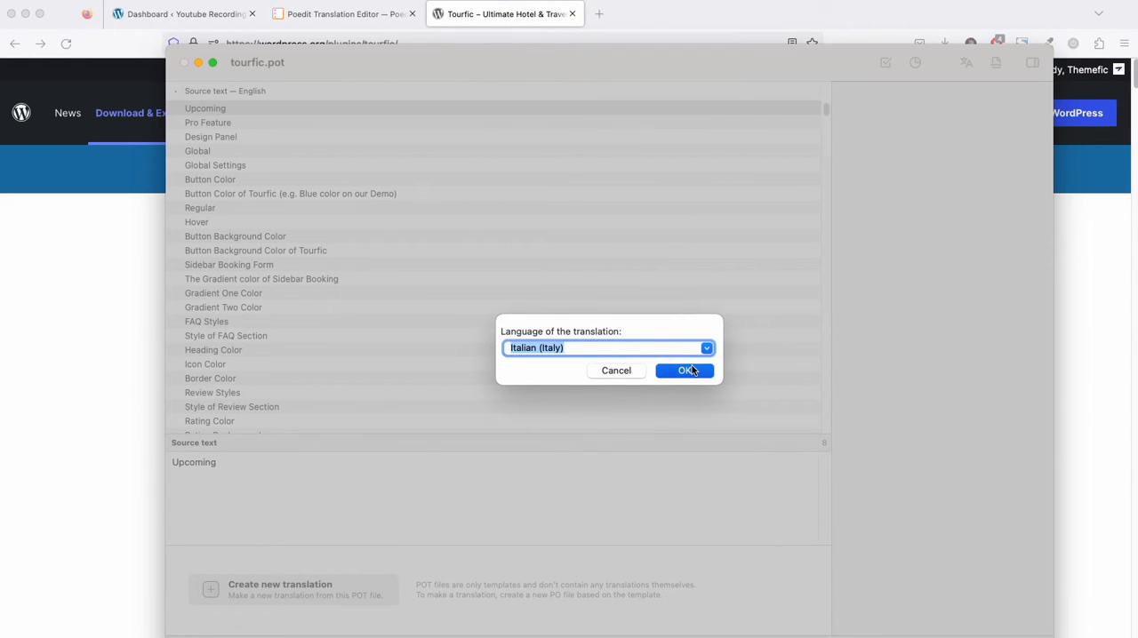
pyautogui.click(685, 370)
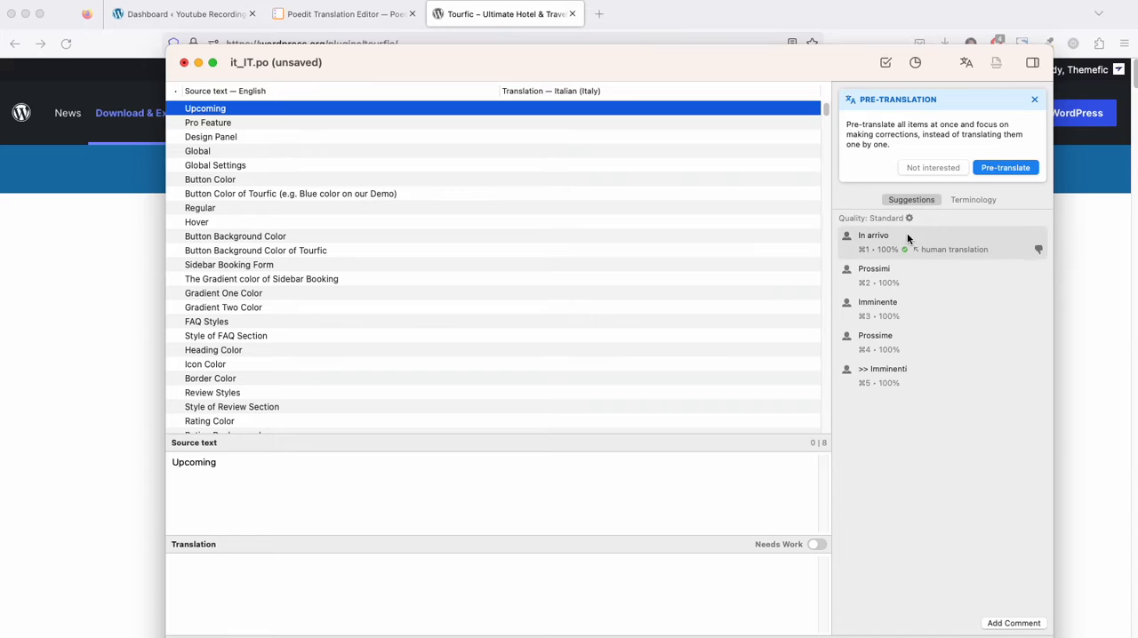
pyautogui.moveTo(880, 275)
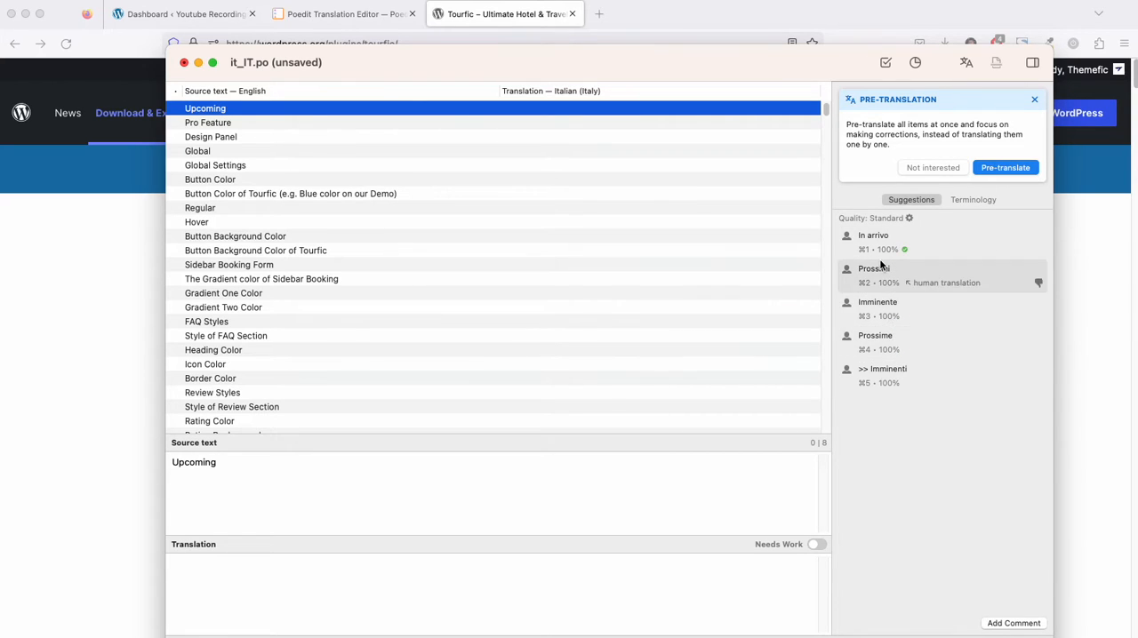
pyautogui.moveTo(64, 334)
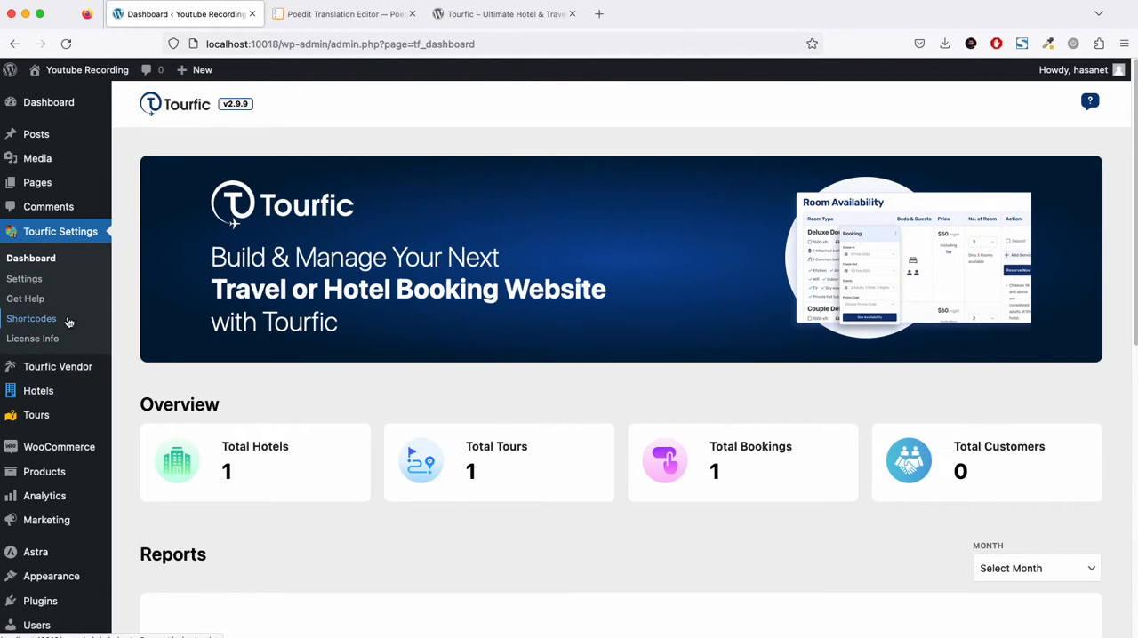
# - Generate the Tourfic Search Form shortcode in Tourfic Settings > Shortcodes
pyautogui.click(32, 319)
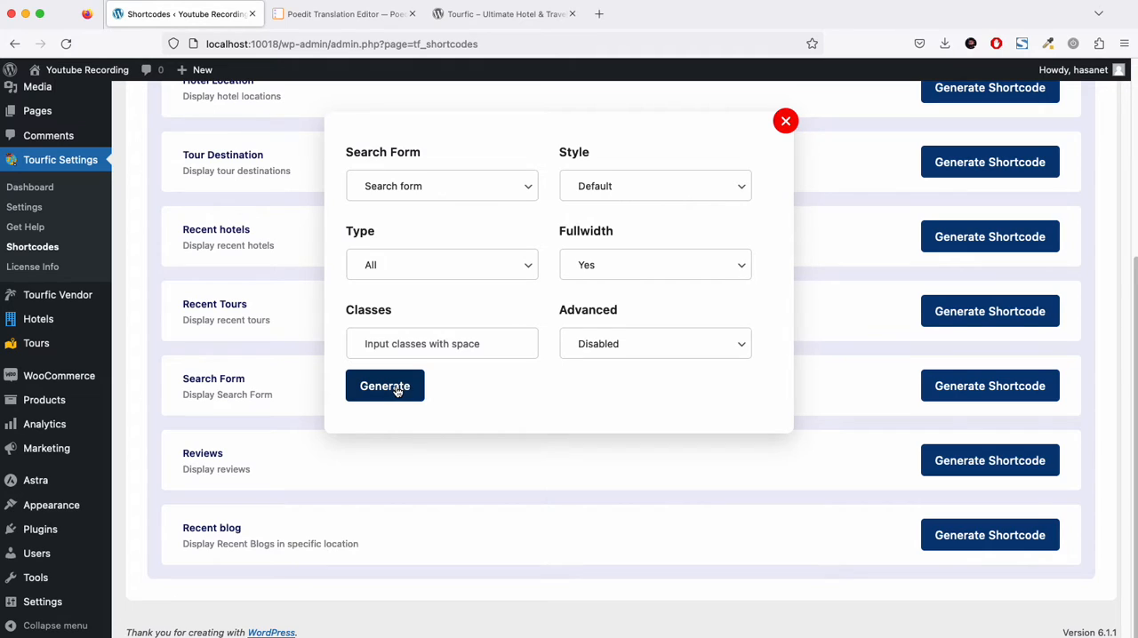
pyautogui.click(384, 385)
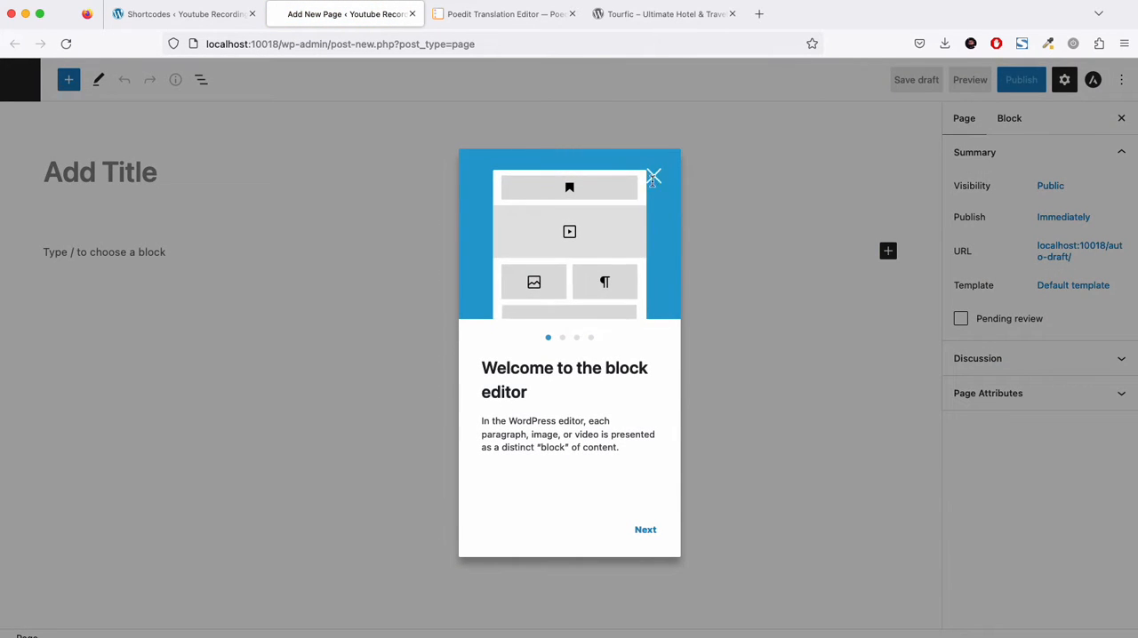
pyautogui.click(655, 176)
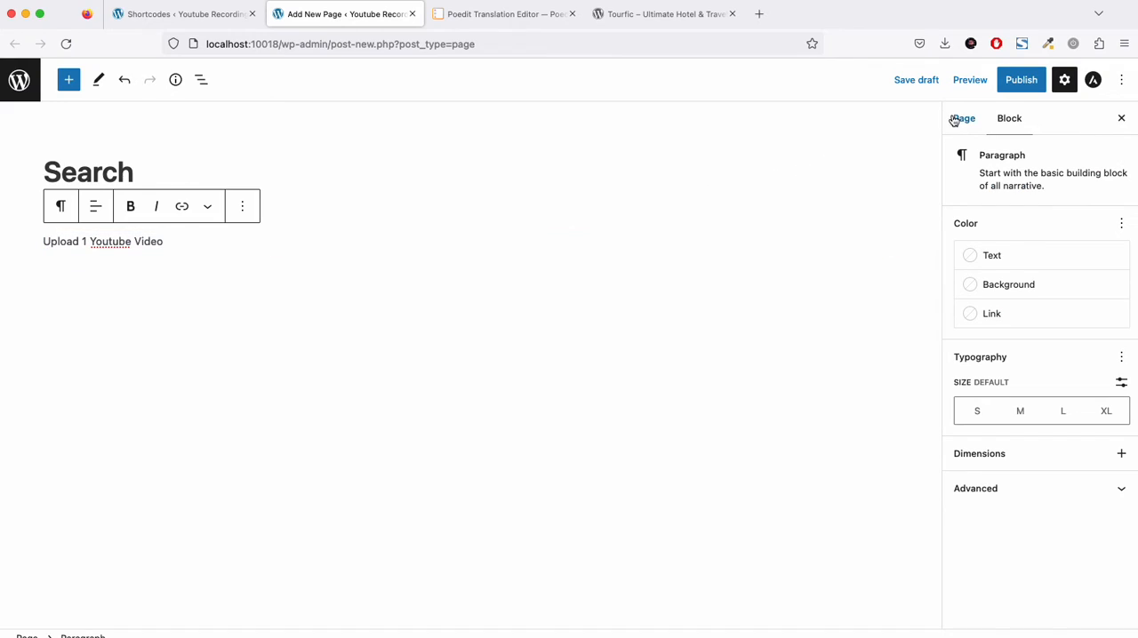
pyautogui.click(185, 14)
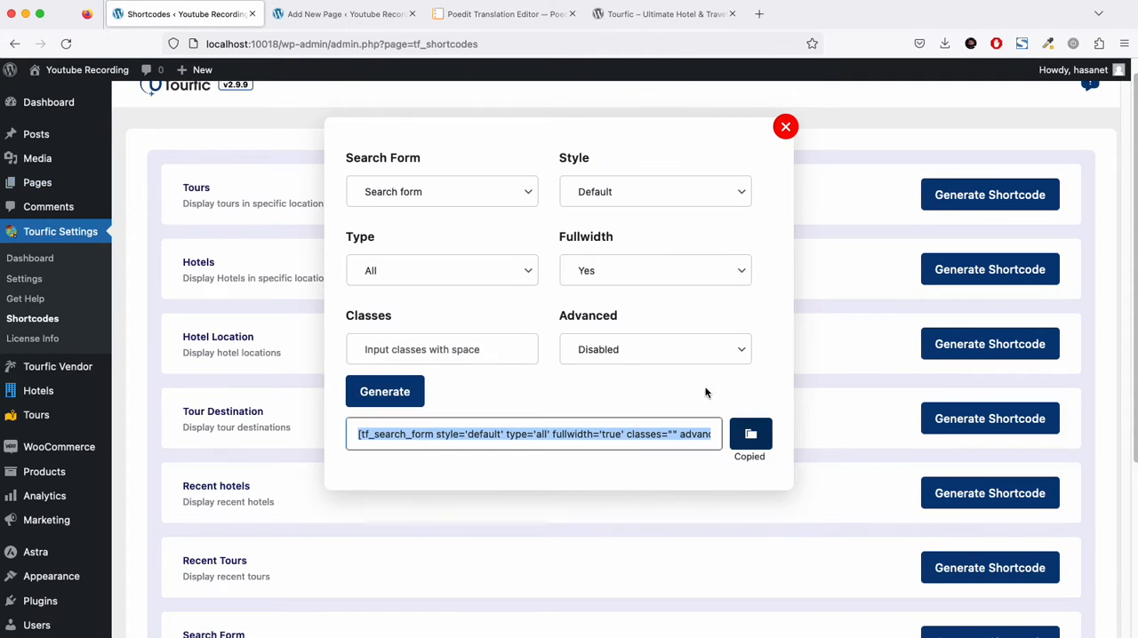
# - Copy the shortcode into a new Search page, publish it and view it live
pyautogui.click(345, 15)
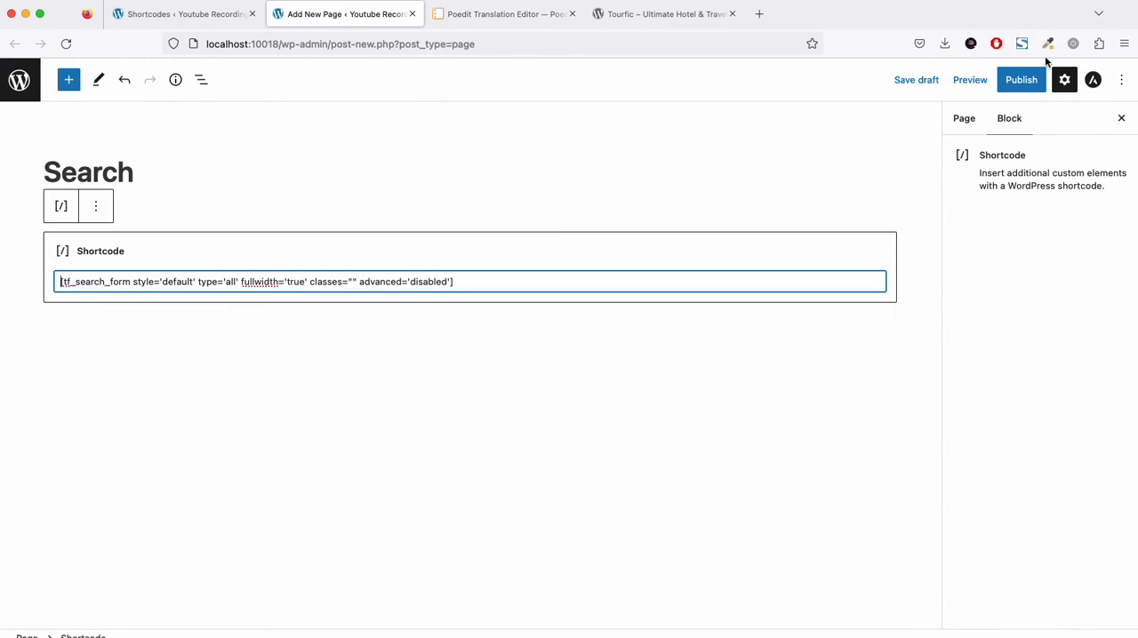
pyautogui.click(1021, 78)
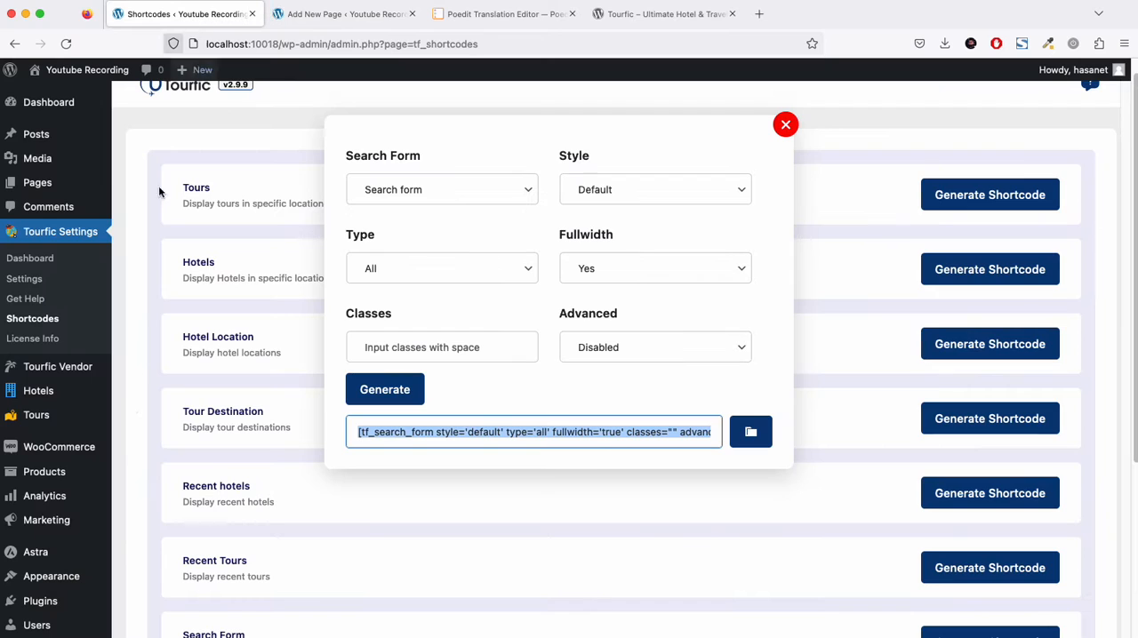
pyautogui.click(50, 577)
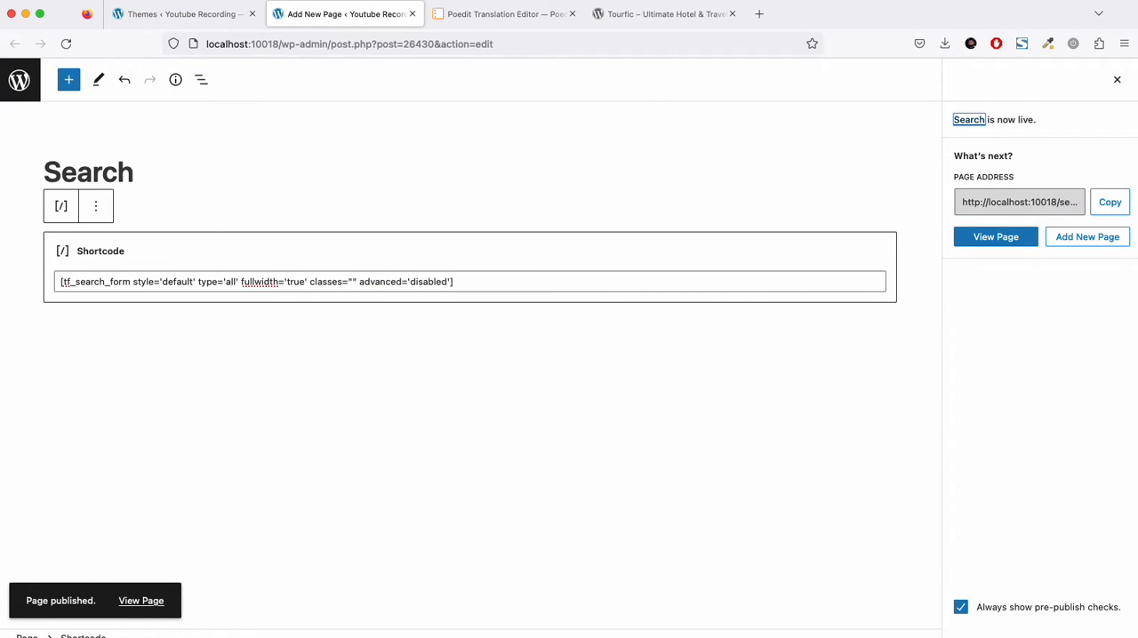
pyautogui.click(996, 236)
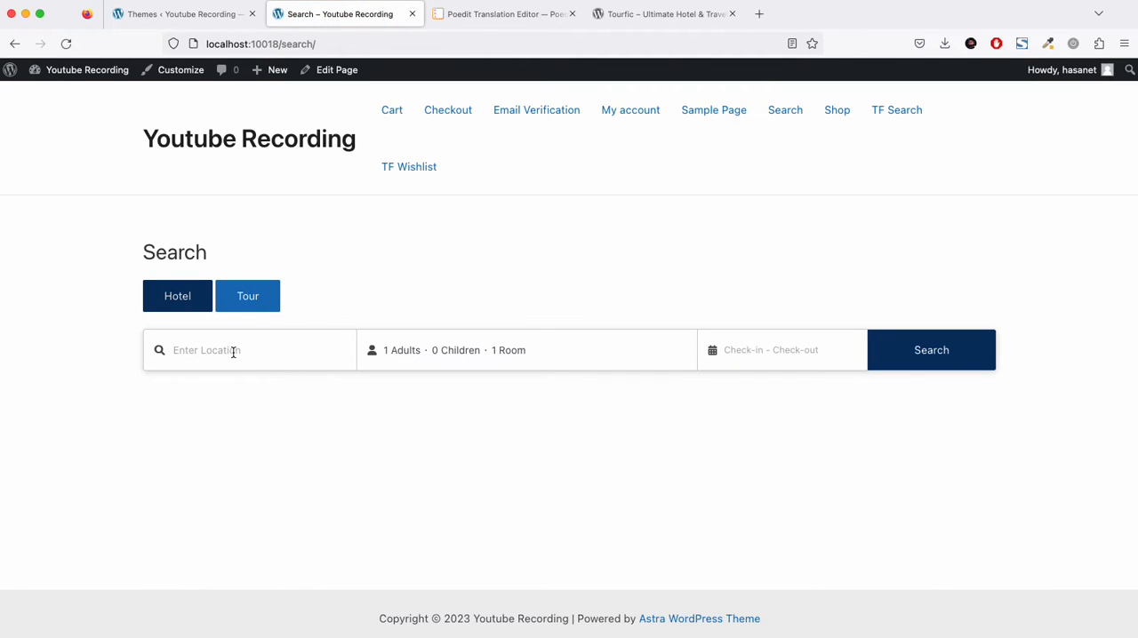
pyautogui.moveTo(295, 383)
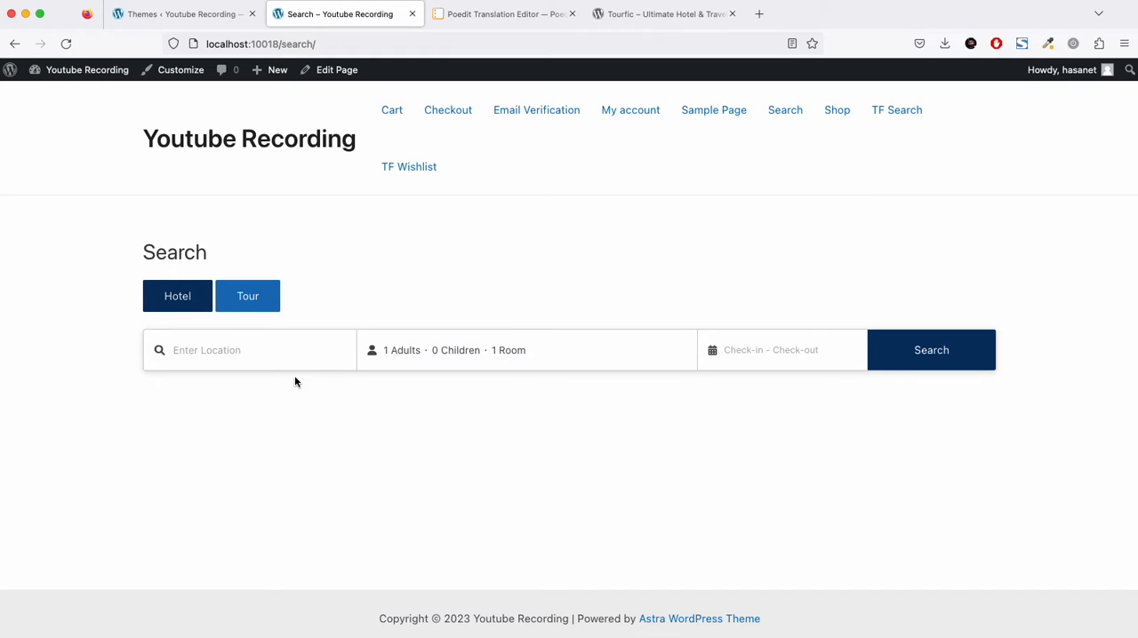
pyautogui.moveTo(224, 368)
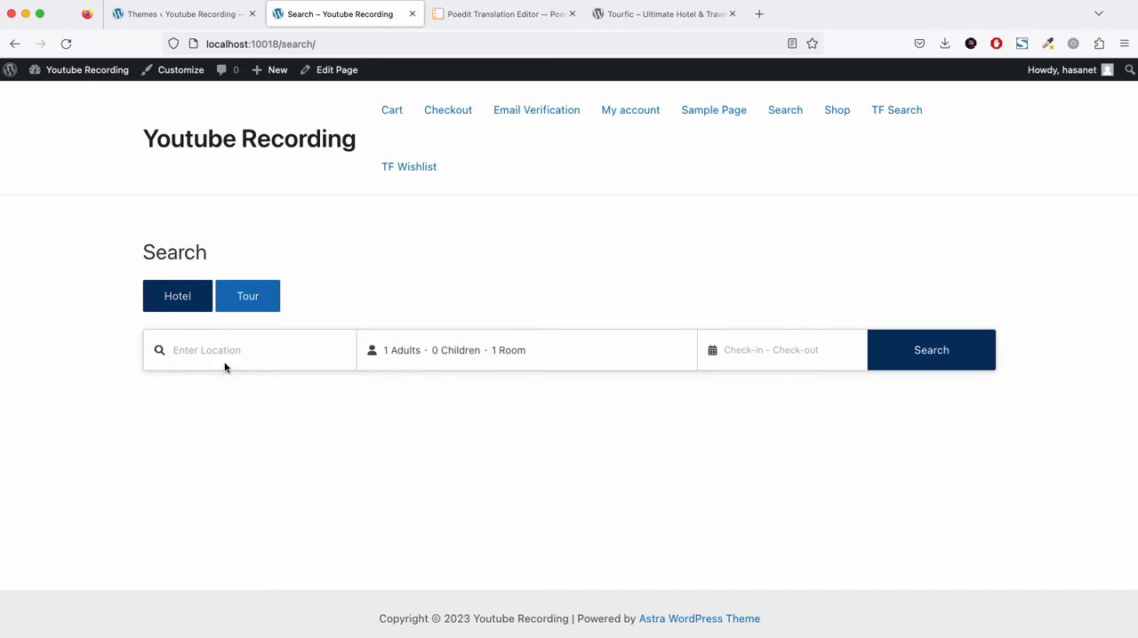
pyautogui.moveTo(425, 75)
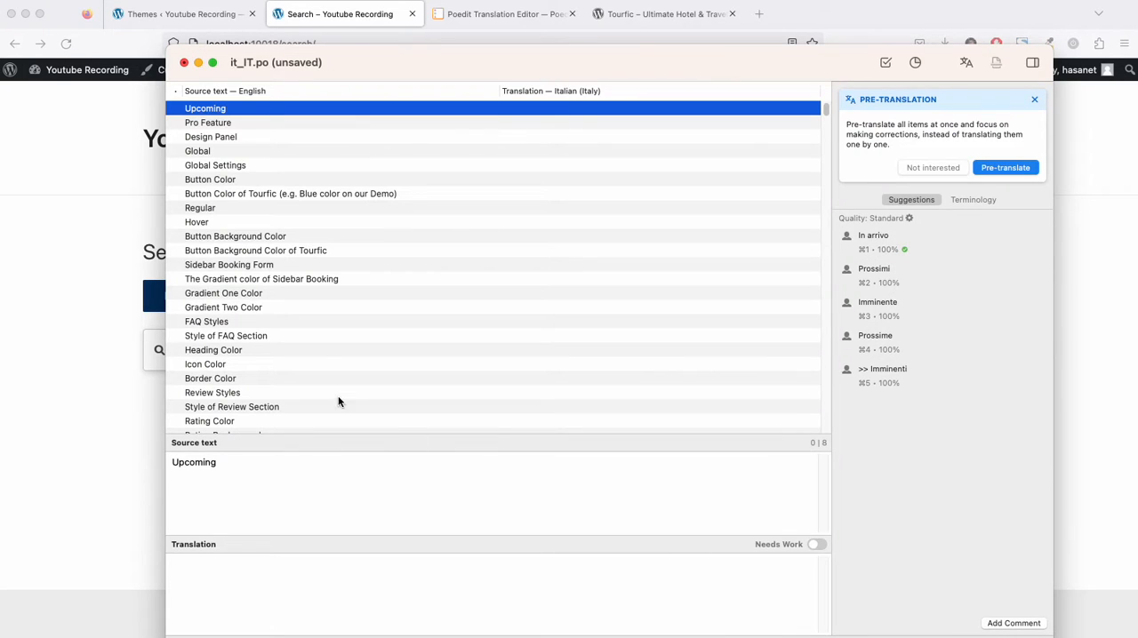
# - Find the 'Enter Location' entry in it_IT.po via search for 'enter location'
pyautogui.scroll(-3)
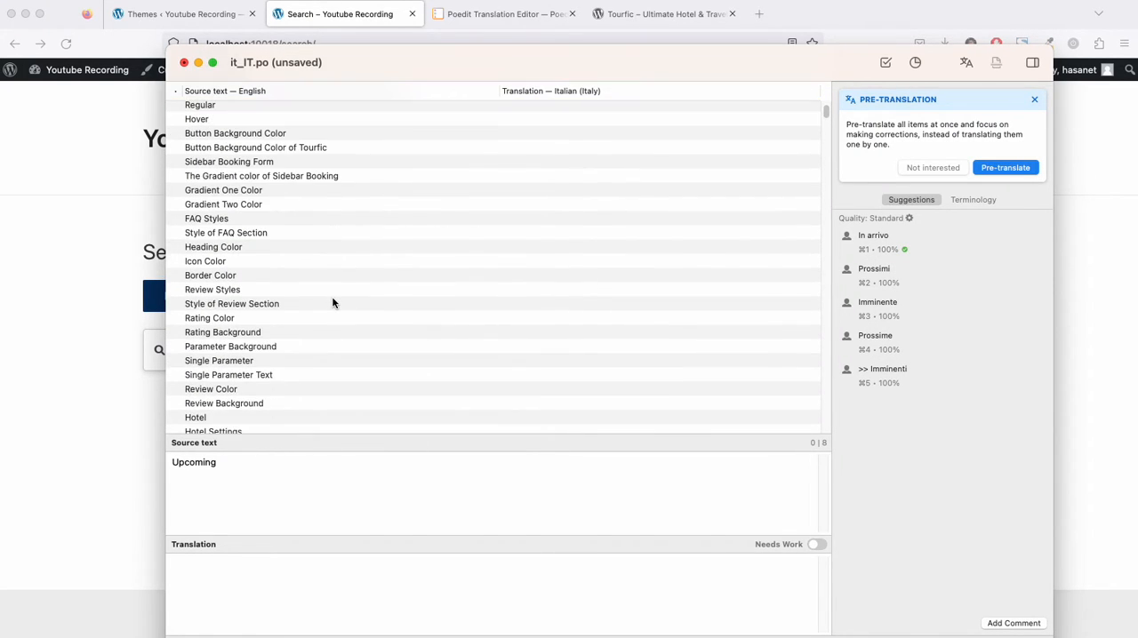
pyautogui.scroll(-3)
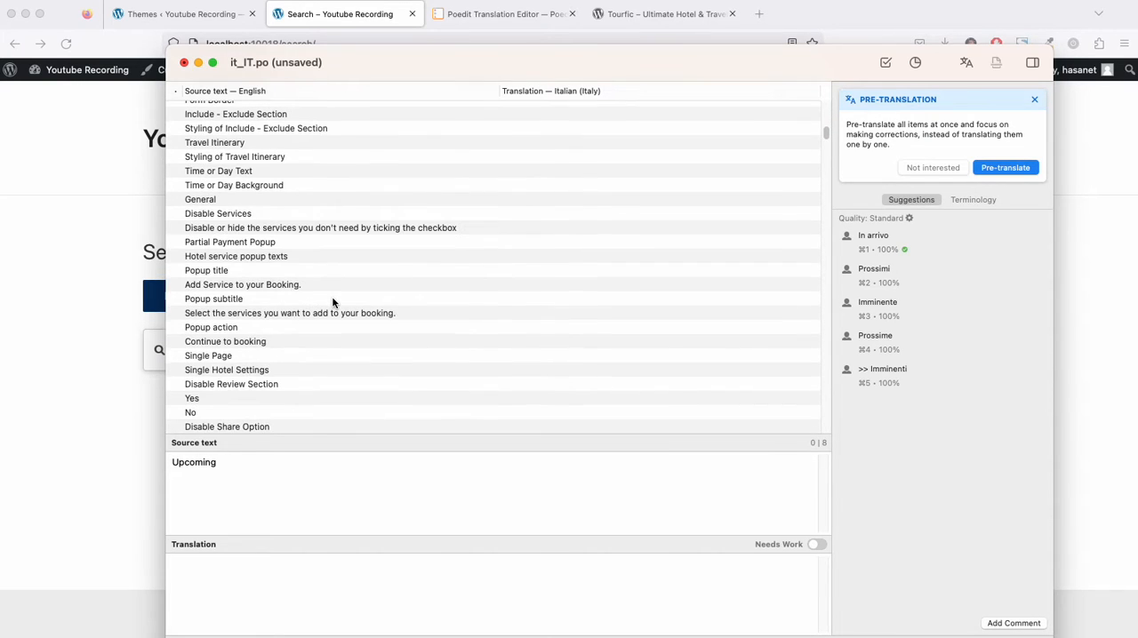
pyautogui.scroll(3)
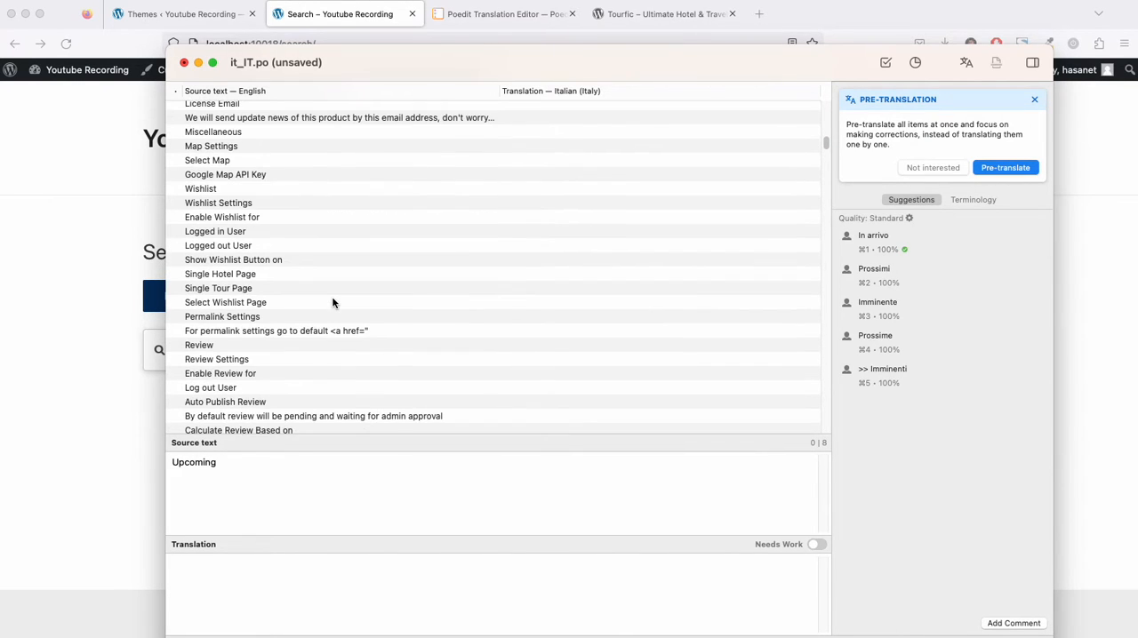
pyautogui.scroll(-3)
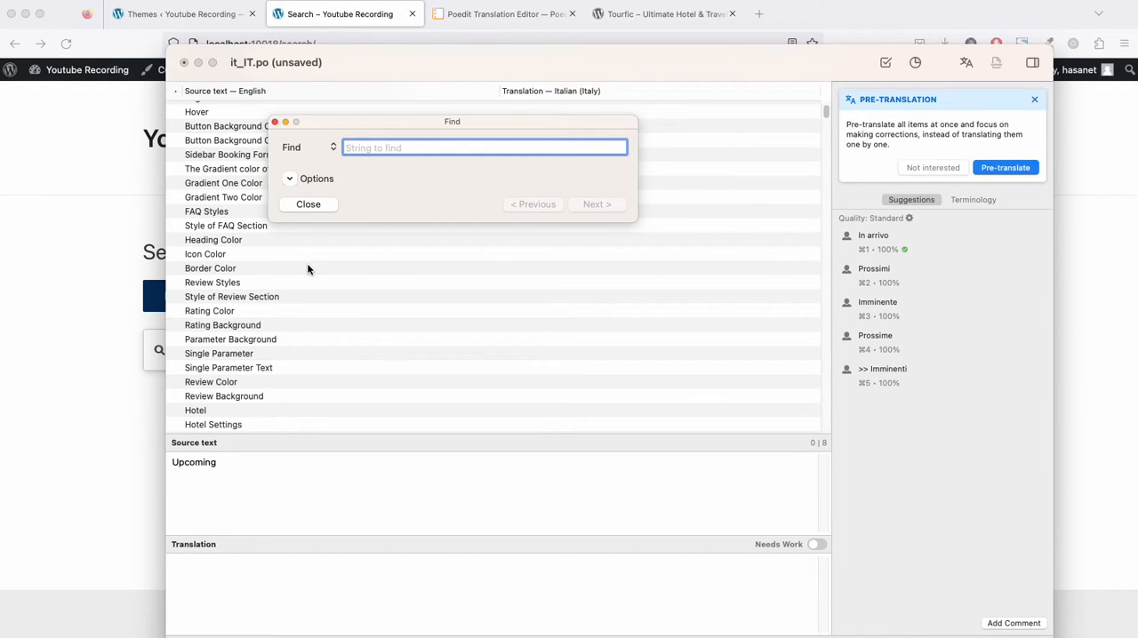
pyautogui.write('enter loca')
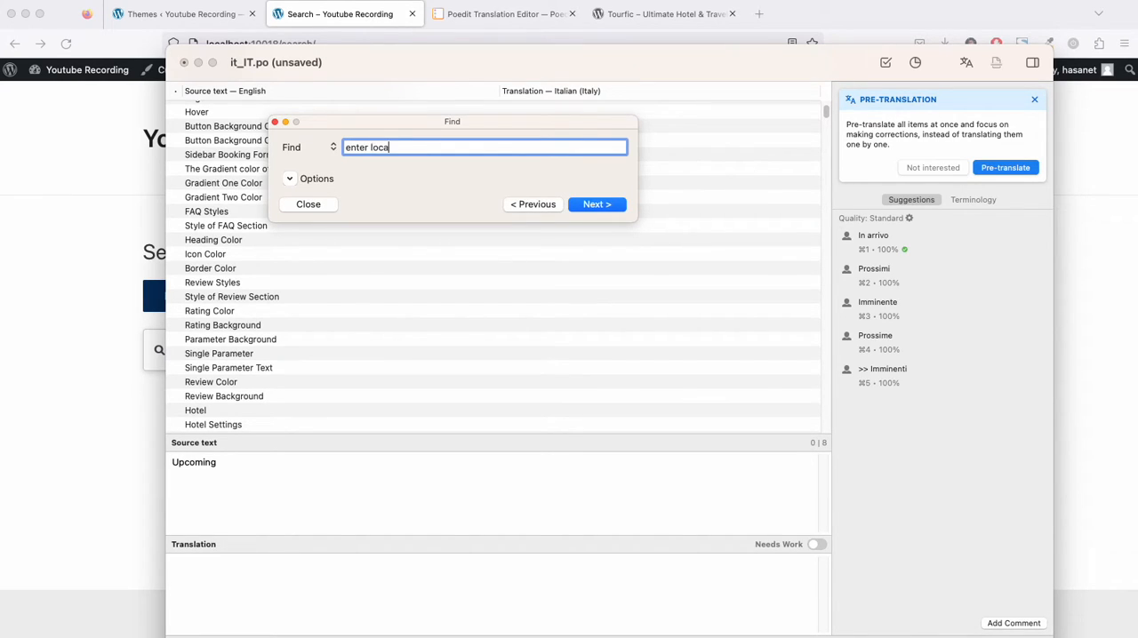
pyautogui.write('tion')
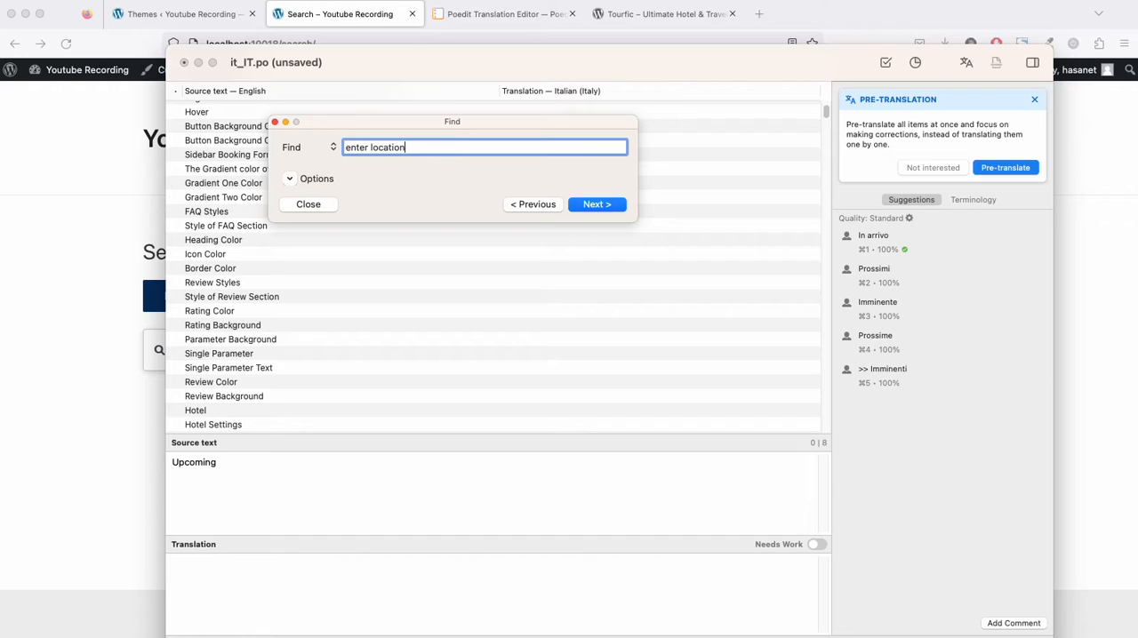
pyautogui.click(597, 203)
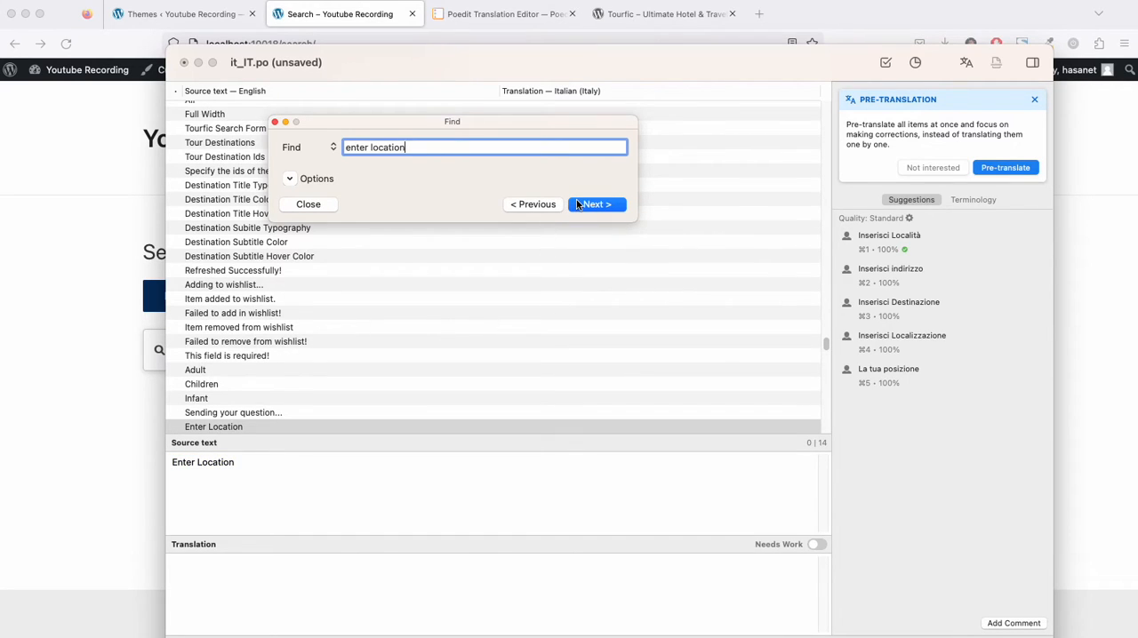
pyautogui.moveTo(628, 127)
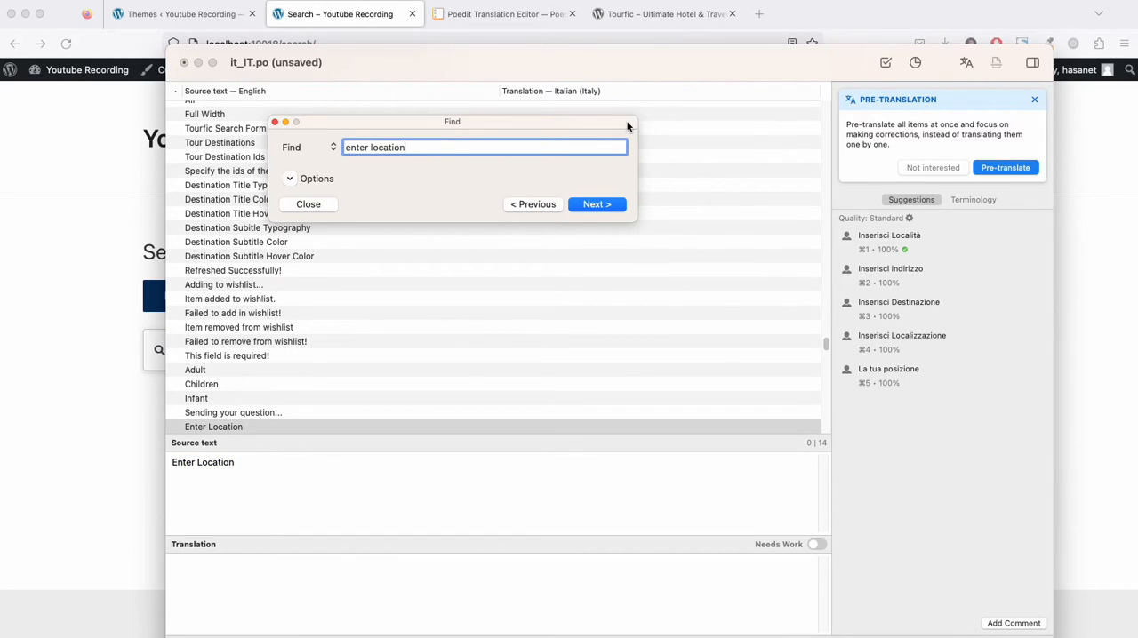
pyautogui.moveTo(337, 176)
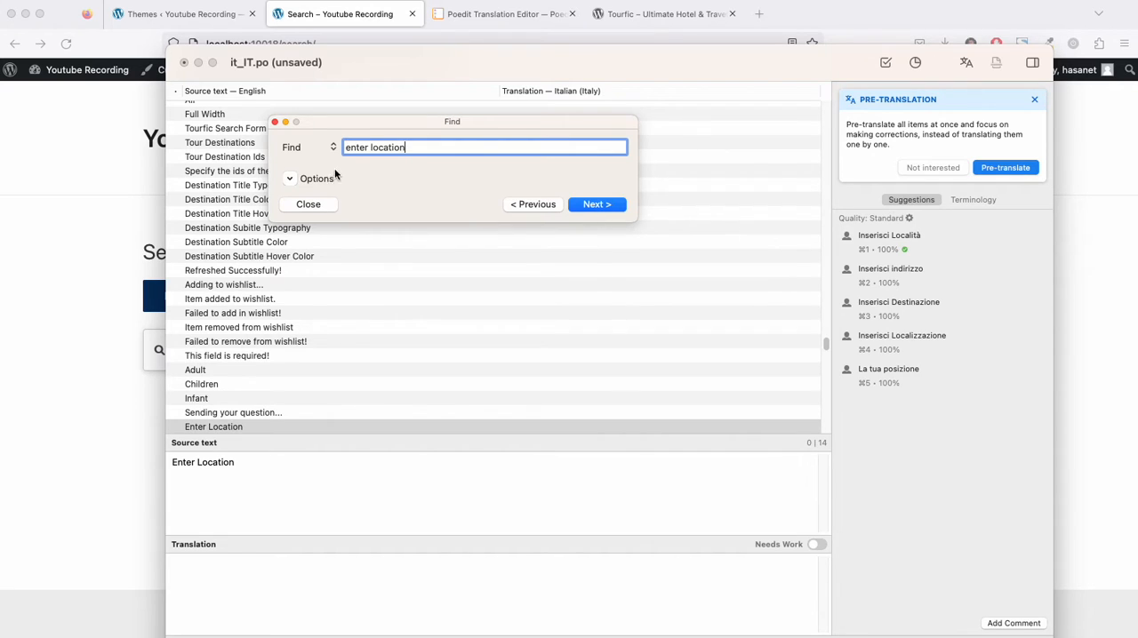
pyautogui.click(308, 203)
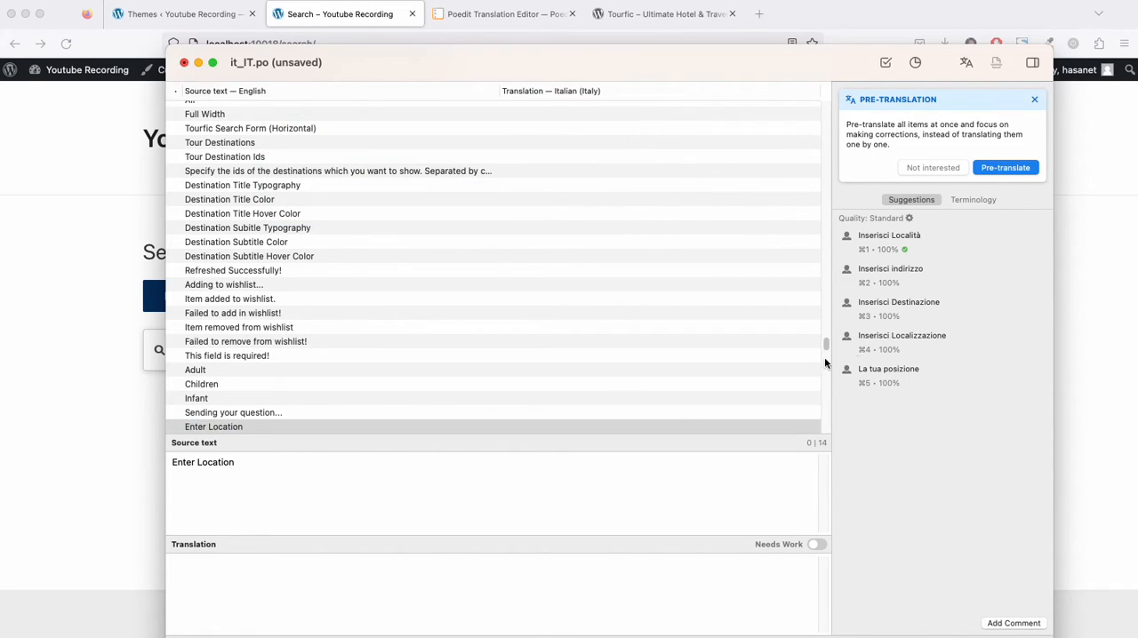
pyautogui.moveTo(911, 249)
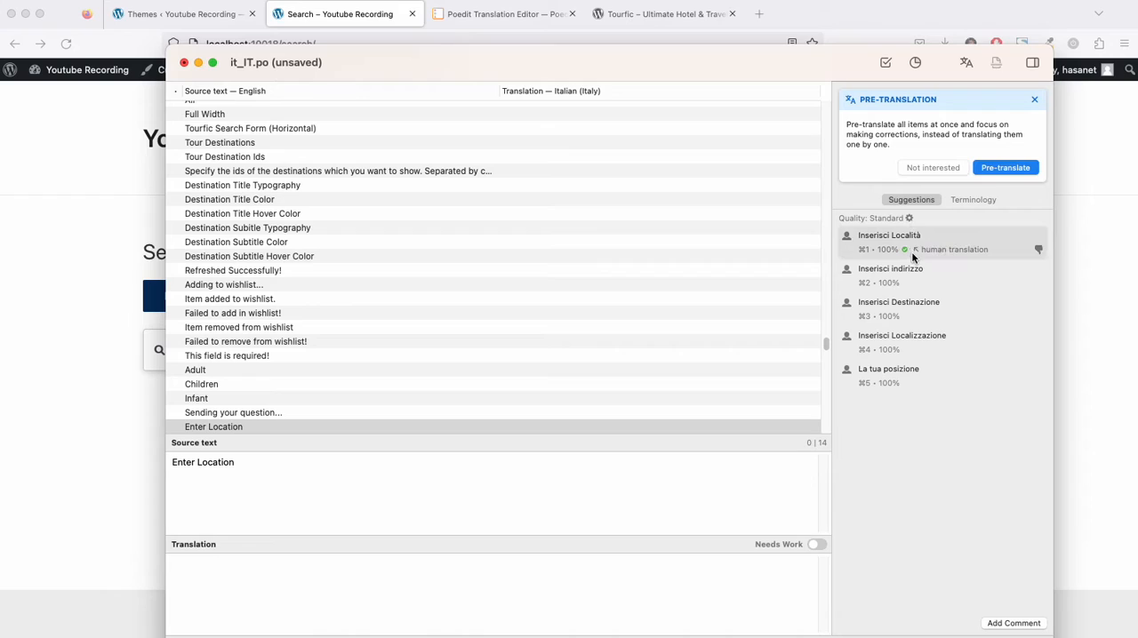
pyautogui.moveTo(907, 256)
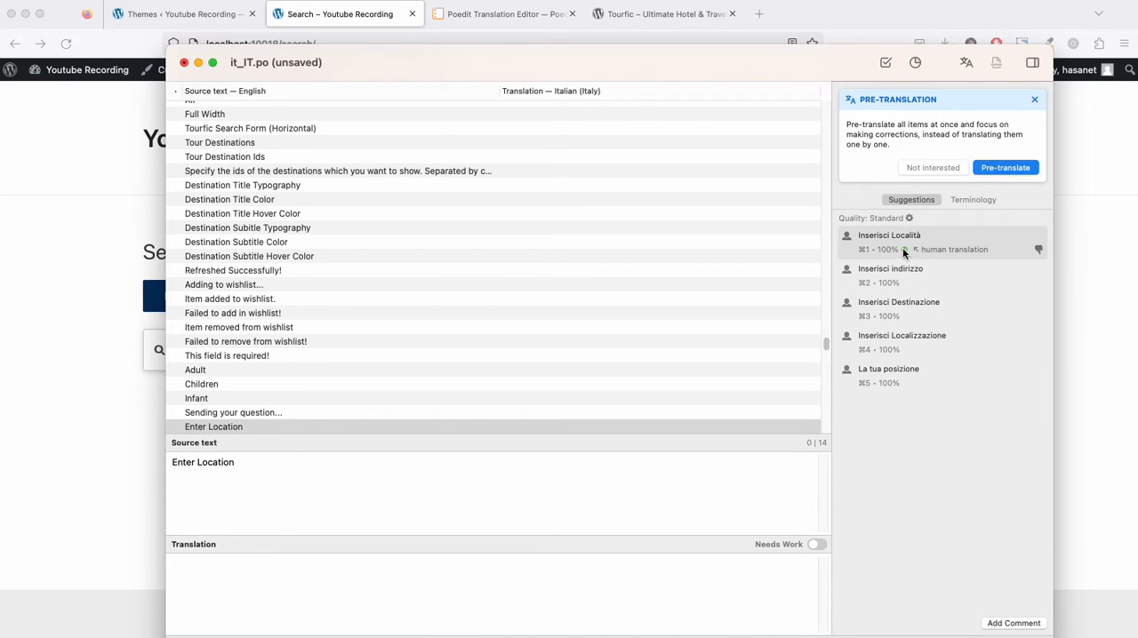
# - Translate 'Enter Location' as 'Inserisci Località' using the sidebar suggestion
pyautogui.click(889, 235)
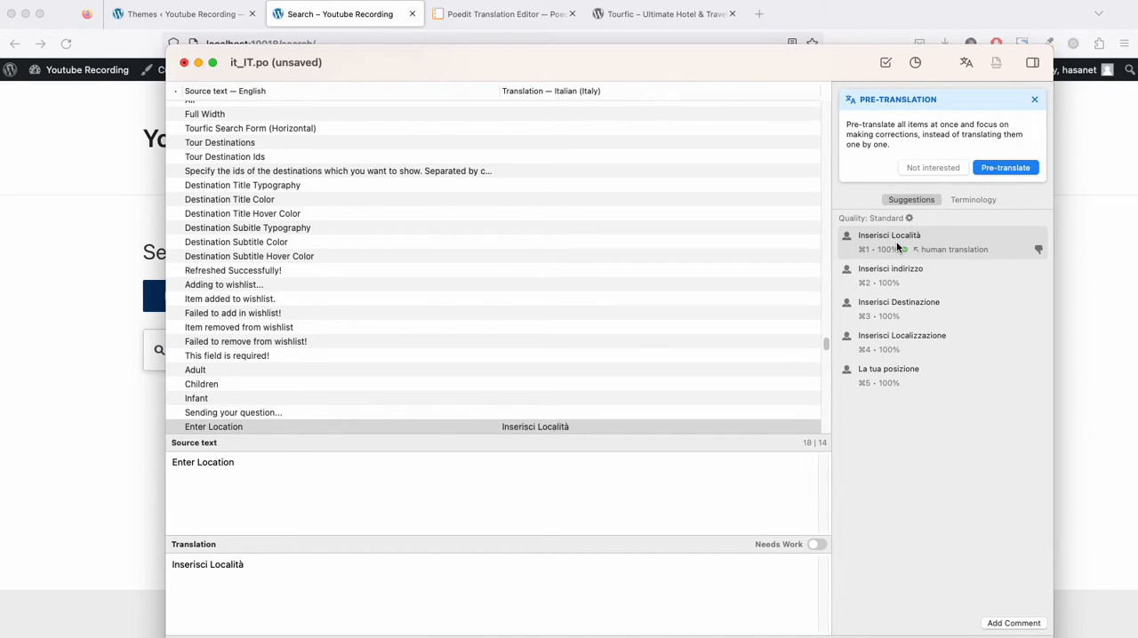
pyautogui.moveTo(276, 62); pyautogui.dragTo(530, 72)
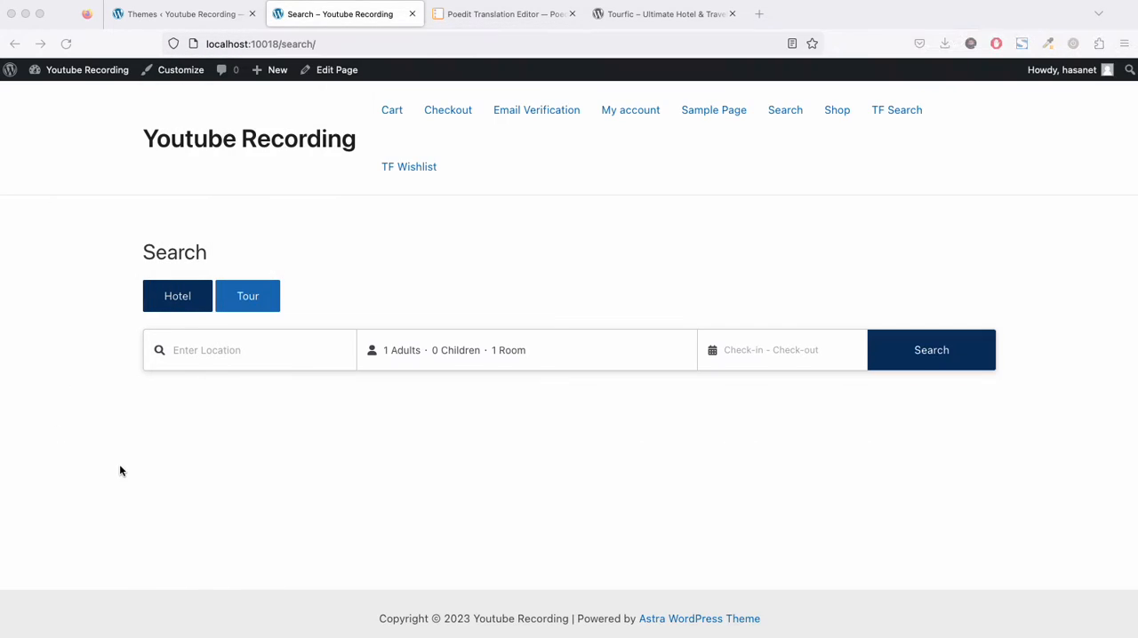
pyautogui.moveTo(422, 416)
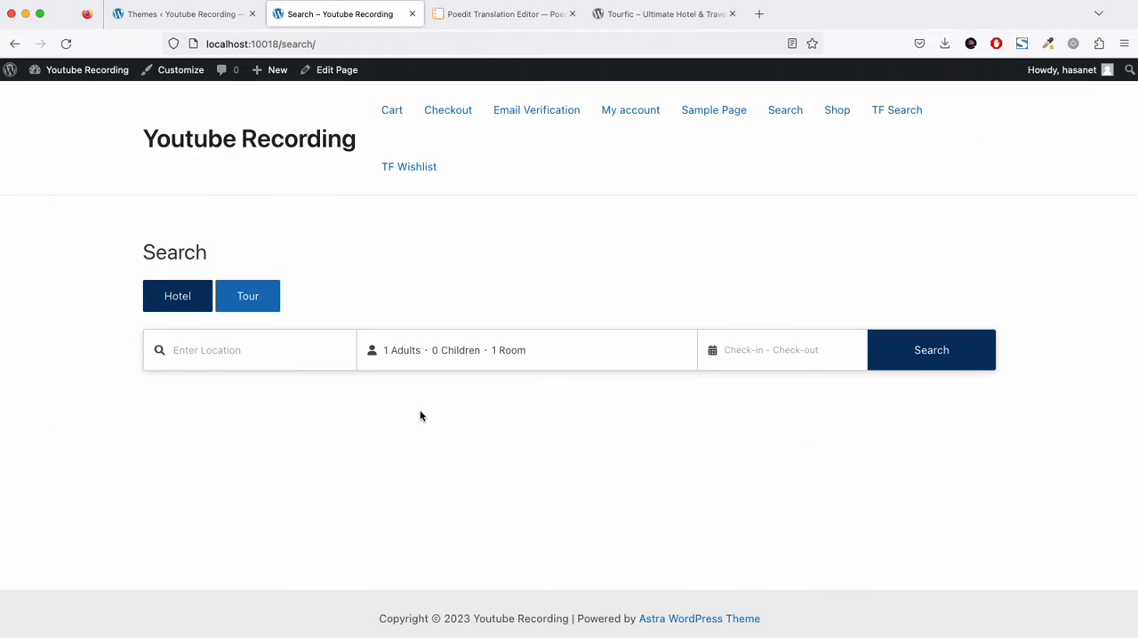
pyautogui.moveTo(481, 427)
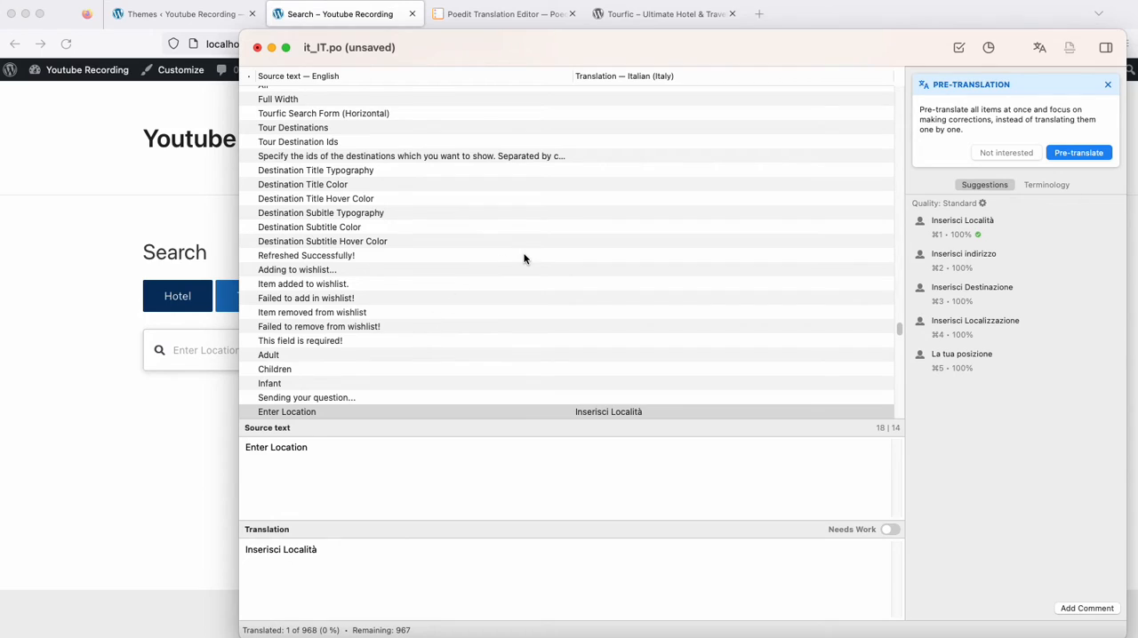
# - Find the plain 'Search' entry by stepping through matches for 'search'
pyautogui.write('search')
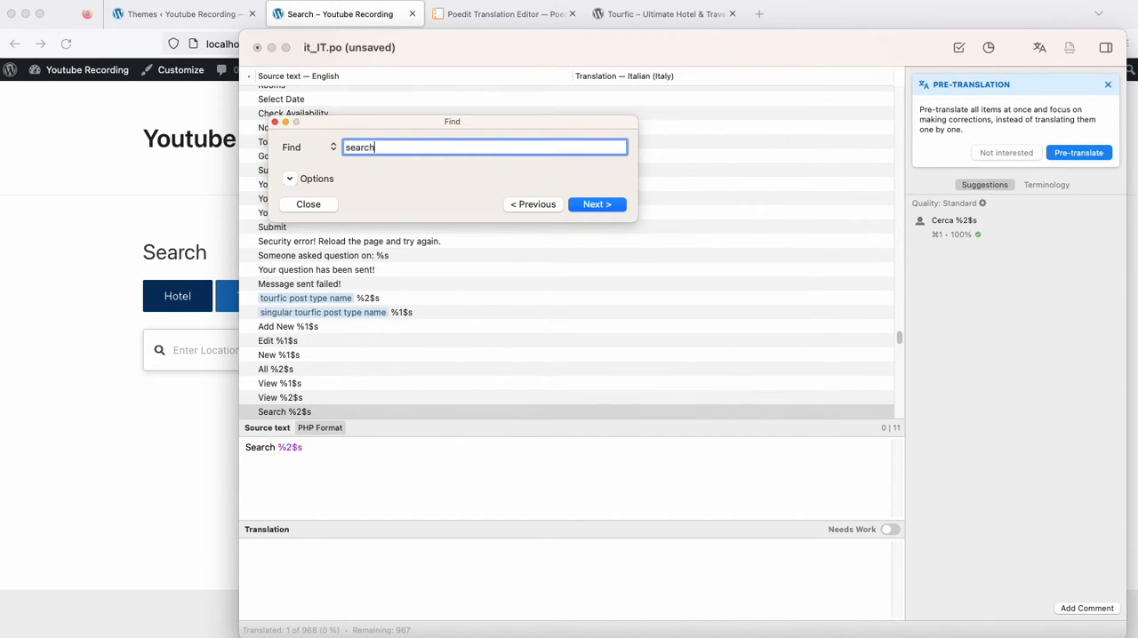
pyautogui.click(598, 203)
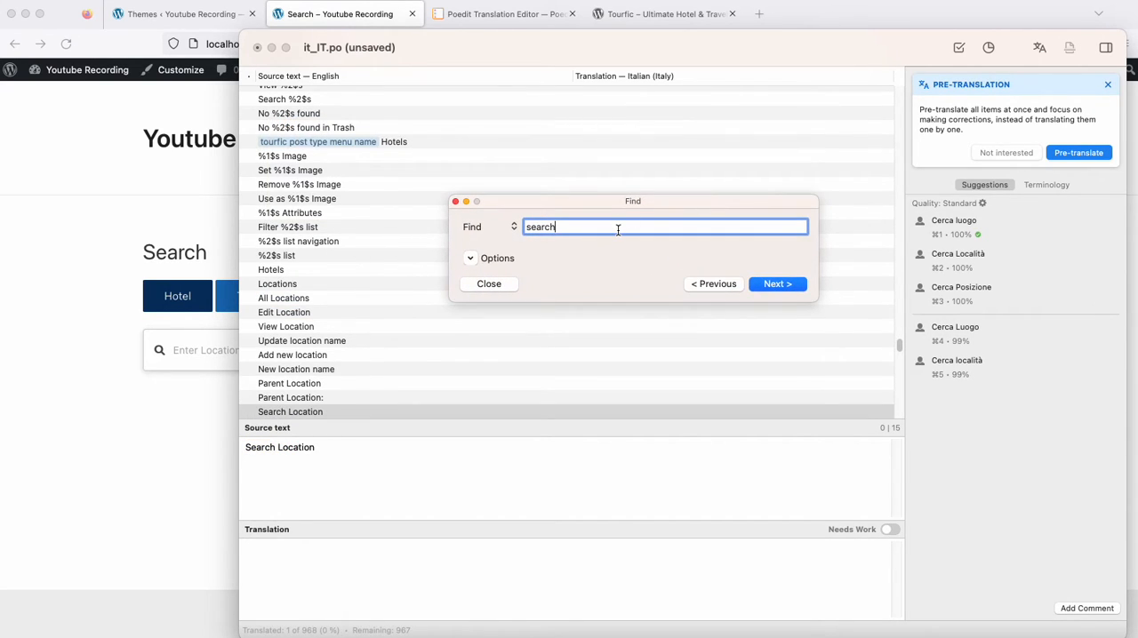
pyautogui.click(775, 284)
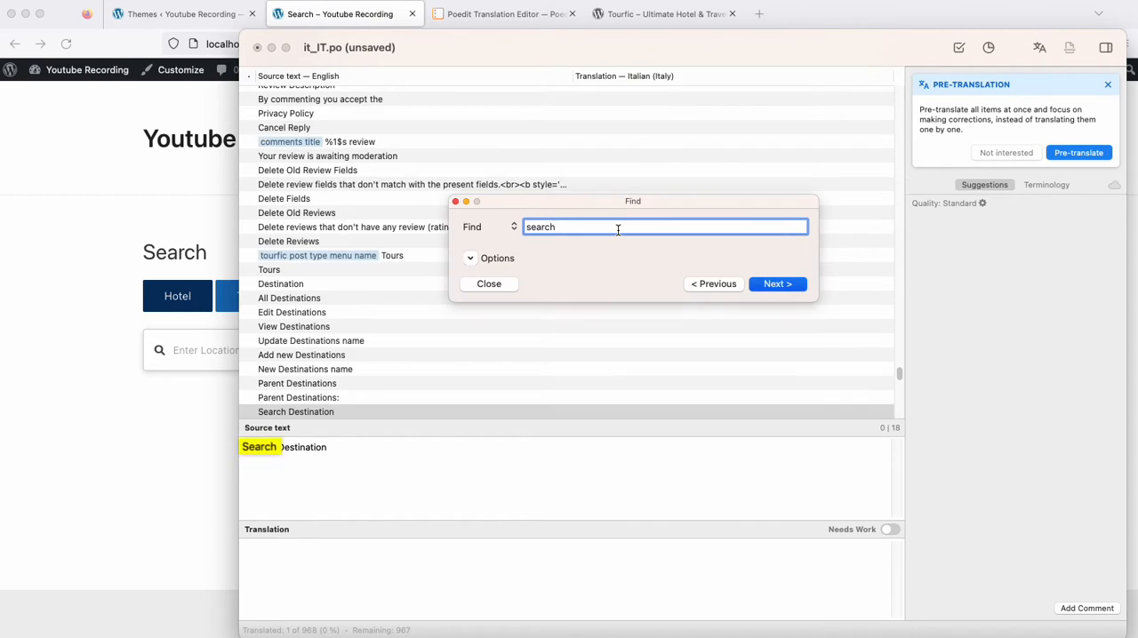
pyautogui.click(775, 285)
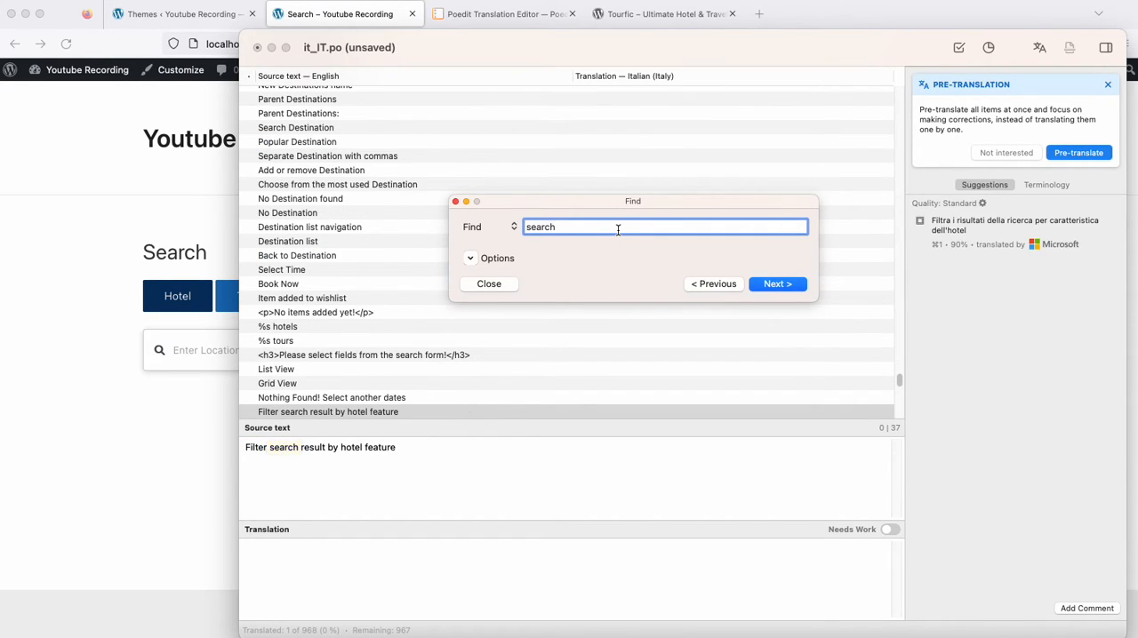
pyautogui.click(775, 285)
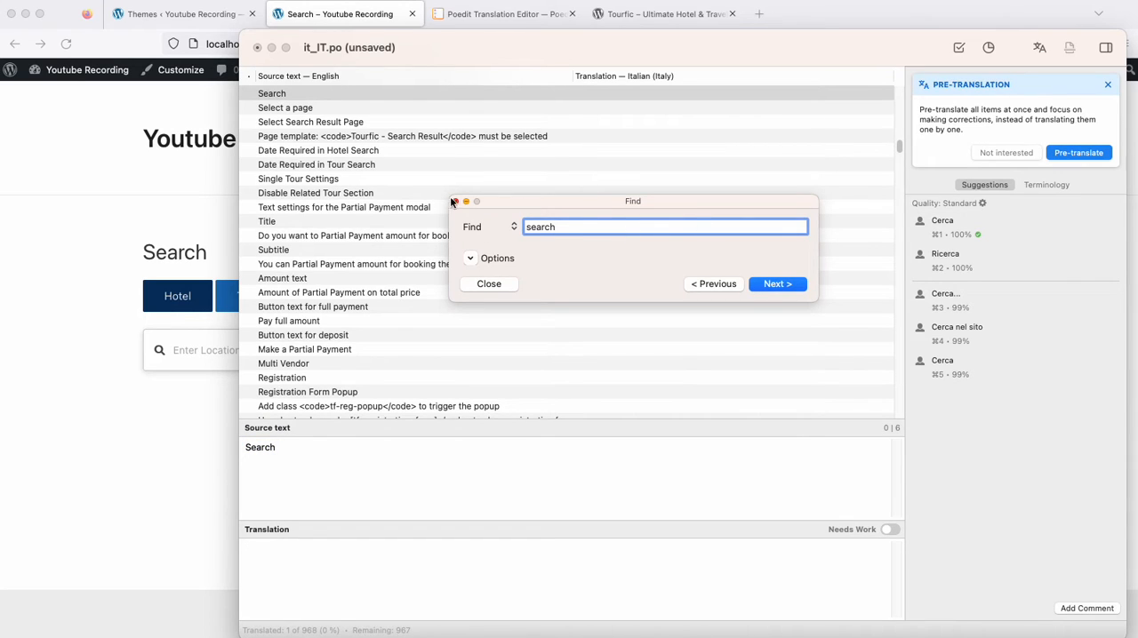
# - Translate 'Search' as 'Cerca', bringing it_IT.po to 2 of 968 translated
pyautogui.click(487, 285)
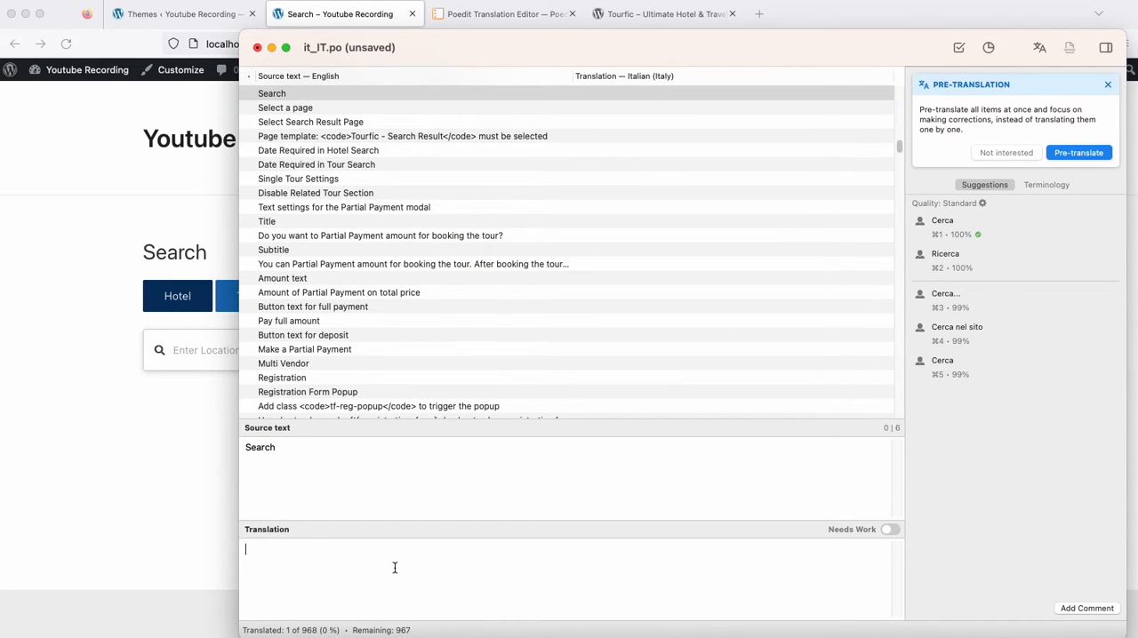
pyautogui.write('Cerca')
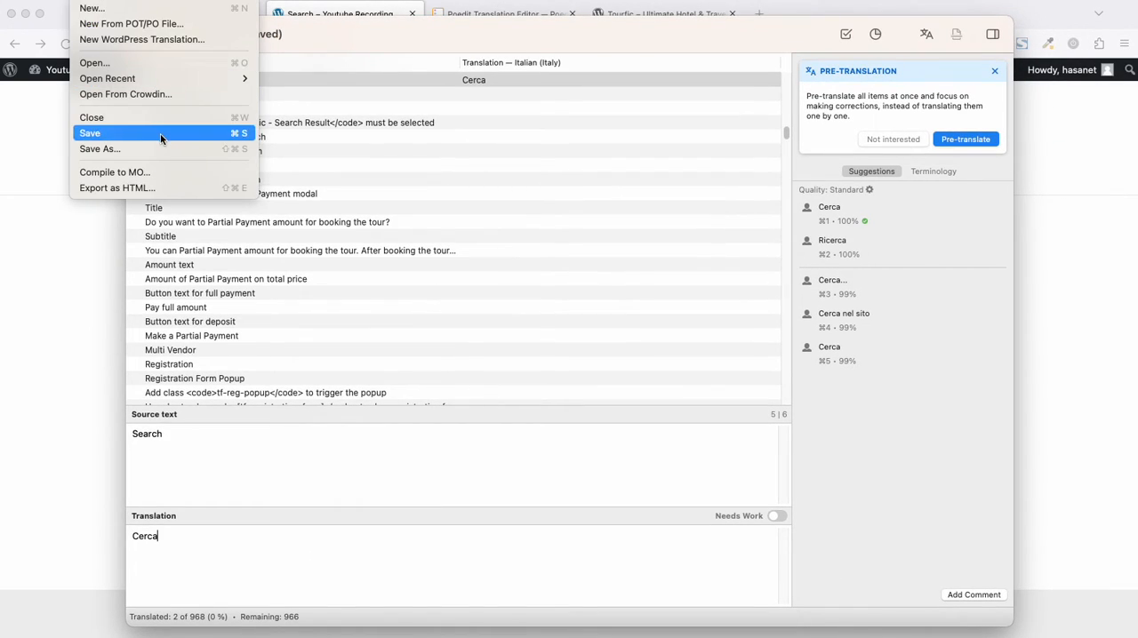
# - Save it_IT.po so the Inserisci Località and Cerca translations are stored
pyautogui.click(99, 149)
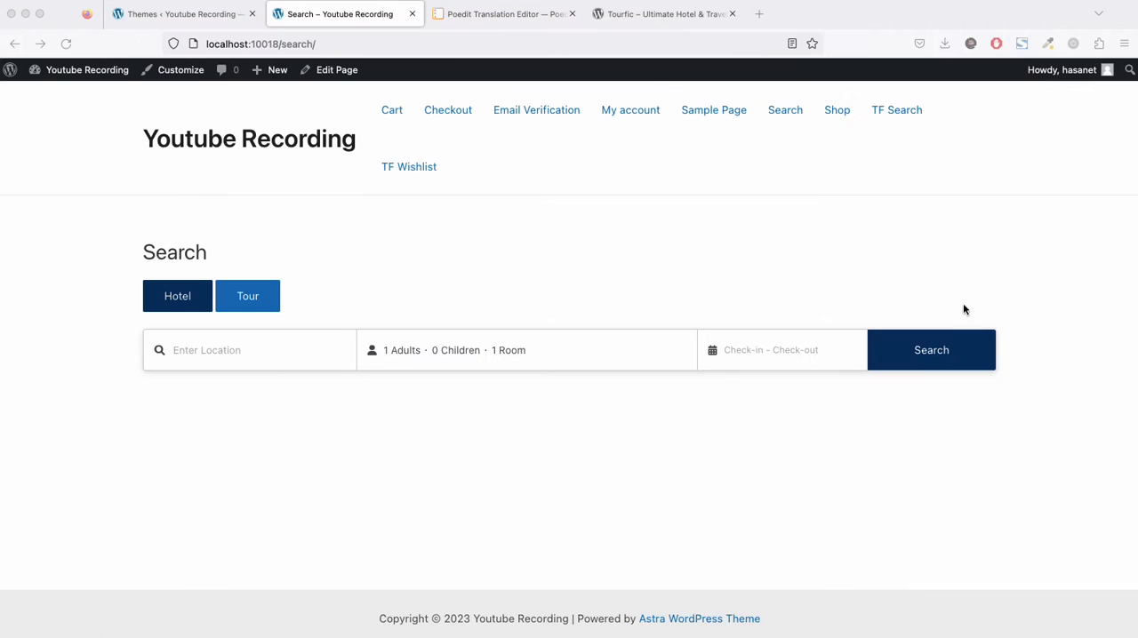
# - Locate the Italian row with WP Locale it_IT in the make.wordpress.org Translation Teams table
pyautogui.click(939, 15)
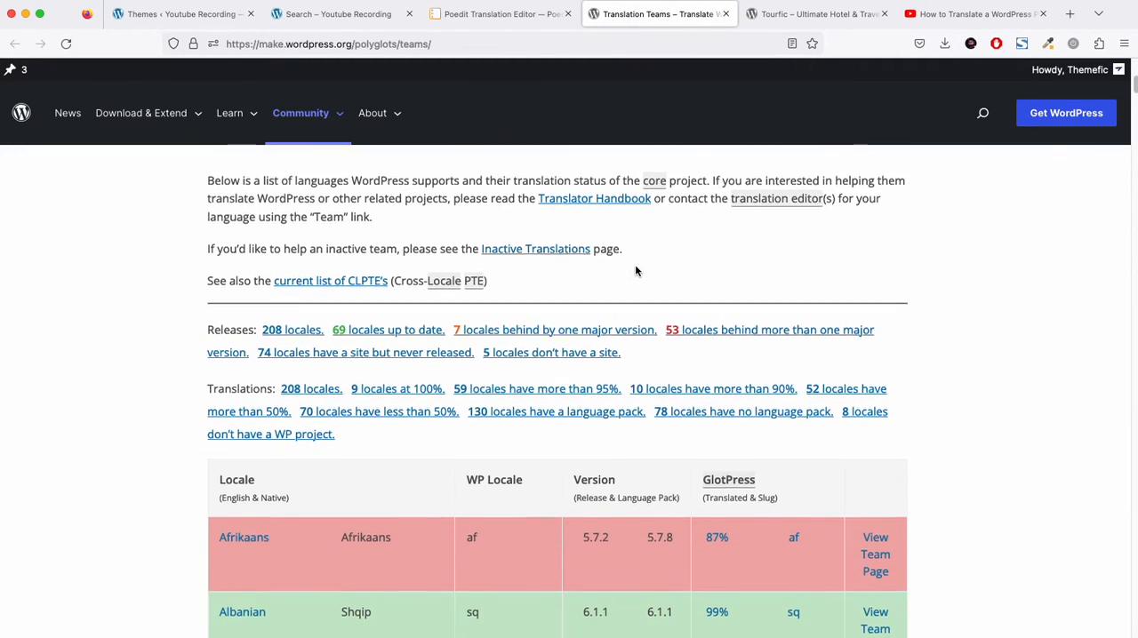
pyautogui.scroll(-3)
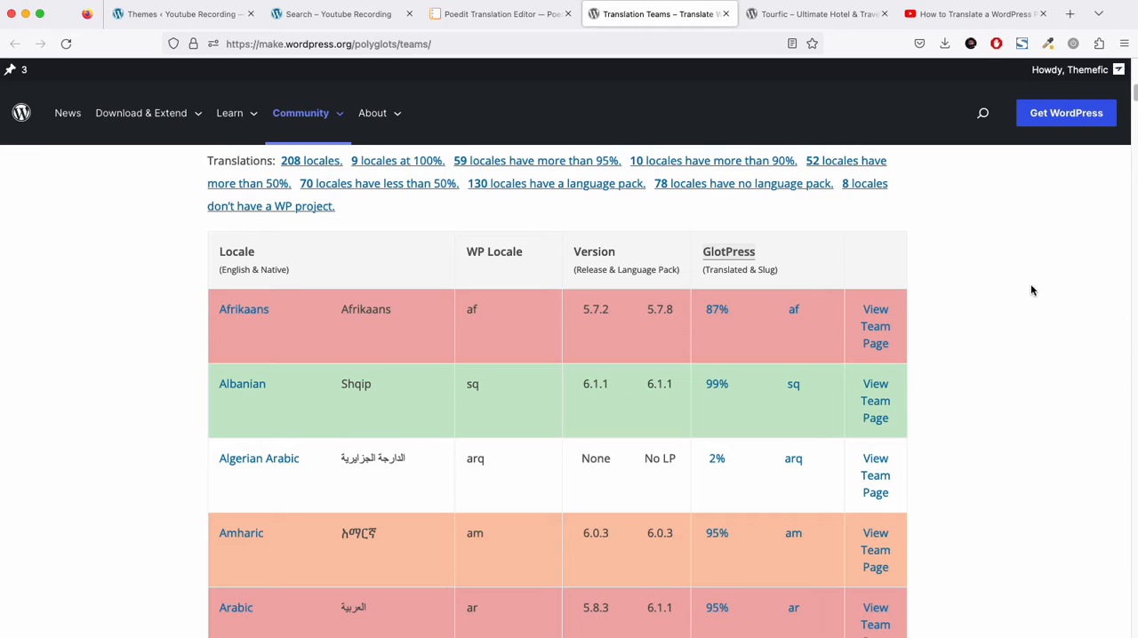
pyautogui.moveTo(496, 43)
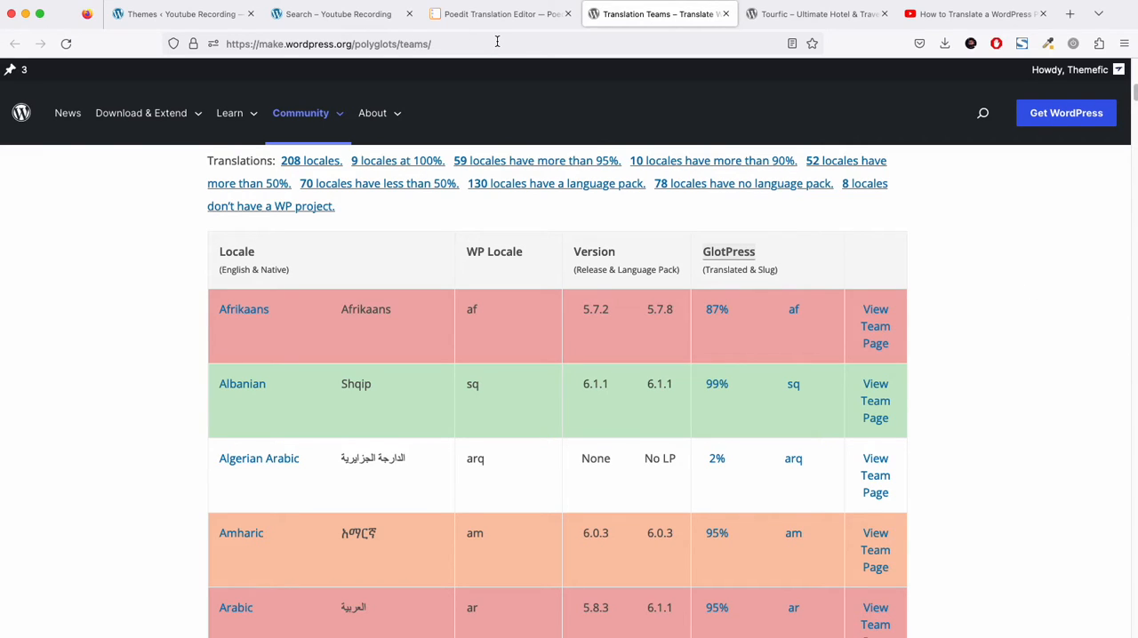
pyautogui.moveTo(976, 258)
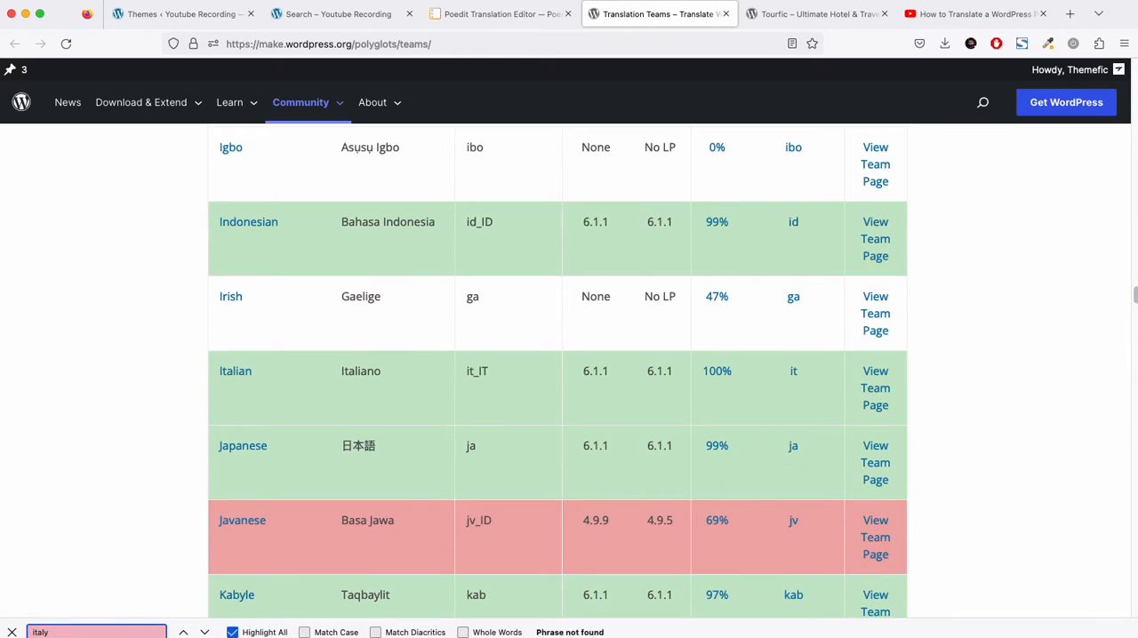
pyautogui.write('ital')
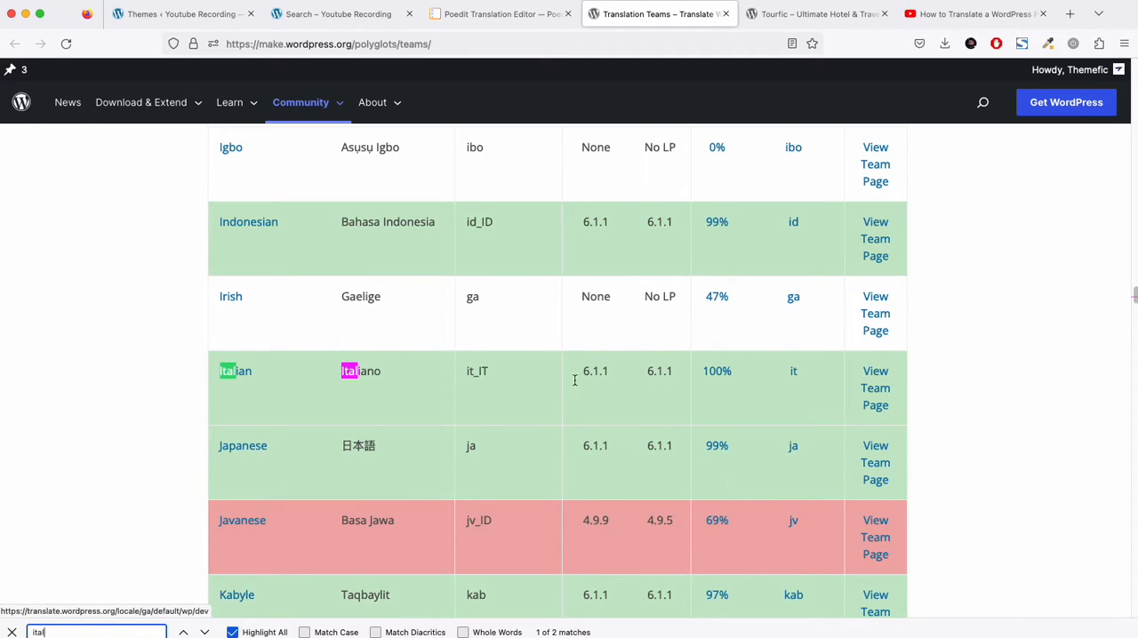
pyautogui.scroll(3)
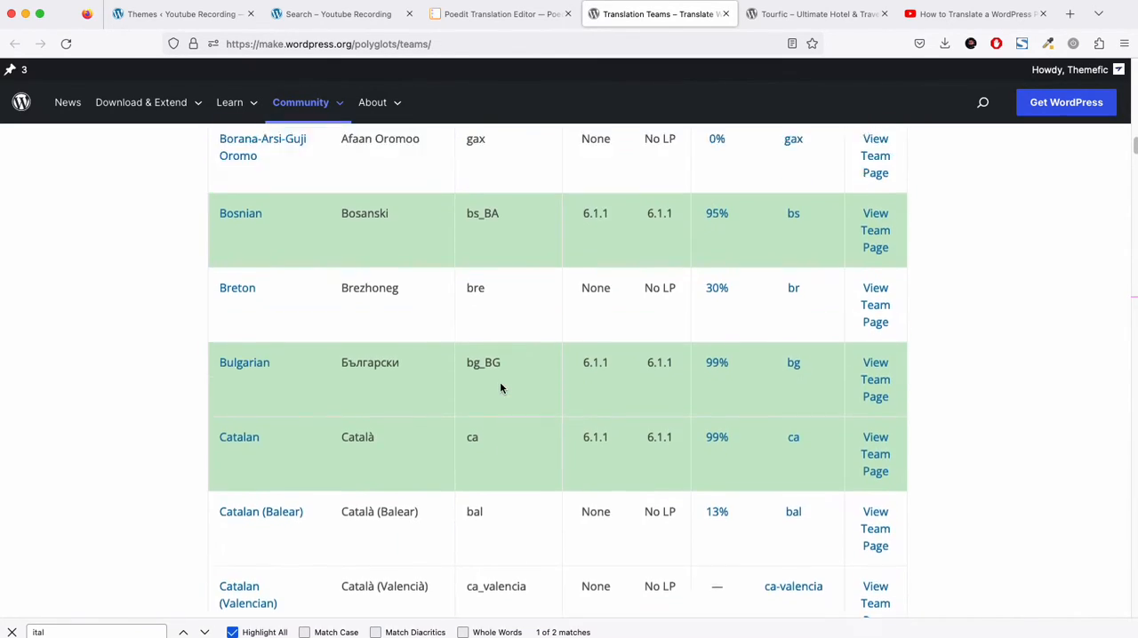
pyautogui.scroll(3)
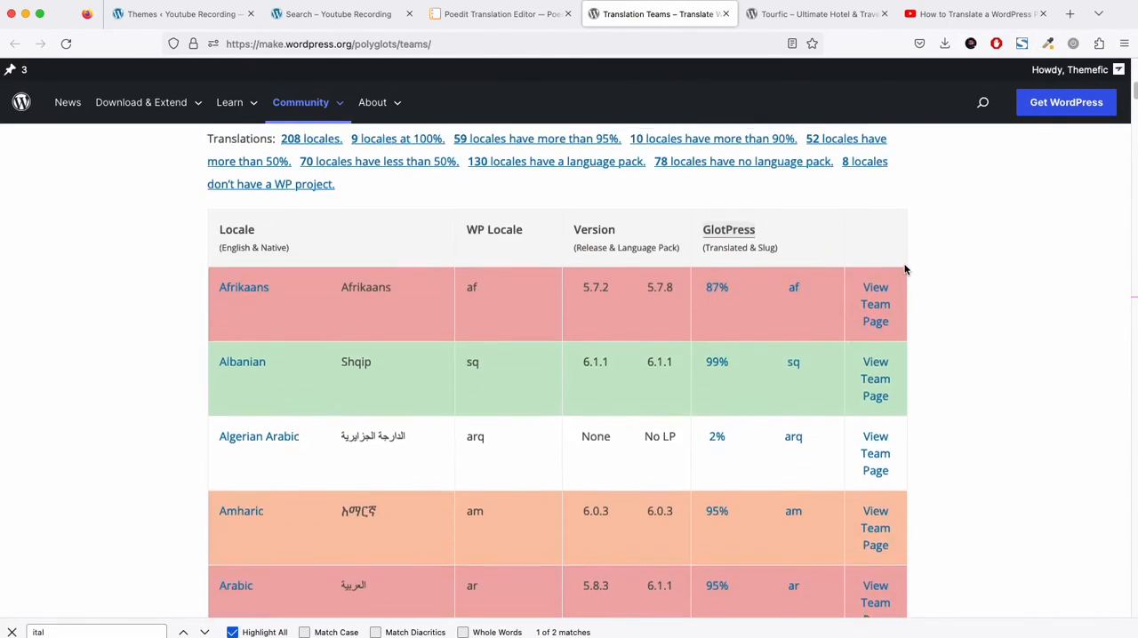
pyautogui.scroll(3)
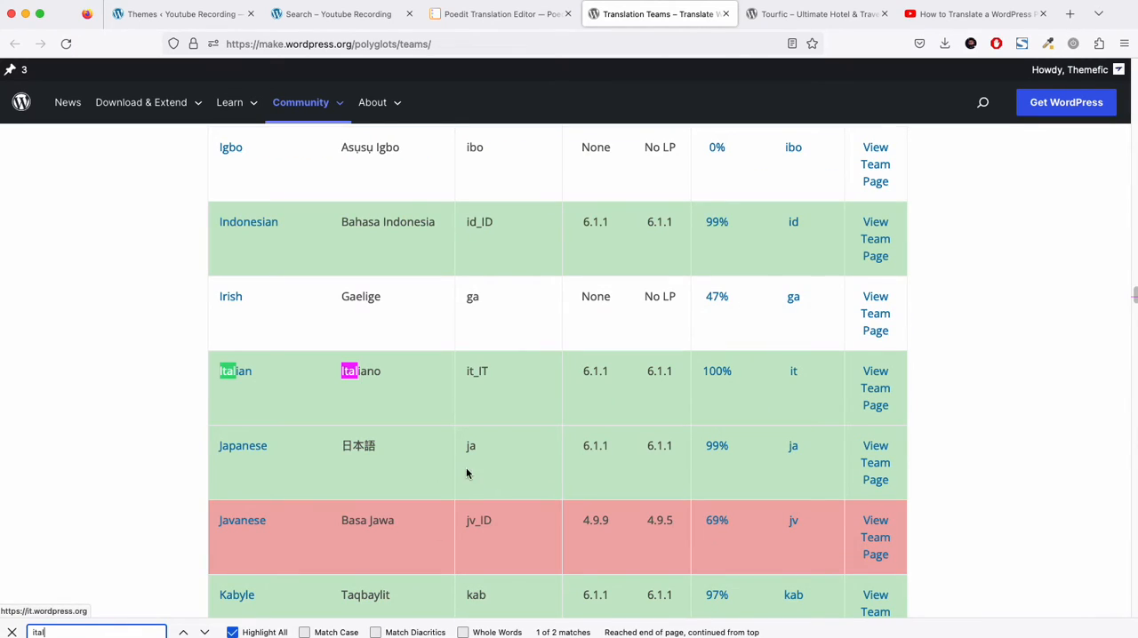
pyautogui.click(204, 633)
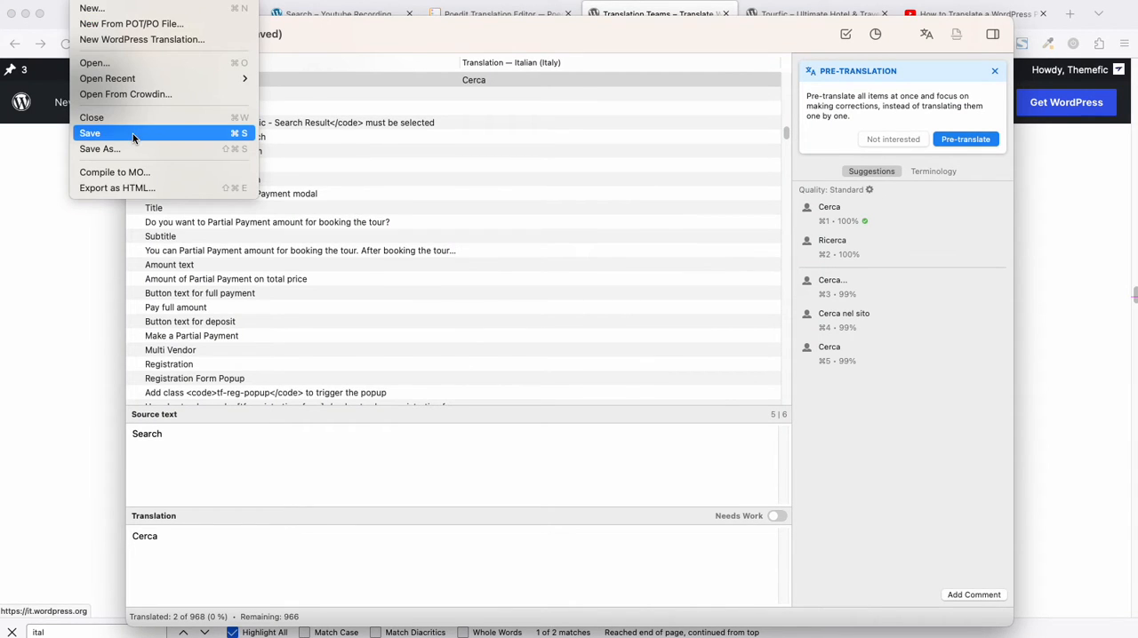
# - Save the Italian translation as tourfic-it_IT.po in the plugin's lang folder
pyautogui.click(99, 149)
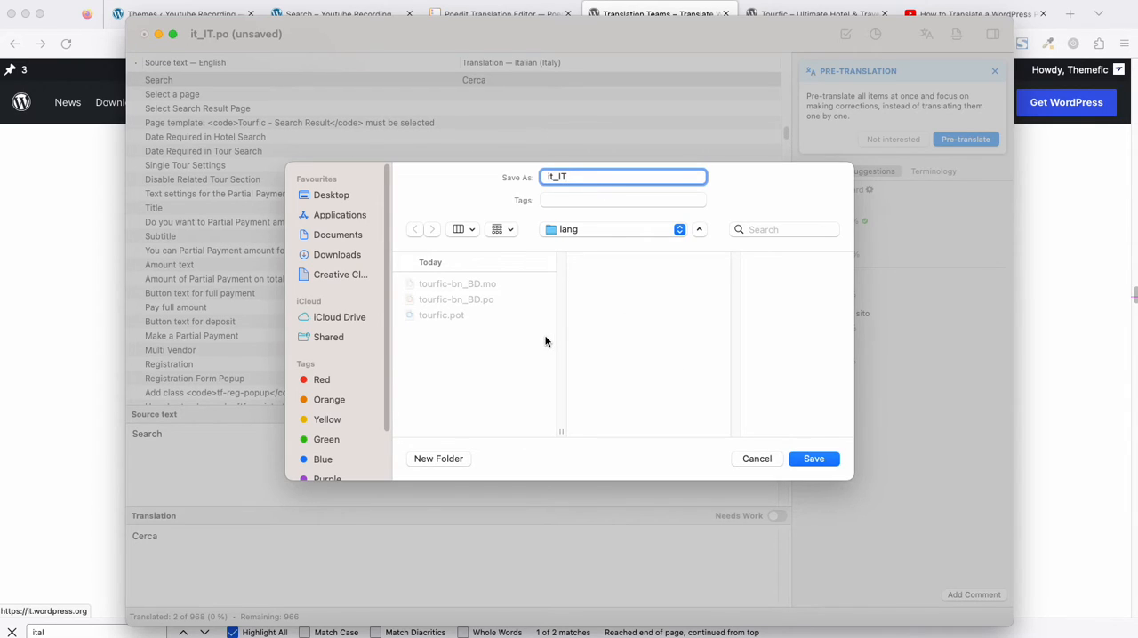
pyautogui.moveTo(463, 331)
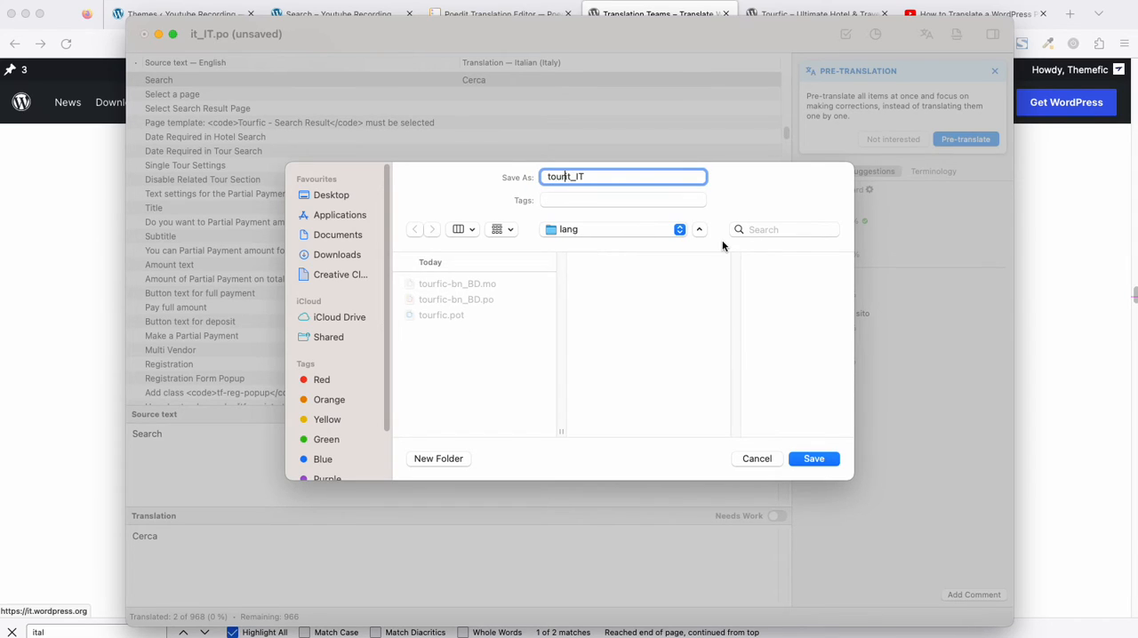
pyautogui.write('tourfic-it_IT')
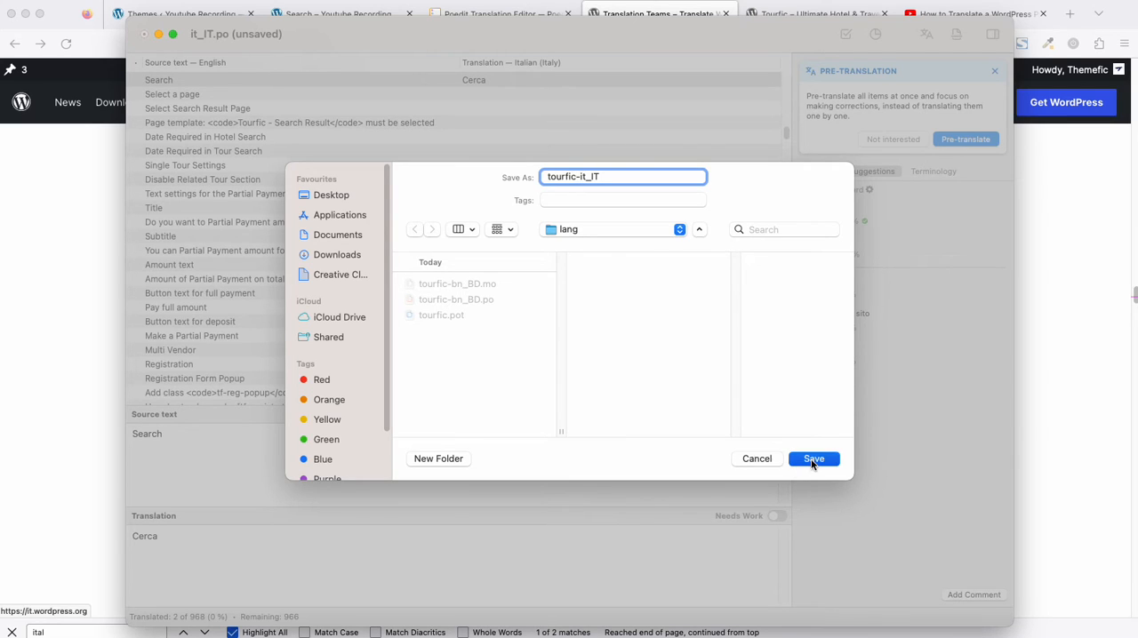
pyautogui.click(811, 459)
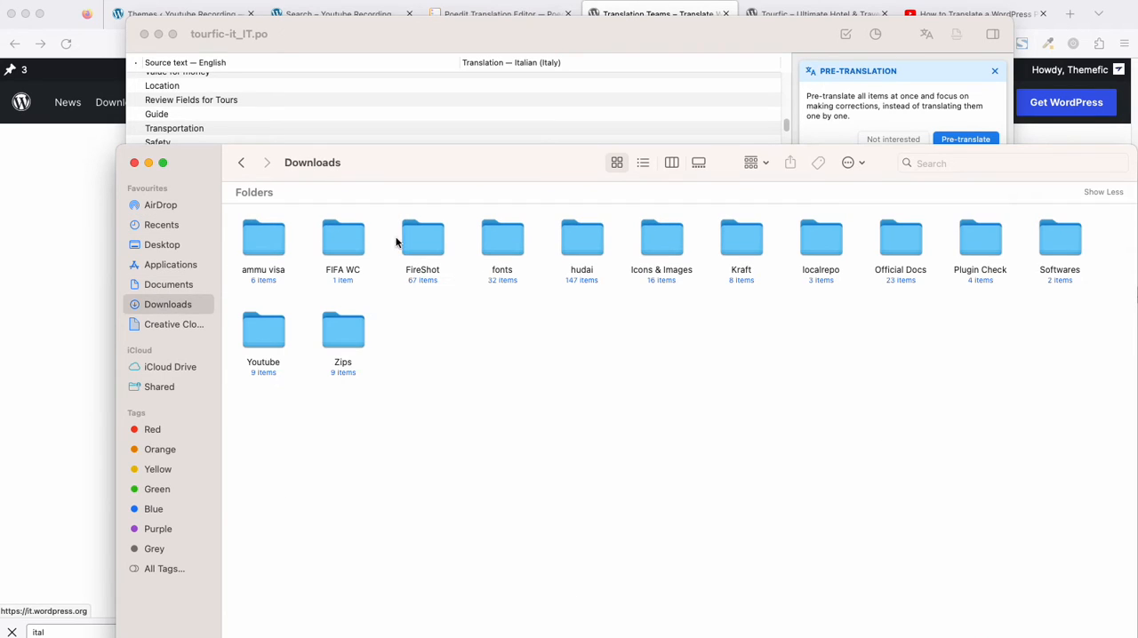
# - Browse to hudai > lang and confirm tourfic-it_IT.mo and tourfic-it_IT.po are listed
pyautogui.doubleClick(582, 238)
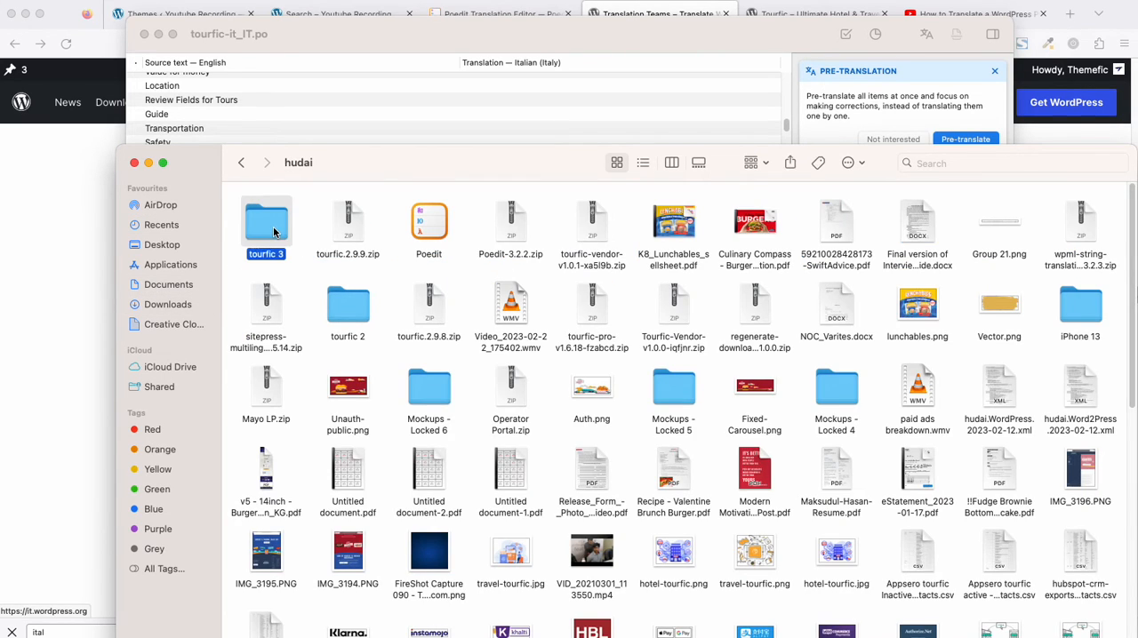
pyautogui.doubleClick(267, 227)
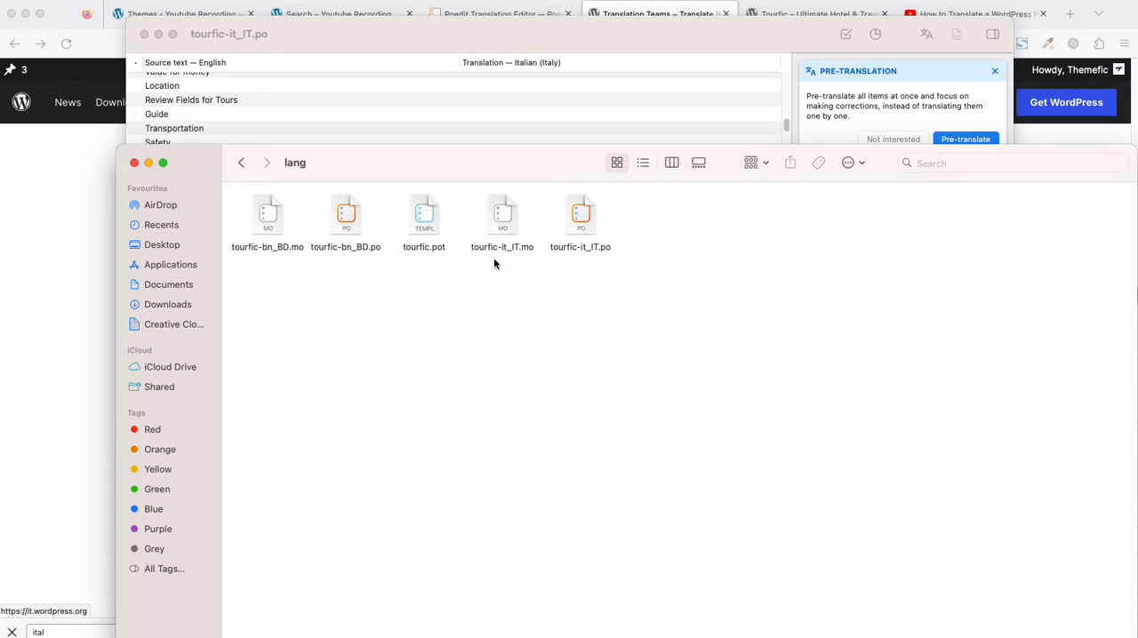
pyautogui.moveTo(541, 285)
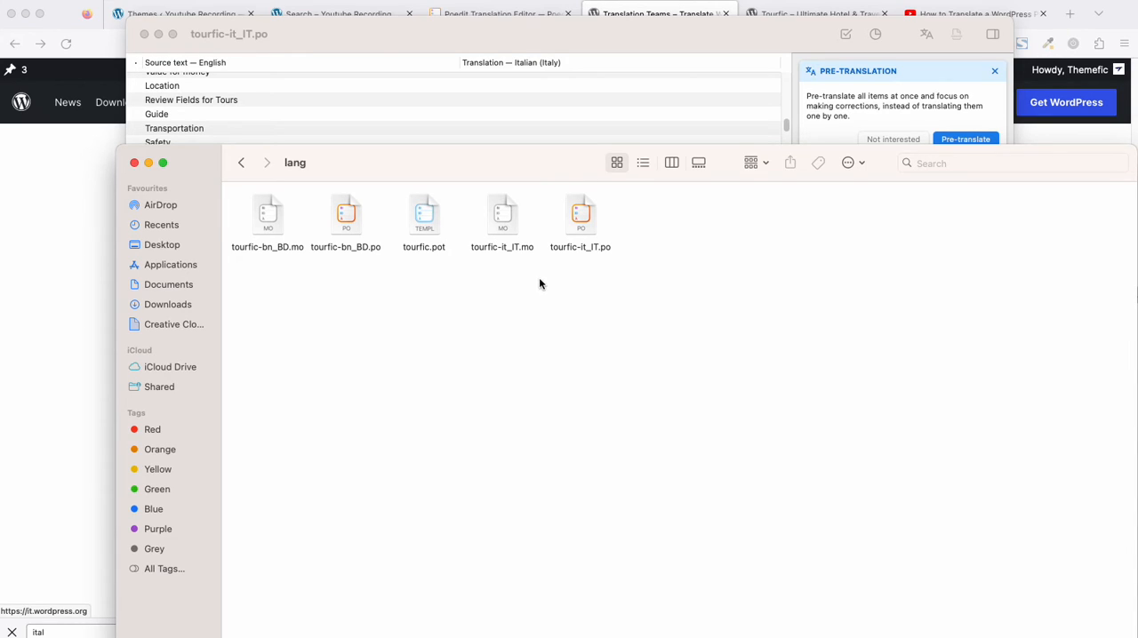
pyautogui.click(501, 217)
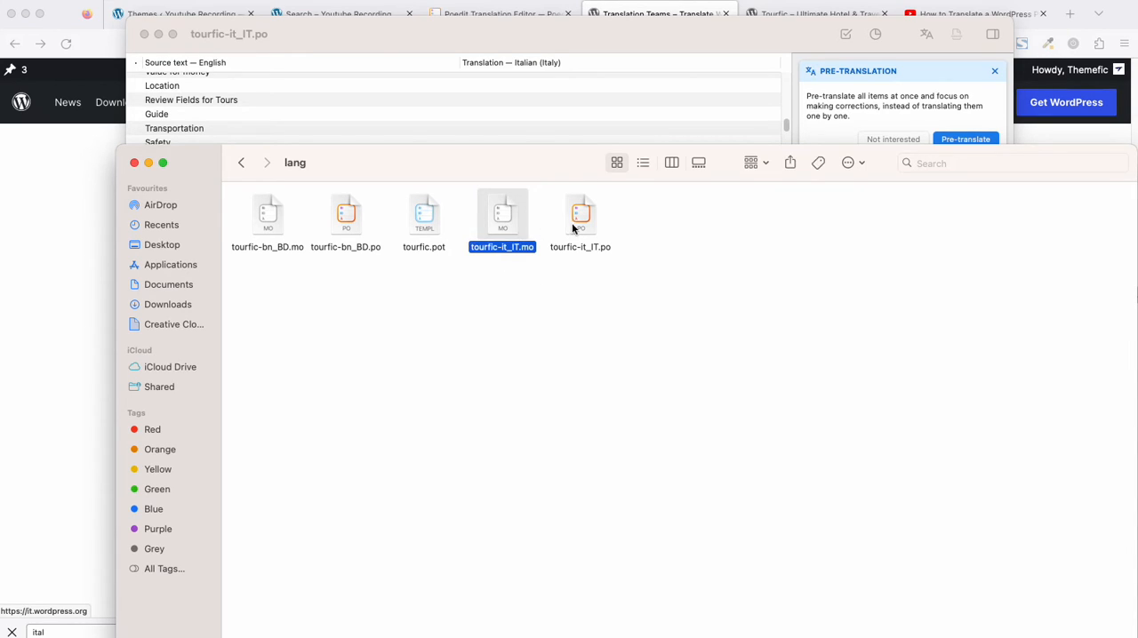
pyautogui.click(580, 217)
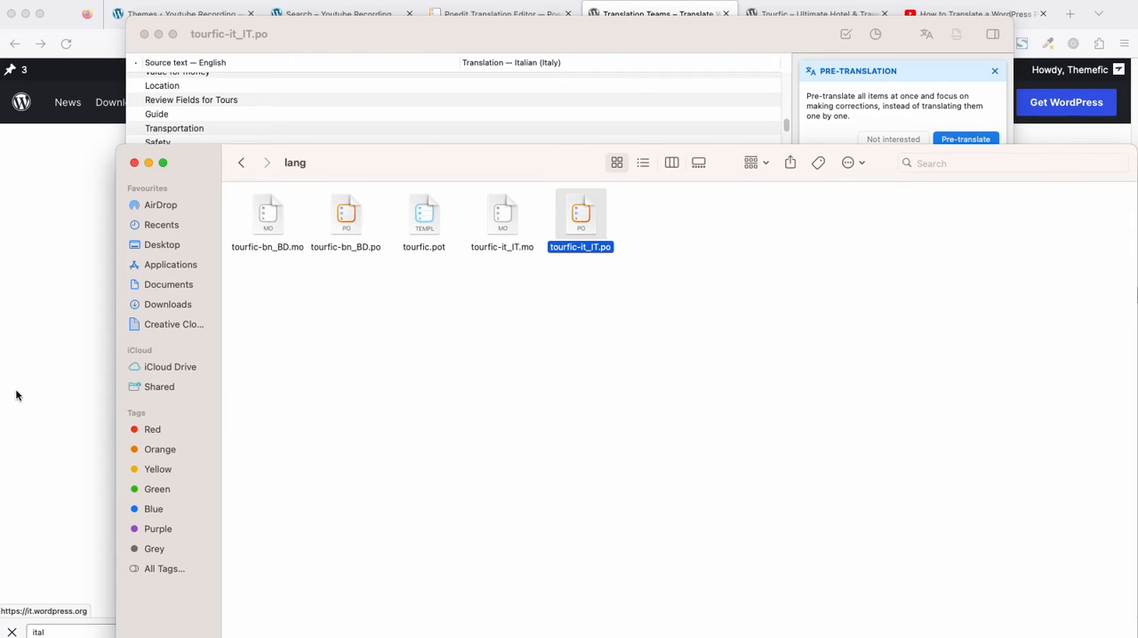
pyautogui.click(182, 14)
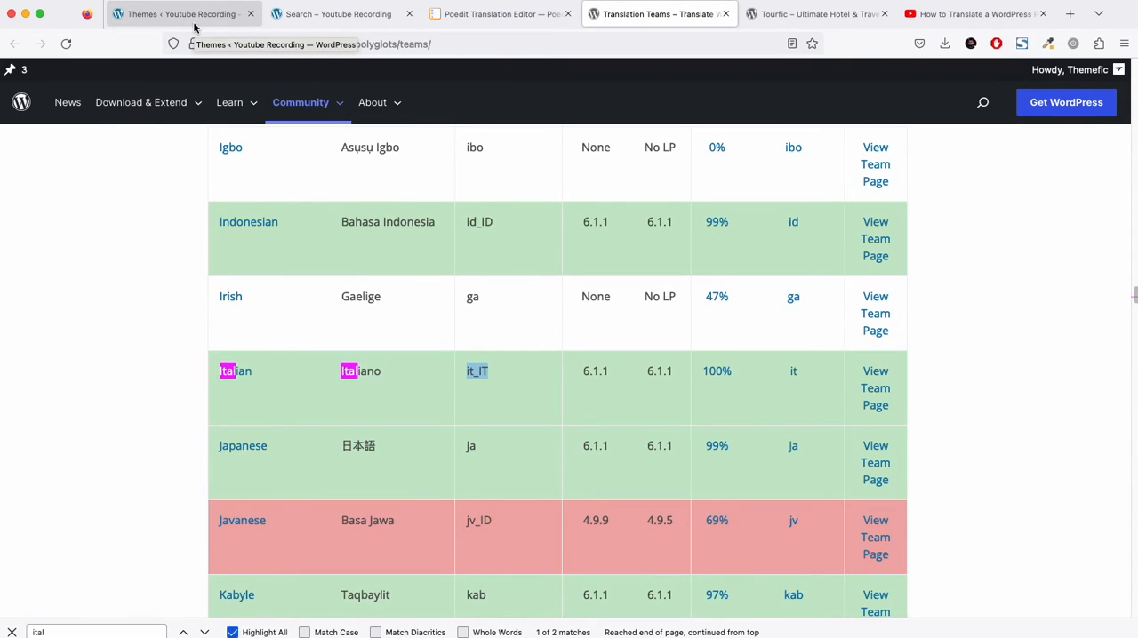
# - Switch from the Translation Teams page to the local WordPress admin
pyautogui.click(182, 15)
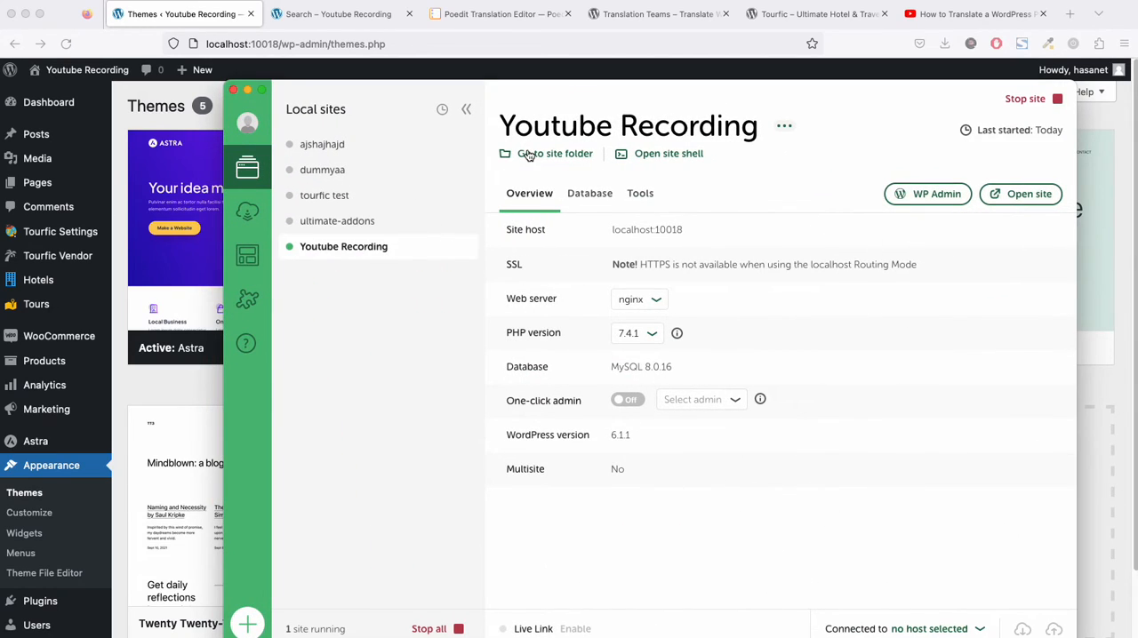
# - From the Youtube Recording site folder, create a new 'languages' folder inside wp-content
pyautogui.click(555, 153)
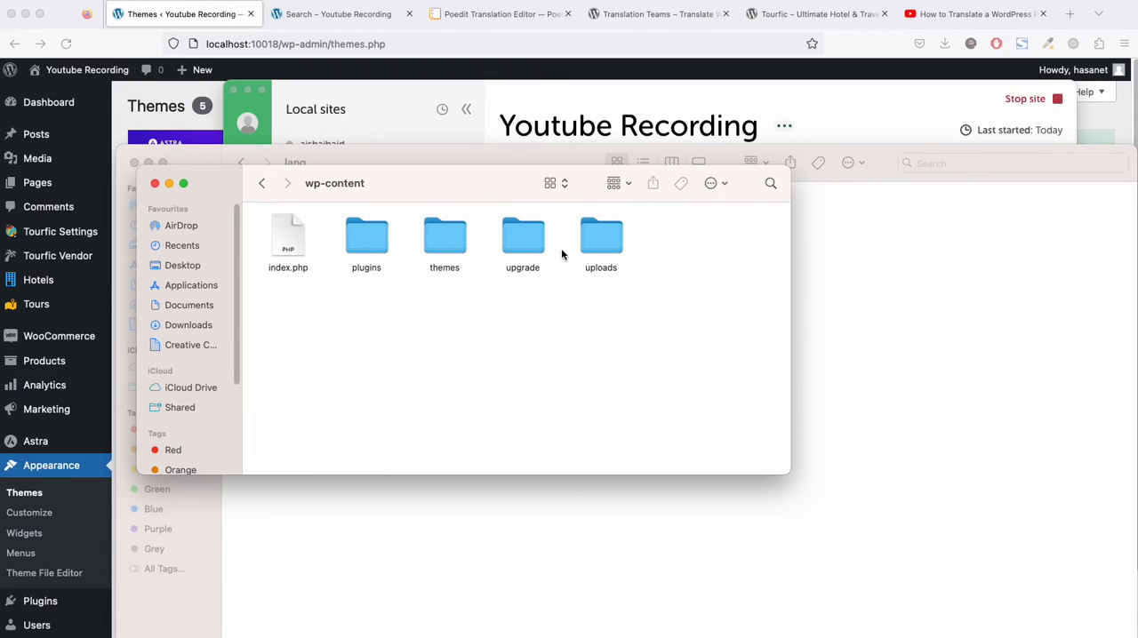
pyautogui.moveTo(263, 183)
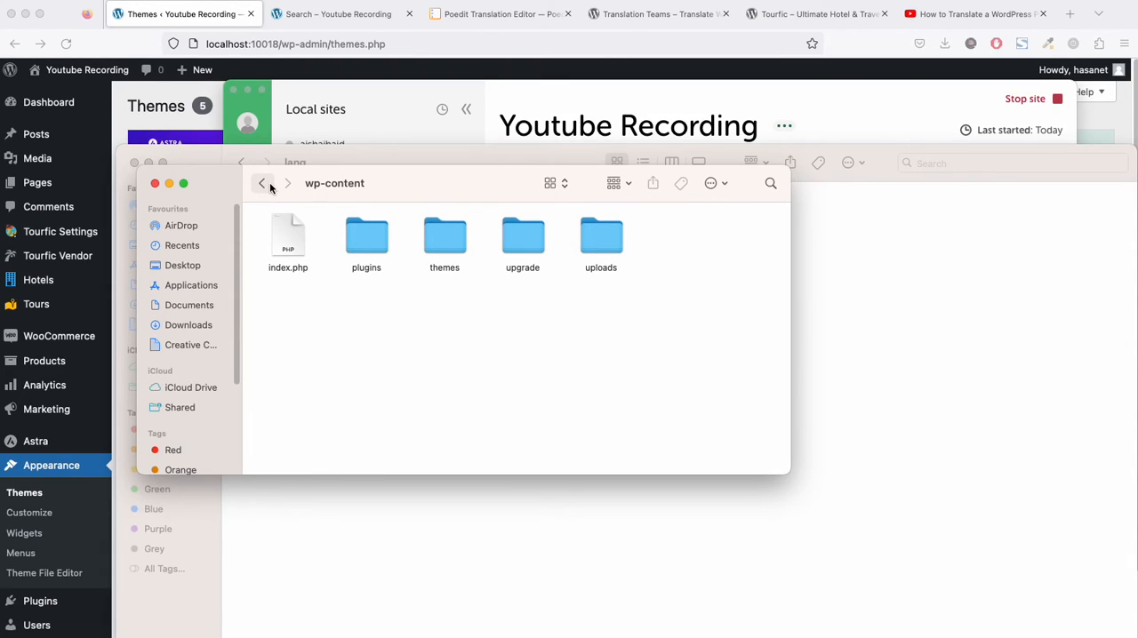
pyautogui.moveTo(261, 183)
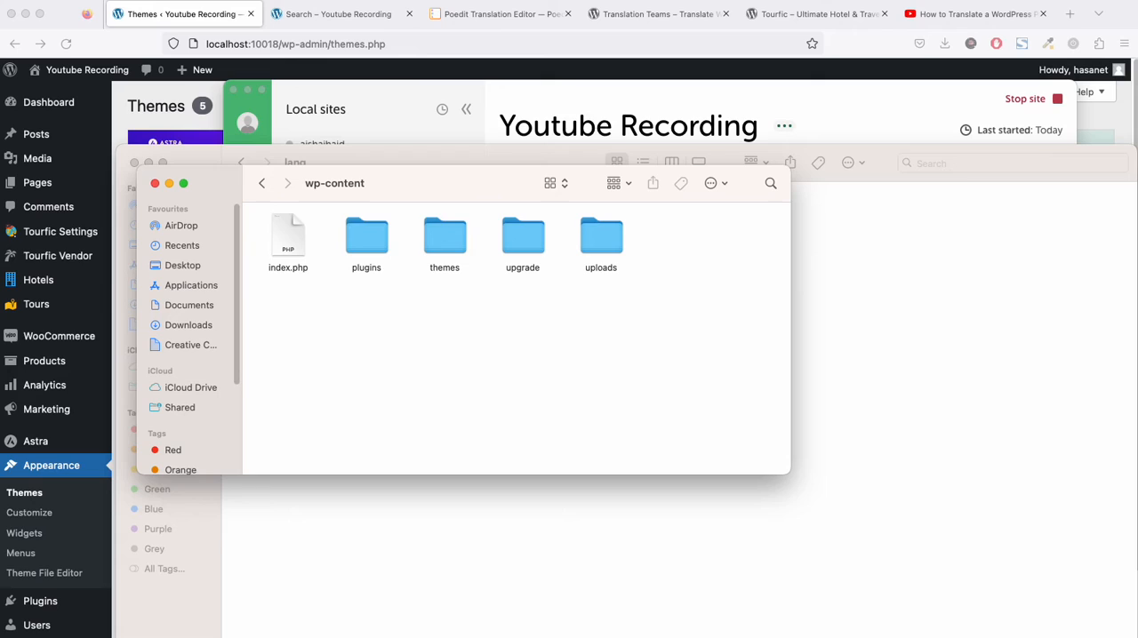
pyautogui.click(338, 14)
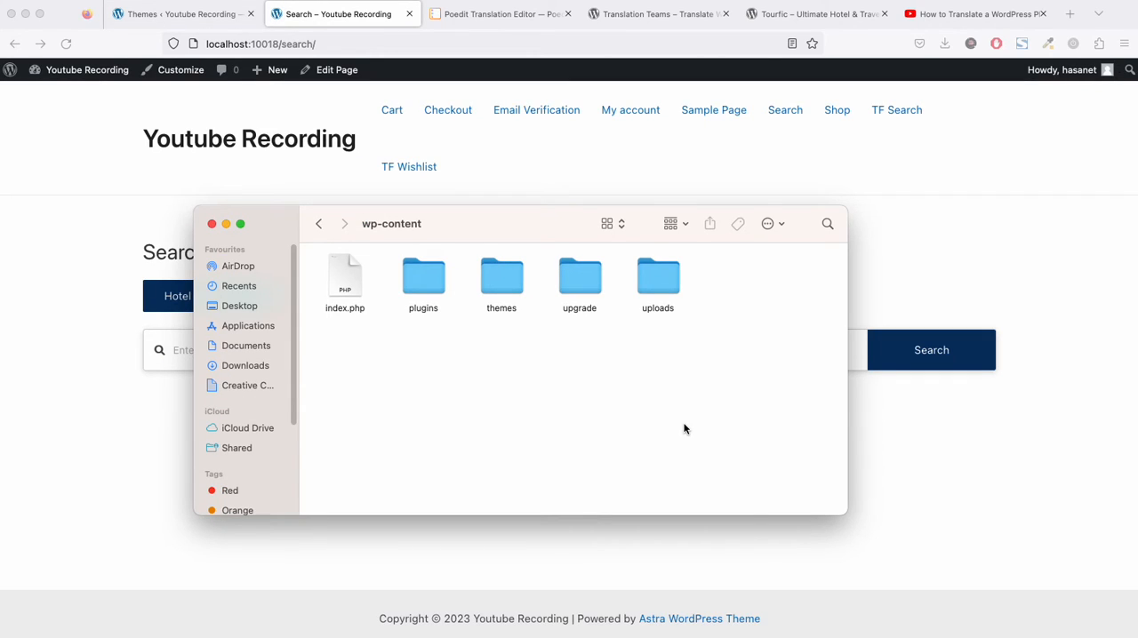
pyautogui.rightClick(685, 428)
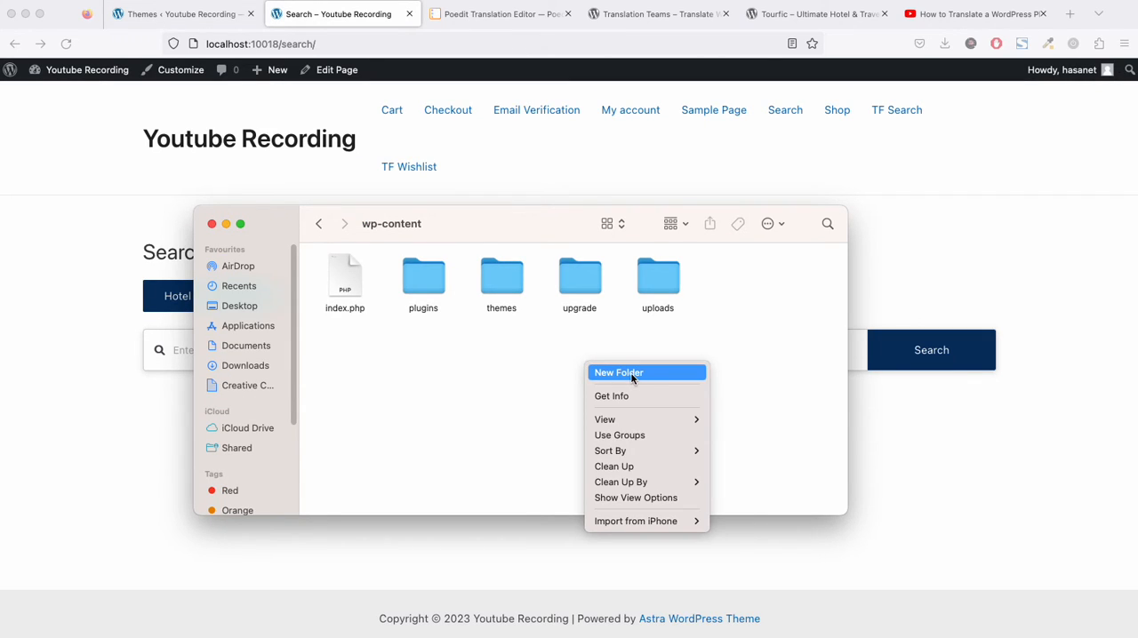
pyautogui.click(619, 371)
pyautogui.write('languages')
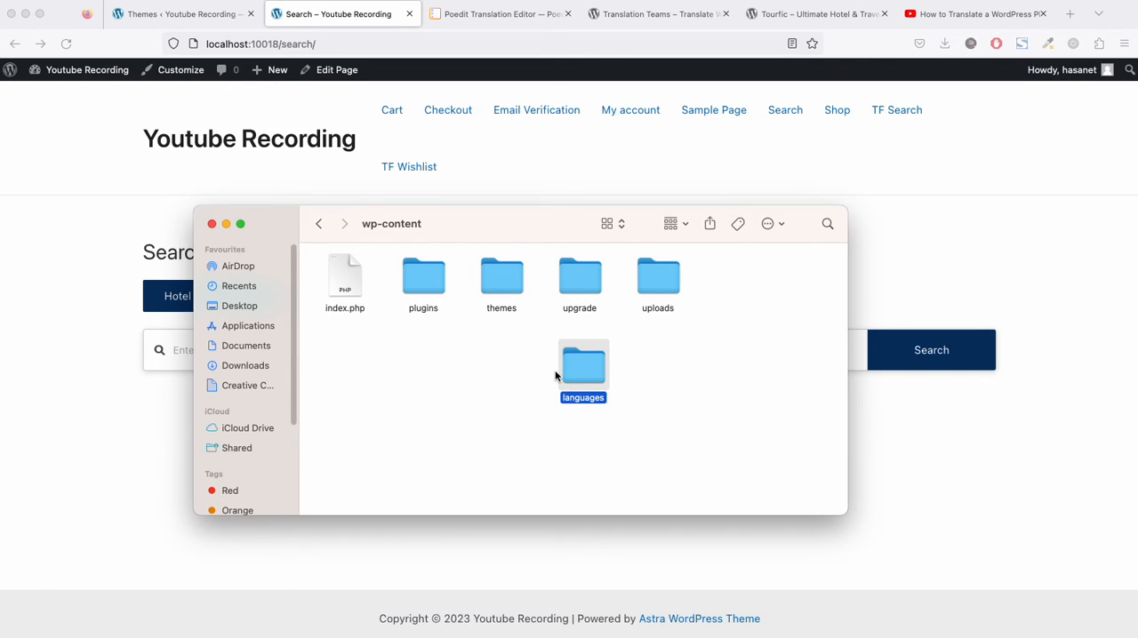
pyautogui.moveTo(318, 224)
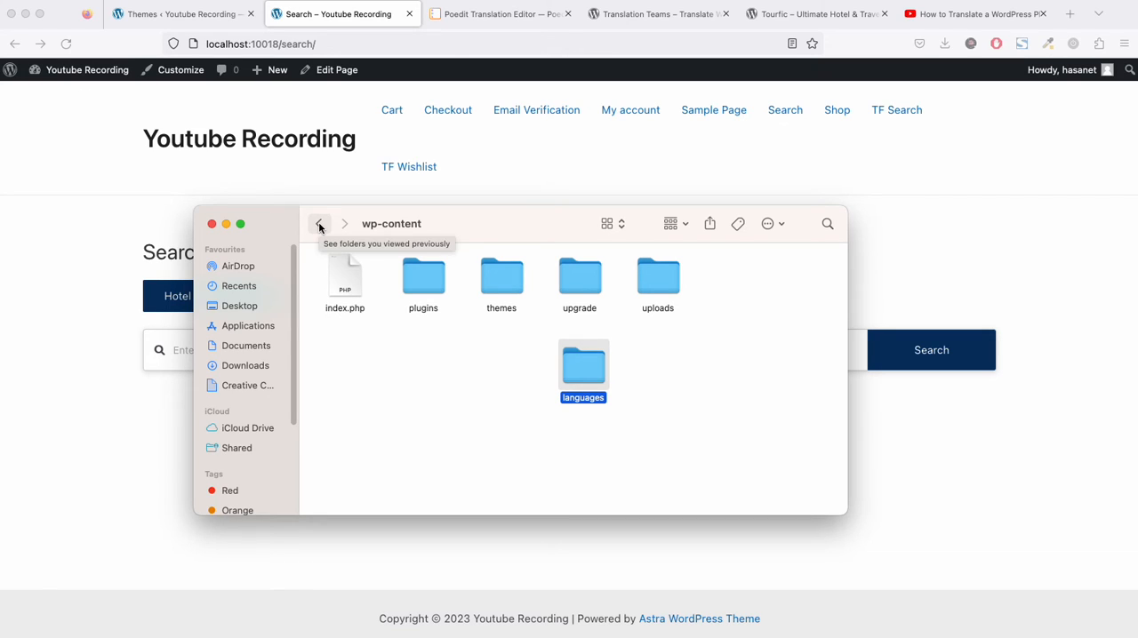
pyautogui.click(318, 224)
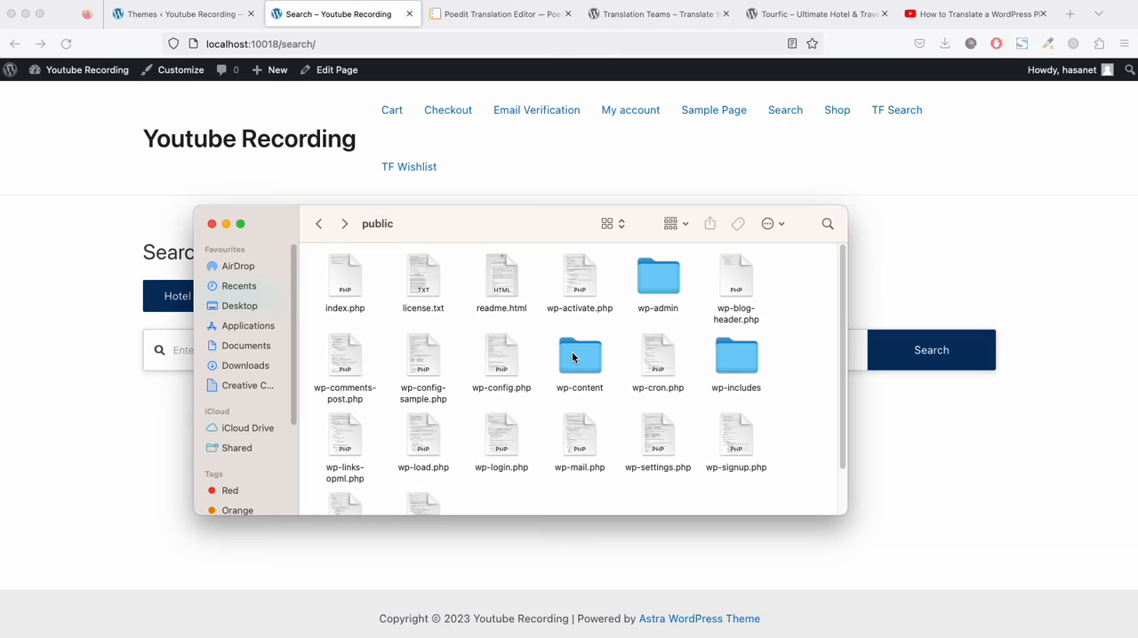
pyautogui.doubleClick(579, 354)
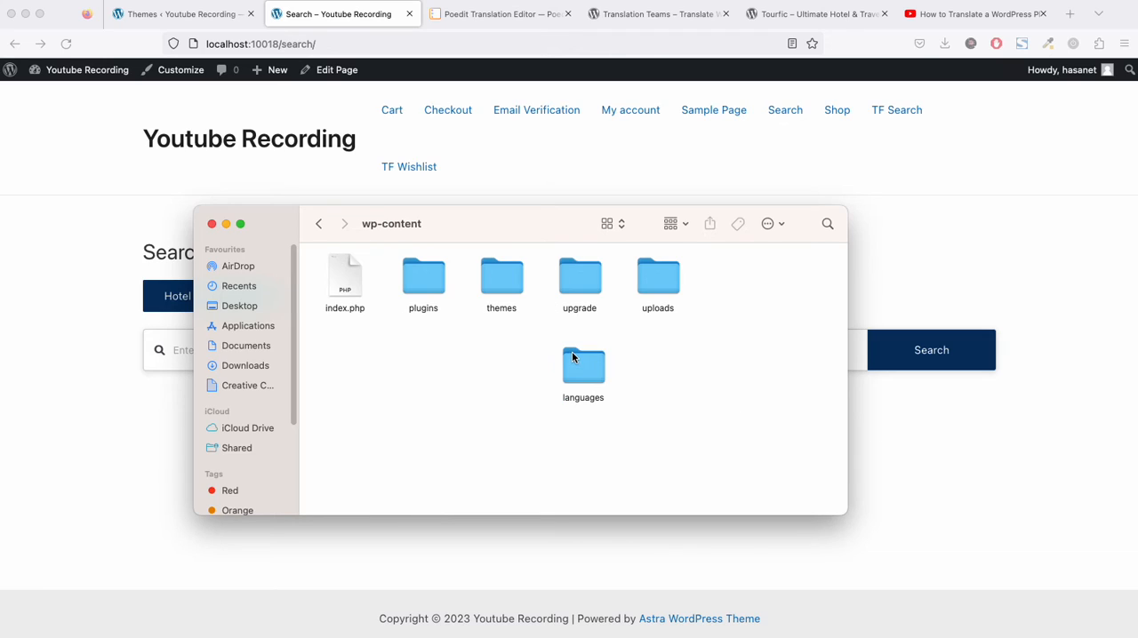
pyautogui.moveTo(547, 355)
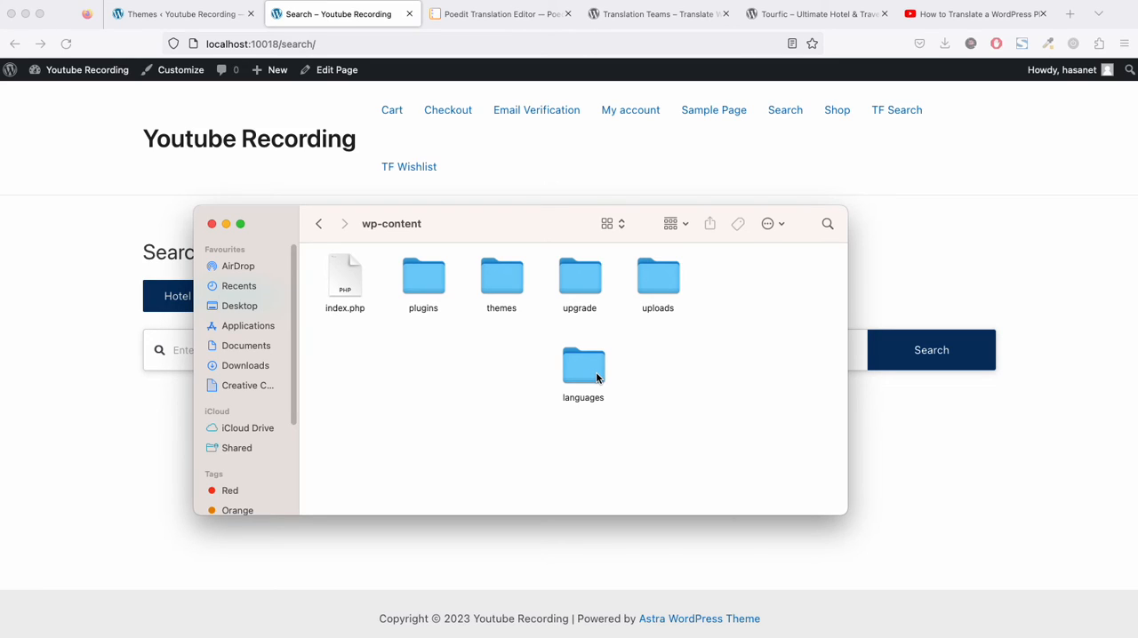
# - Create a 'plugins' folder inside languages and enter it, then revisit the tourfic 3 folder
pyautogui.doubleClick(583, 365)
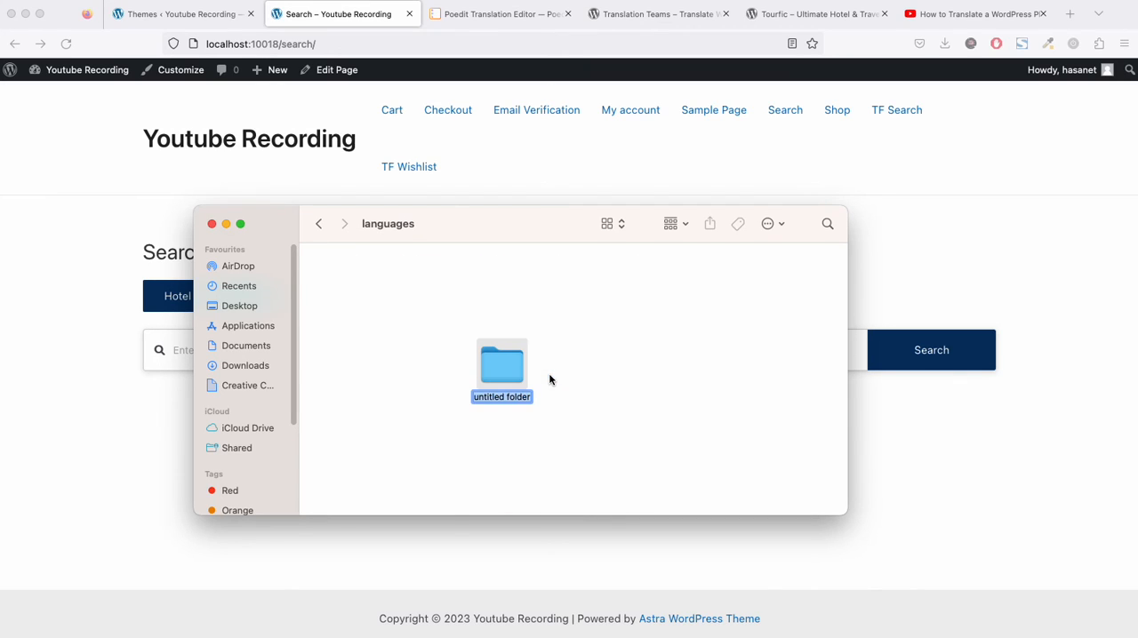
pyautogui.write('plugins')
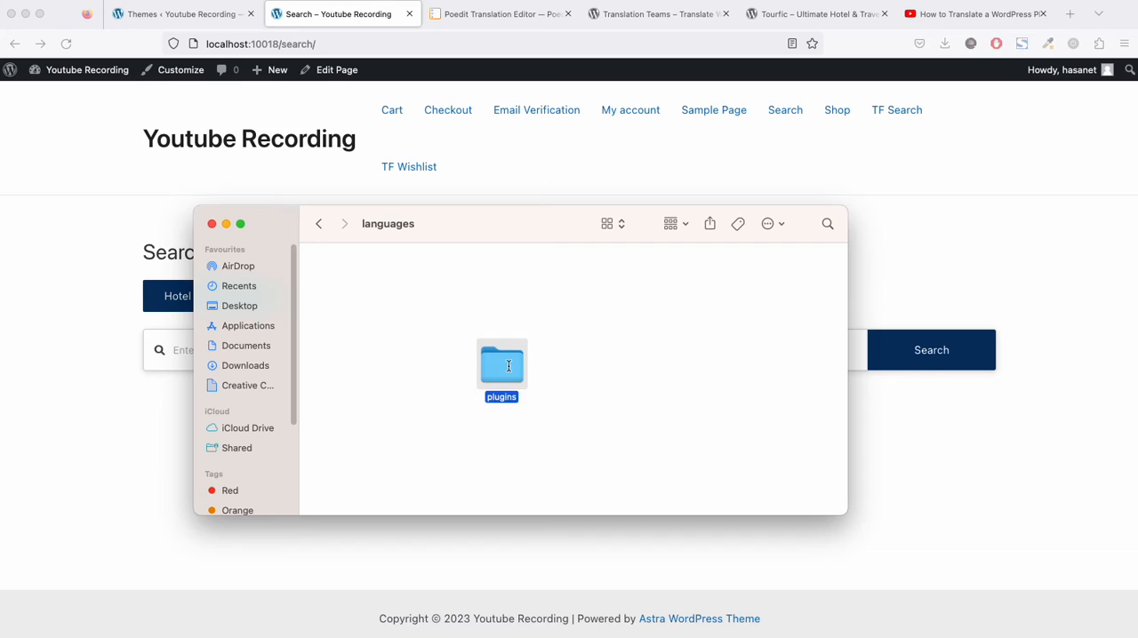
pyautogui.doubleClick(502, 365)
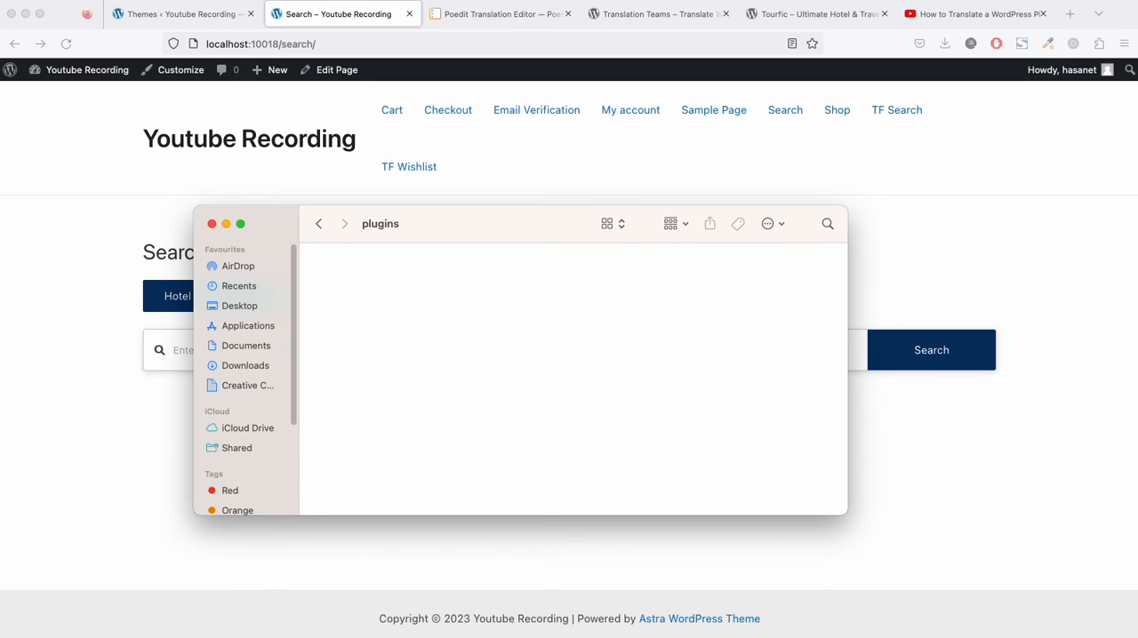
pyautogui.click(381, 224)
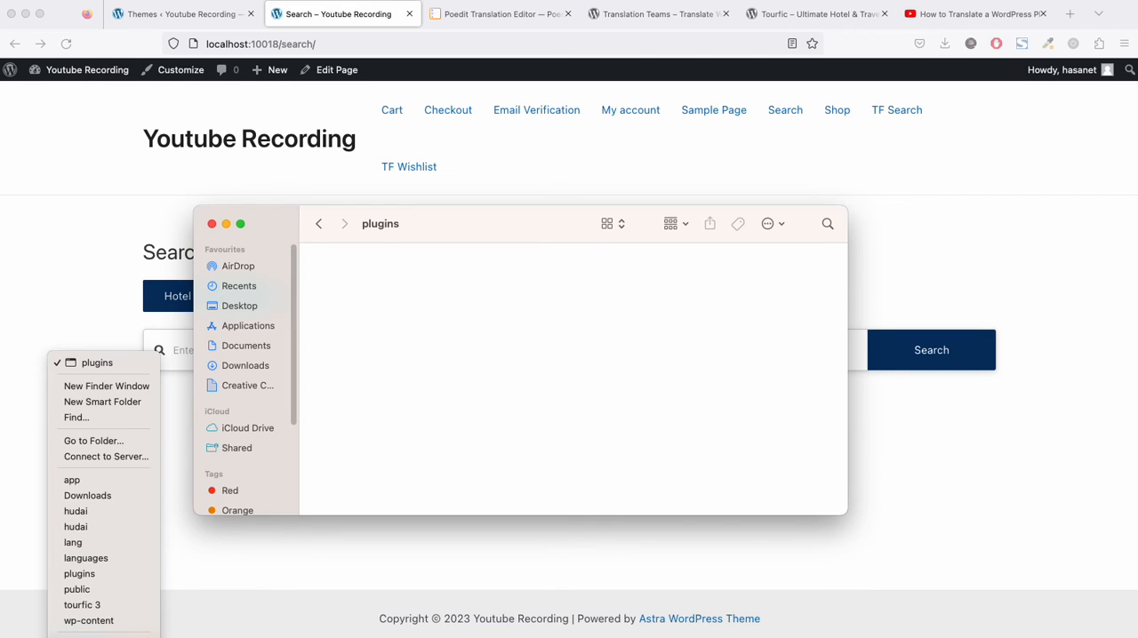
pyautogui.click(238, 285)
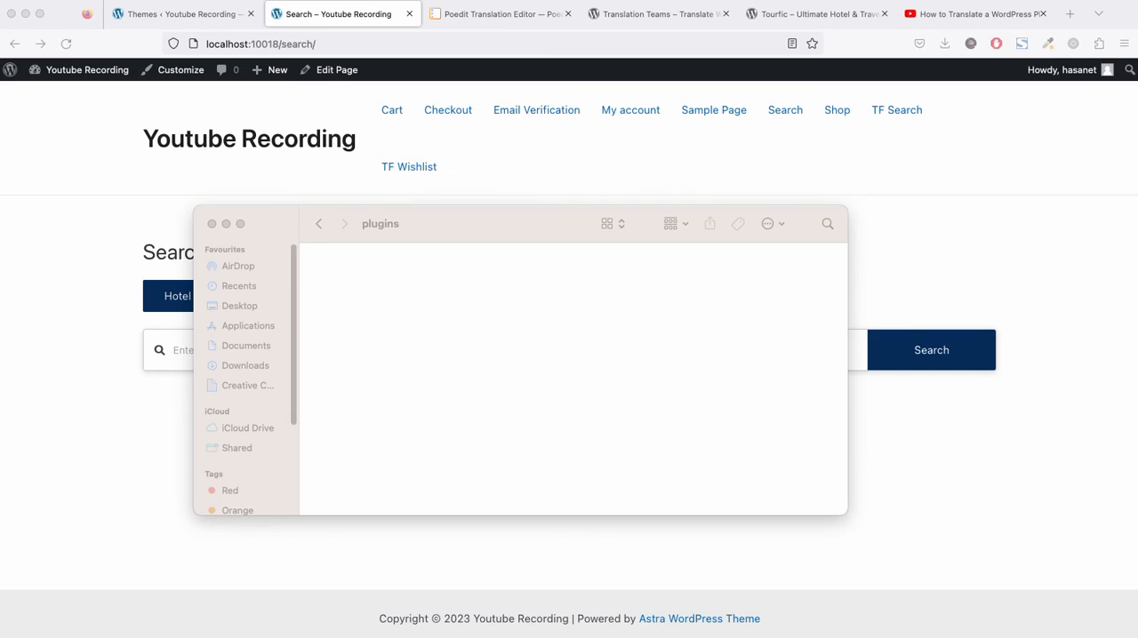
# - From tourfic 3 > lang, paste tourfic-it_IT.mo and .po into the plugins folder
pyautogui.click(245, 366)
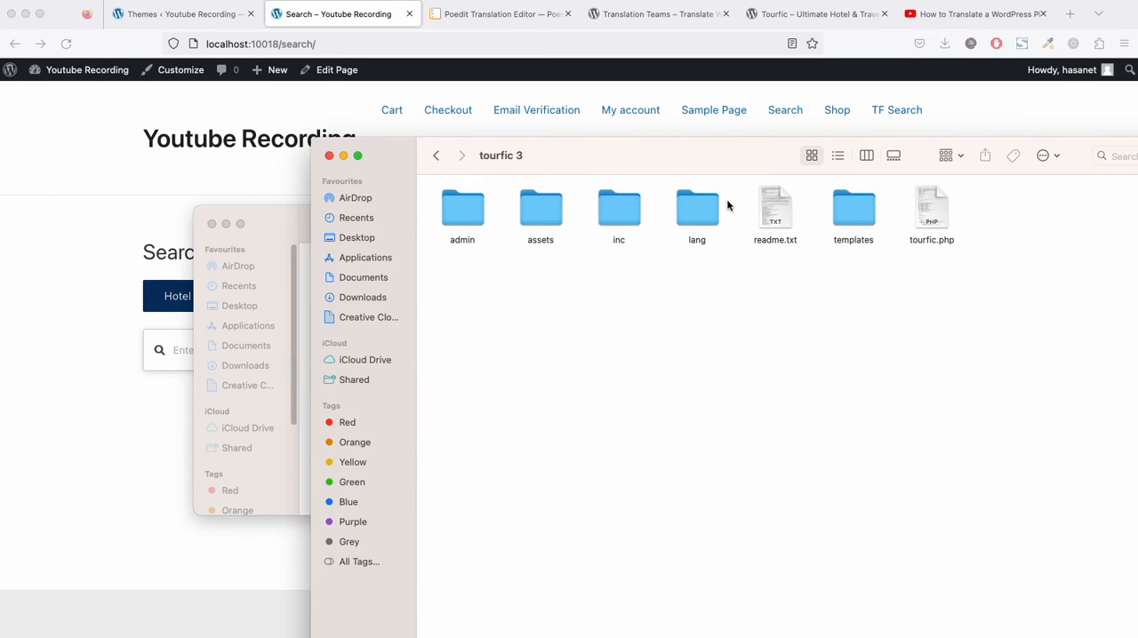
pyautogui.doubleClick(698, 208)
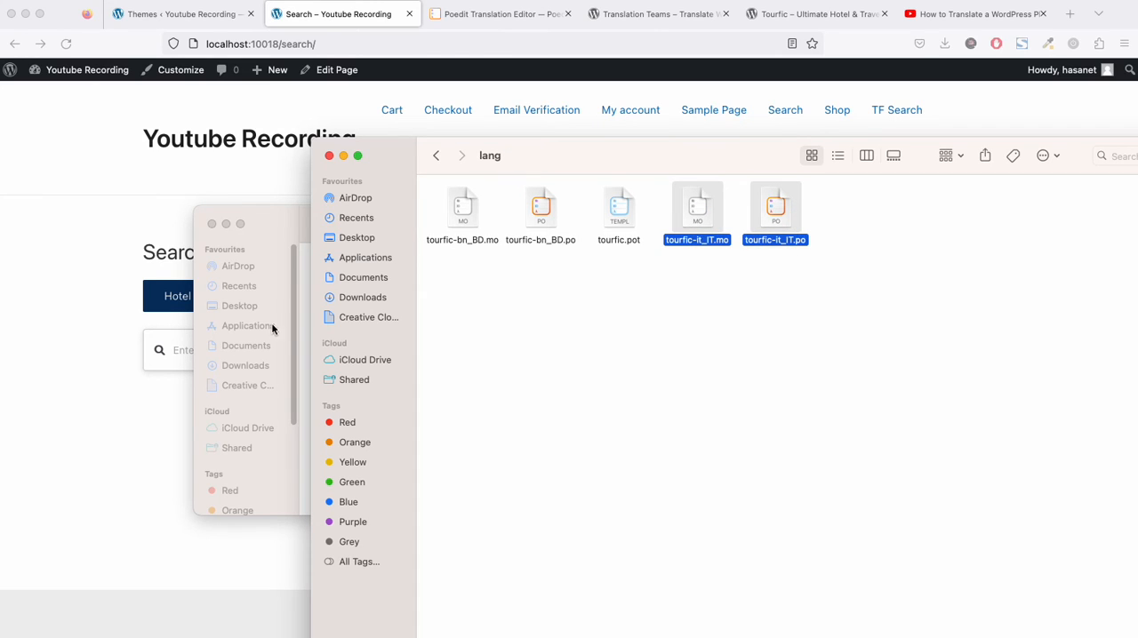
pyautogui.rightClick(578, 356)
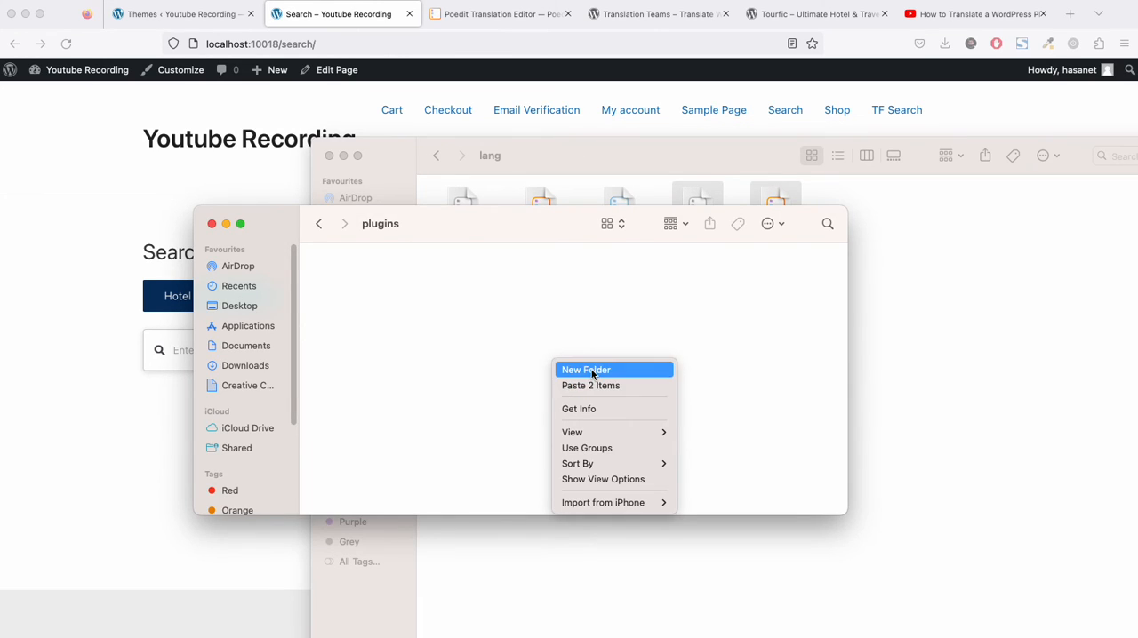
pyautogui.click(591, 384)
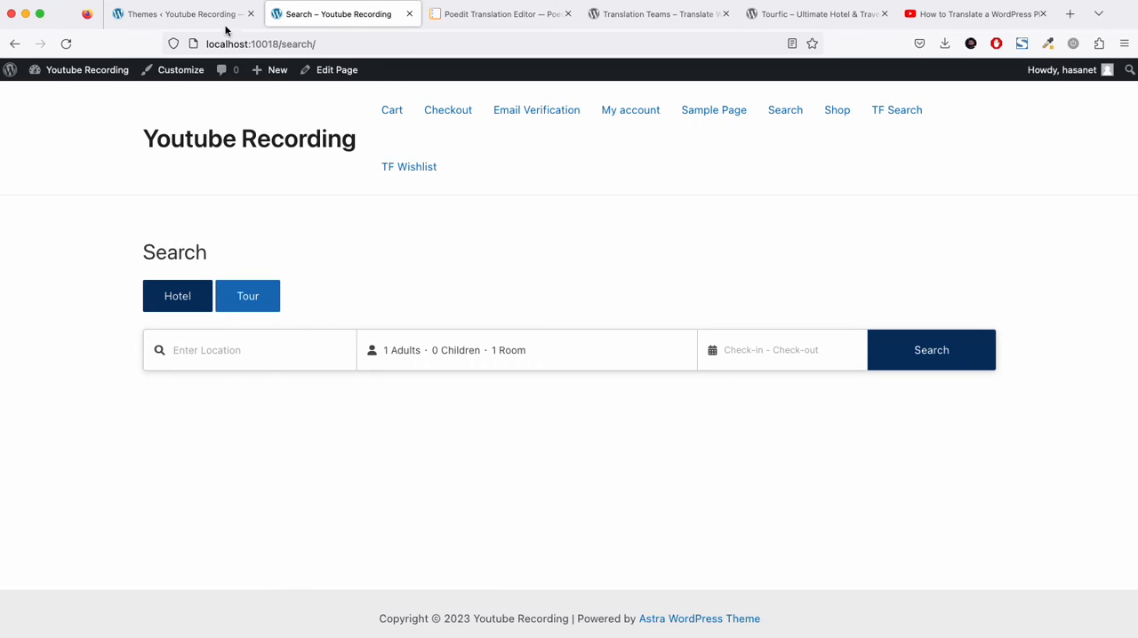
# - In Settings > General, choose Italiano as the Site Language
pyautogui.click(178, 14)
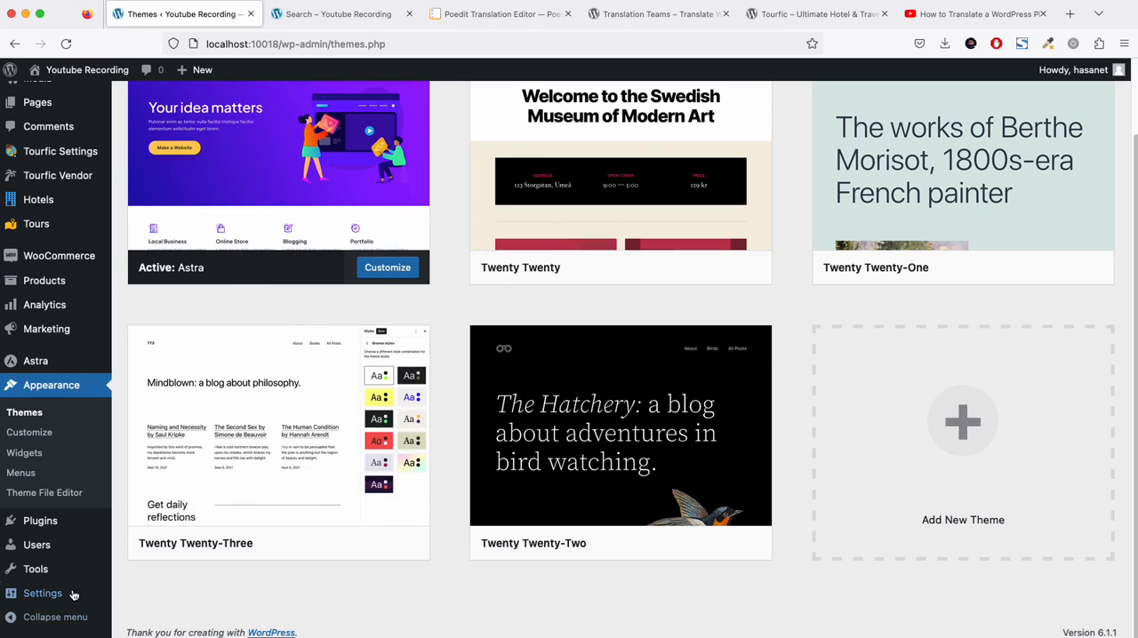
pyautogui.click(42, 594)
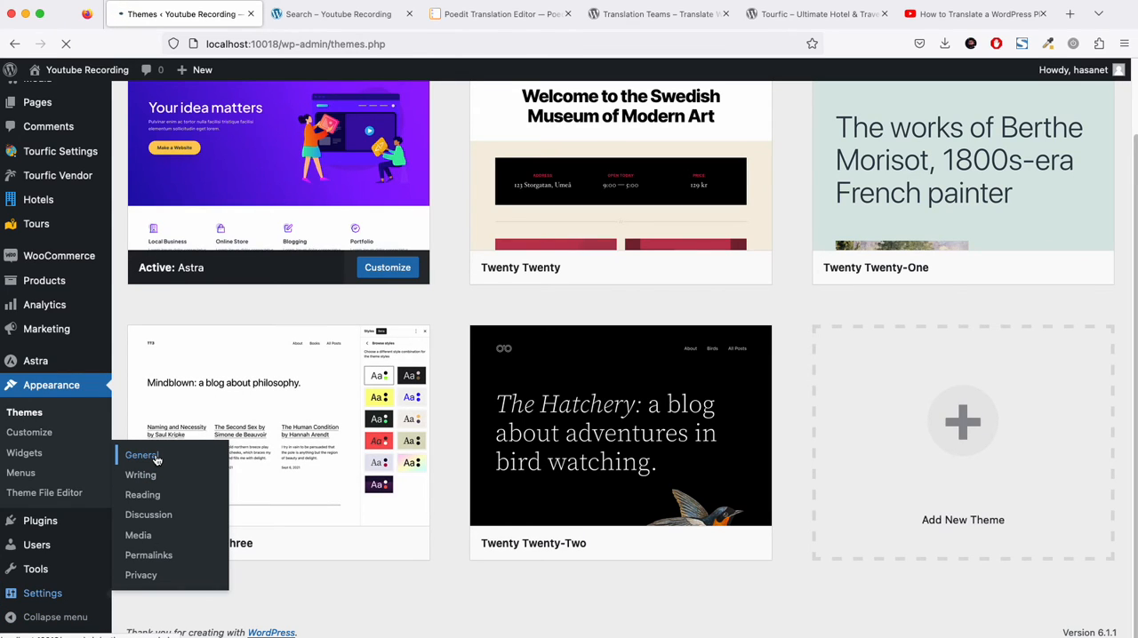
pyautogui.click(142, 455)
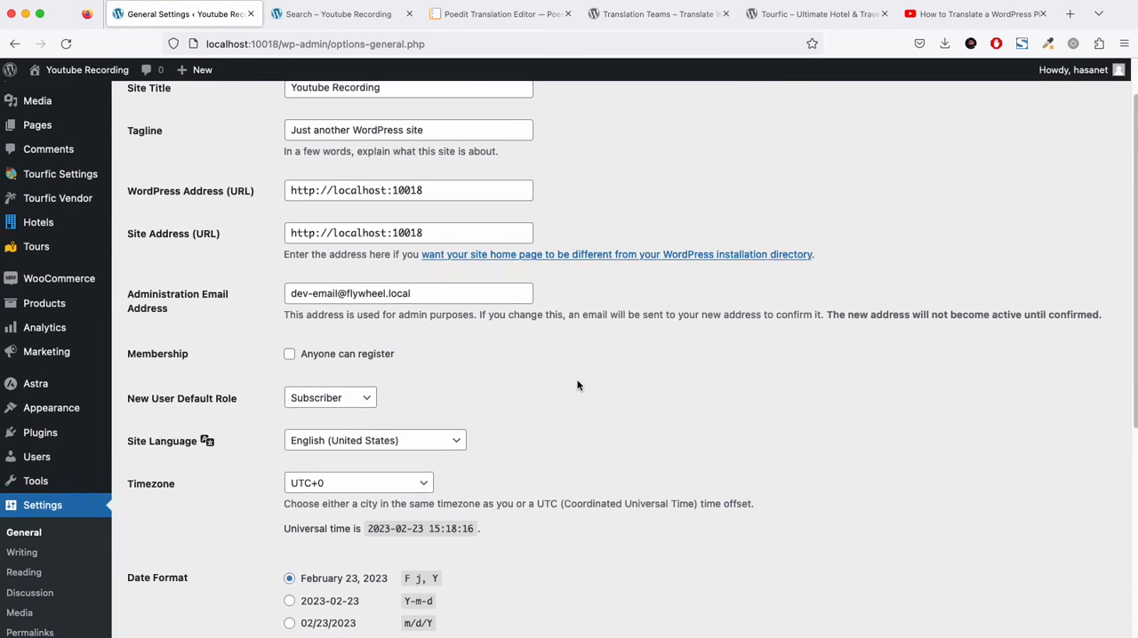
pyautogui.click(374, 441)
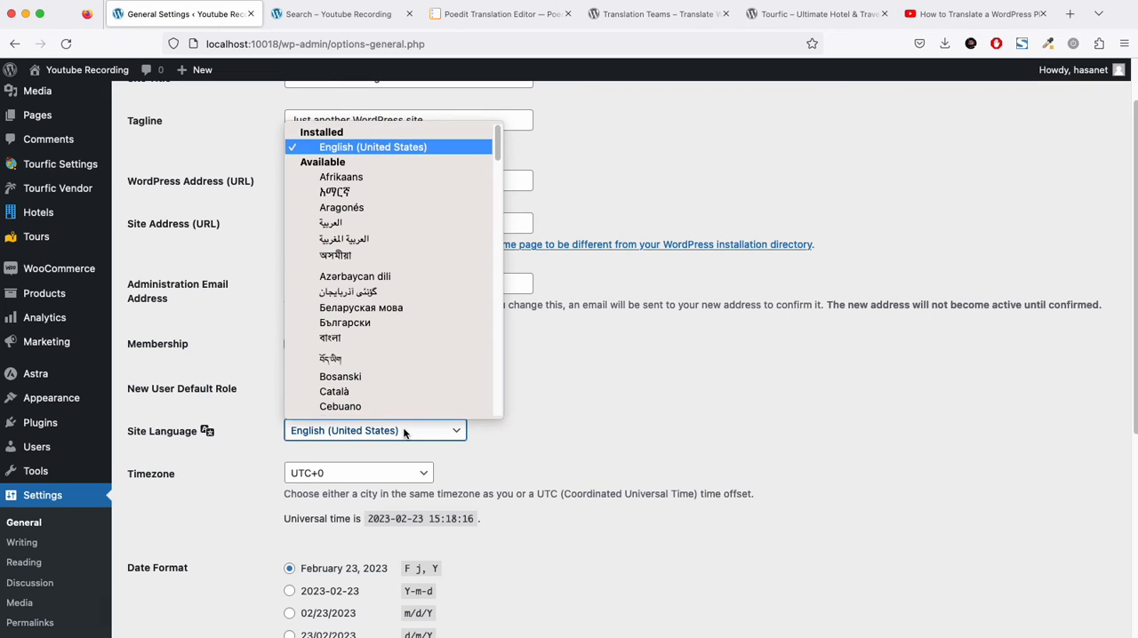
pyautogui.scroll(-3)
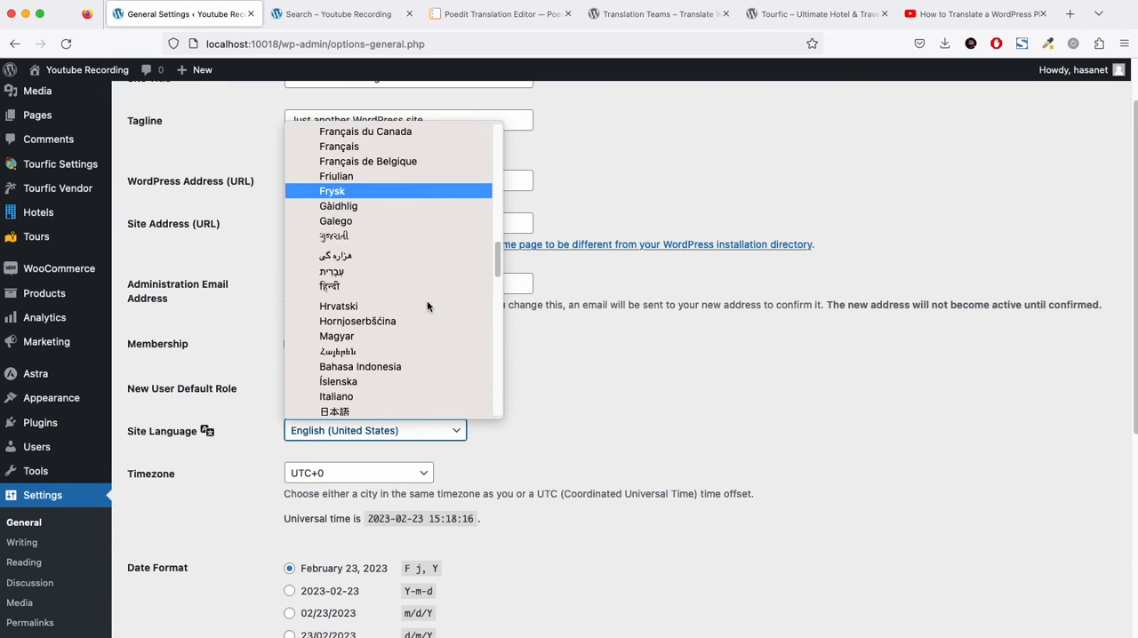
pyautogui.scroll(-3)
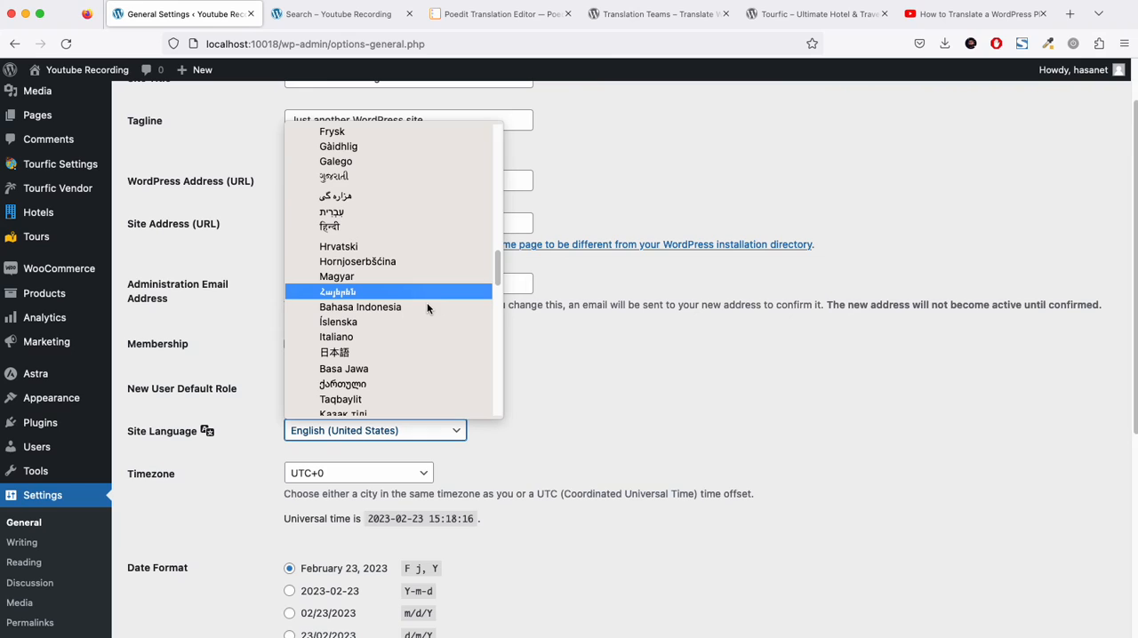
pyautogui.click(336, 336)
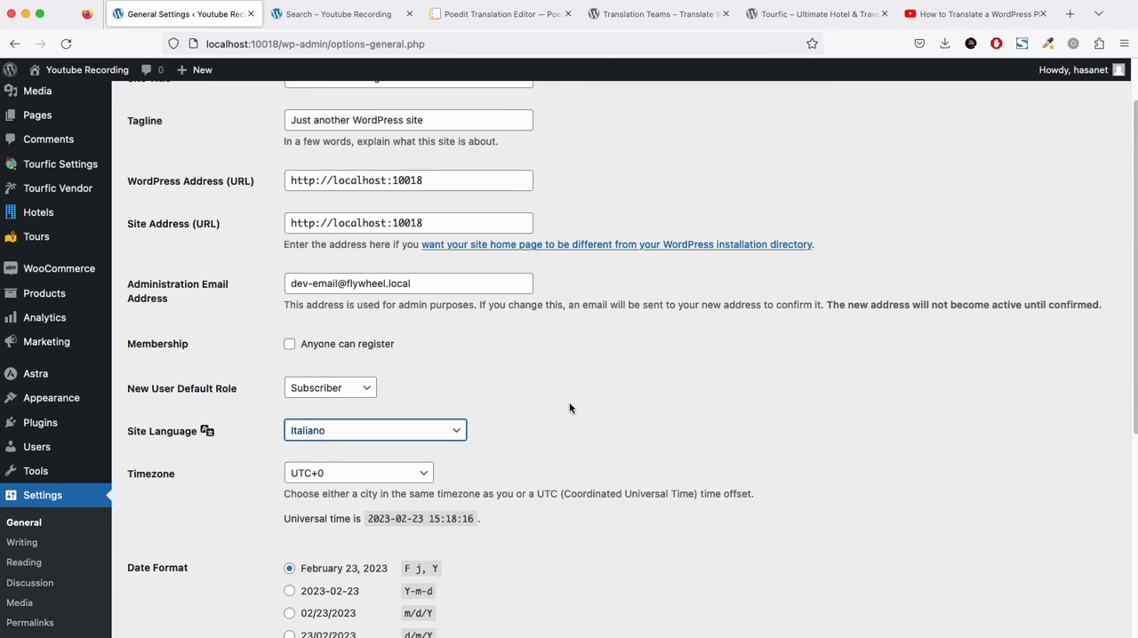
# - Save the general settings and return to the site's Search page
pyautogui.scroll(-3)
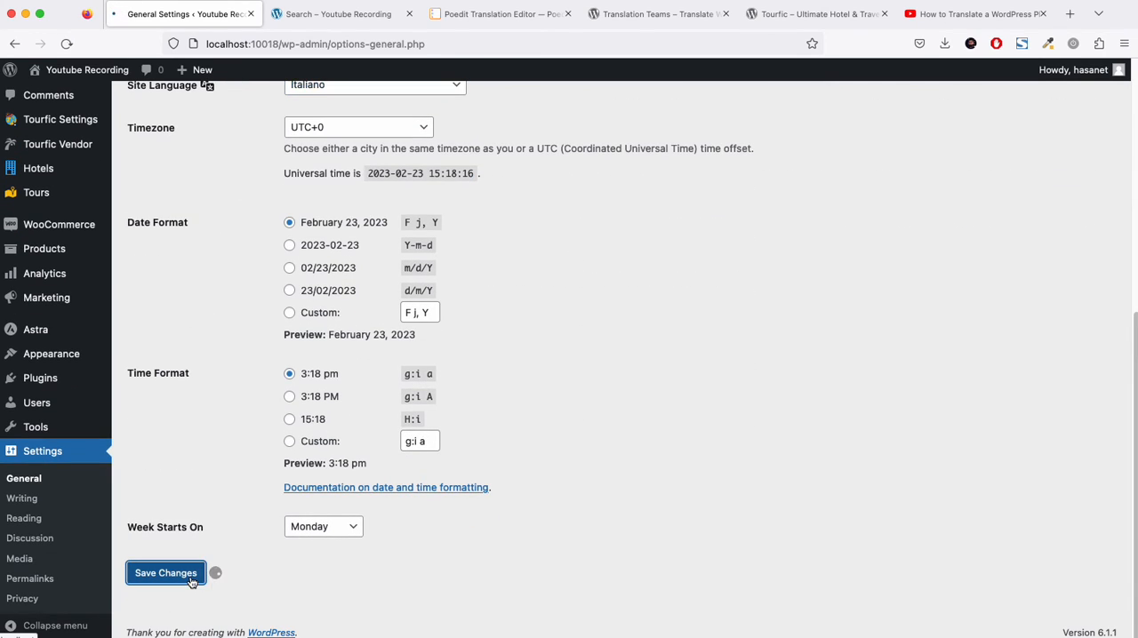
pyautogui.click(165, 573)
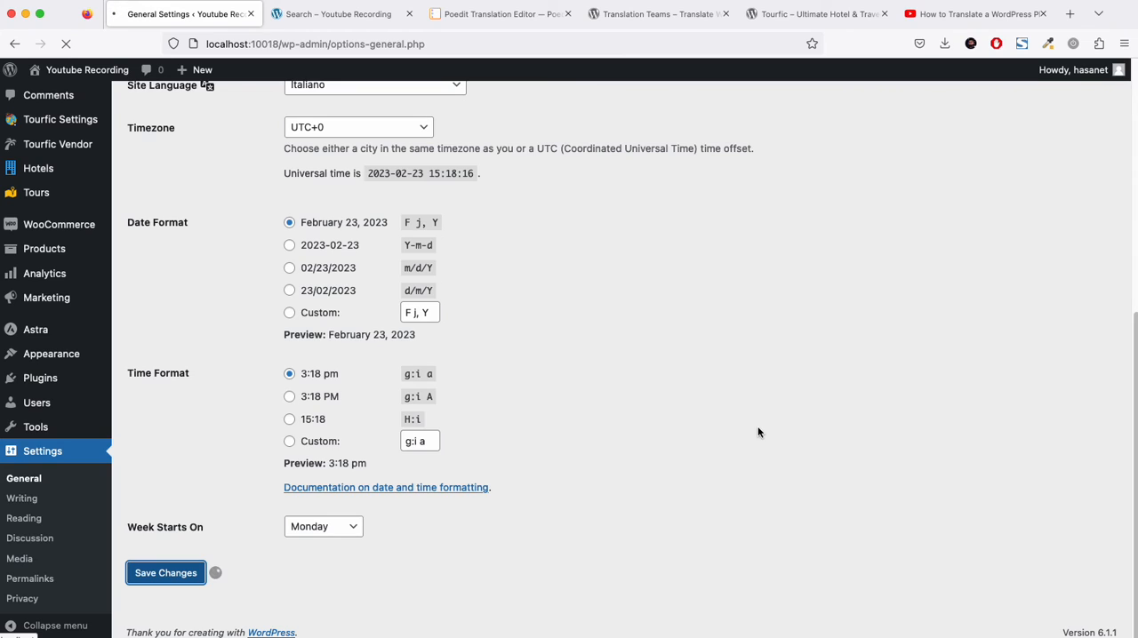
pyautogui.click(166, 572)
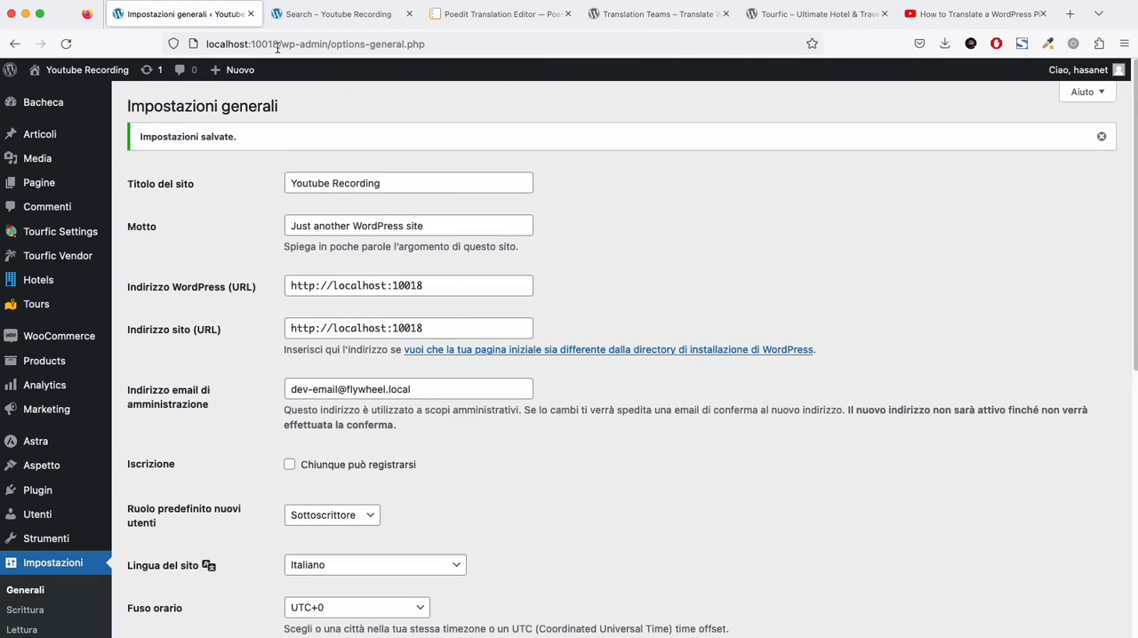
pyautogui.click(338, 14)
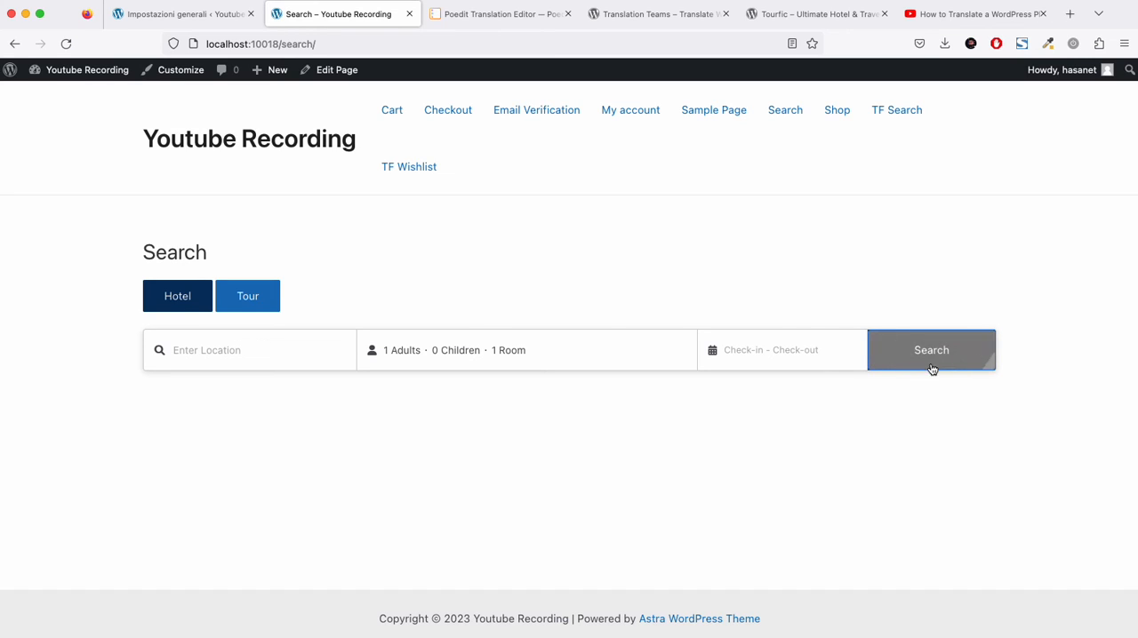
pyautogui.moveTo(156, 113)
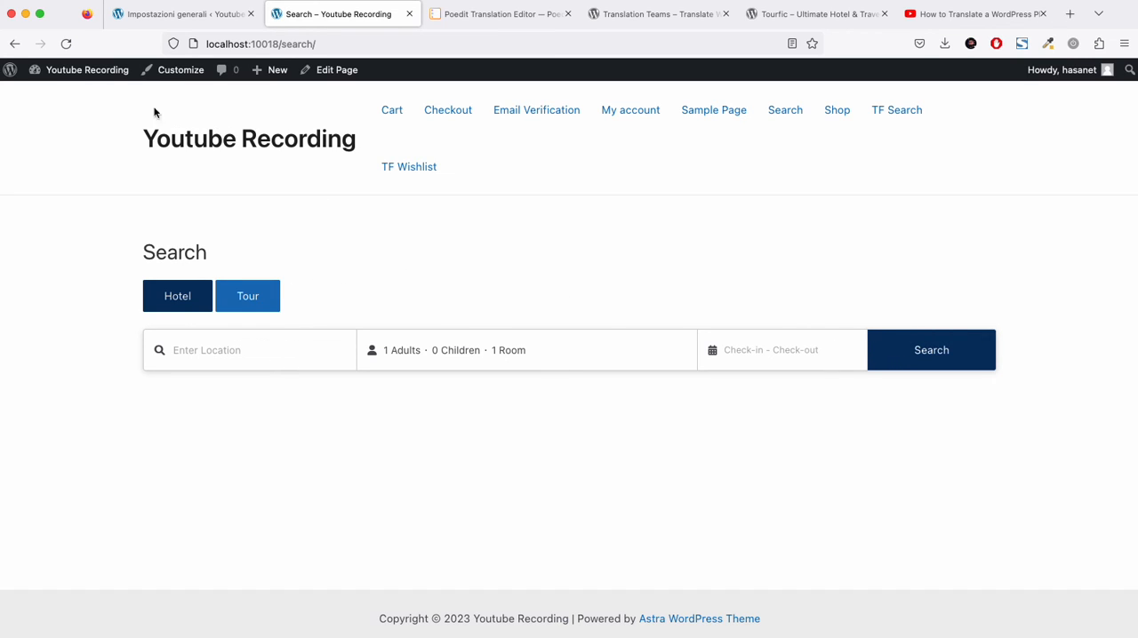
pyautogui.moveTo(946, 406)
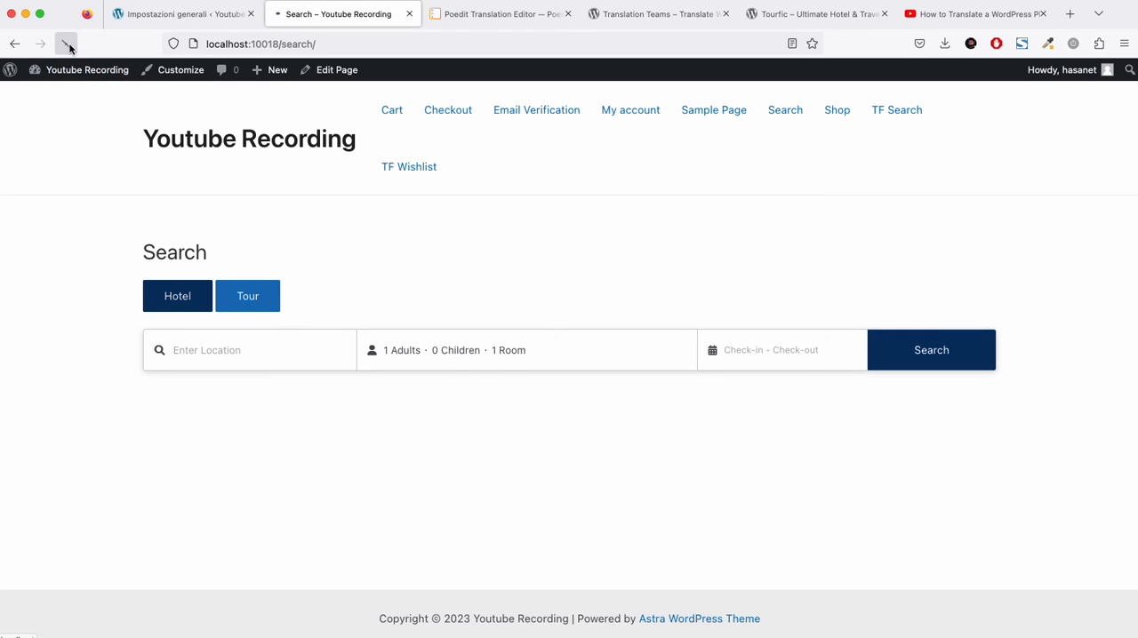
# - Reload the Search page to show 'Cerca' and 'Inserisci Località', then return to Poedit
pyautogui.click(66, 43)
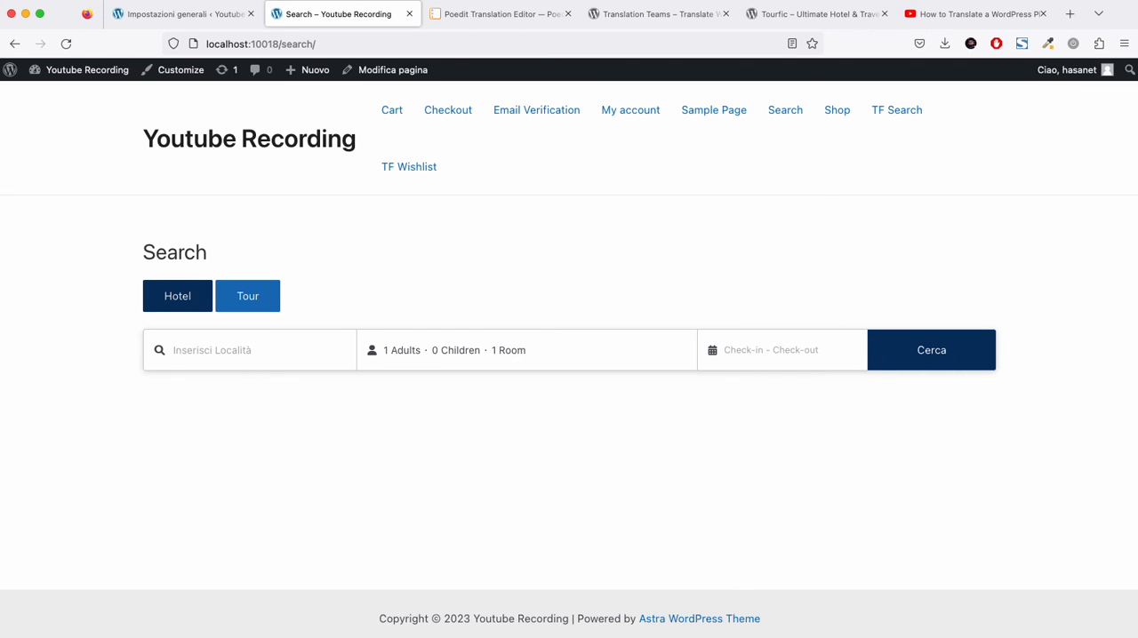
pyautogui.click(502, 14)
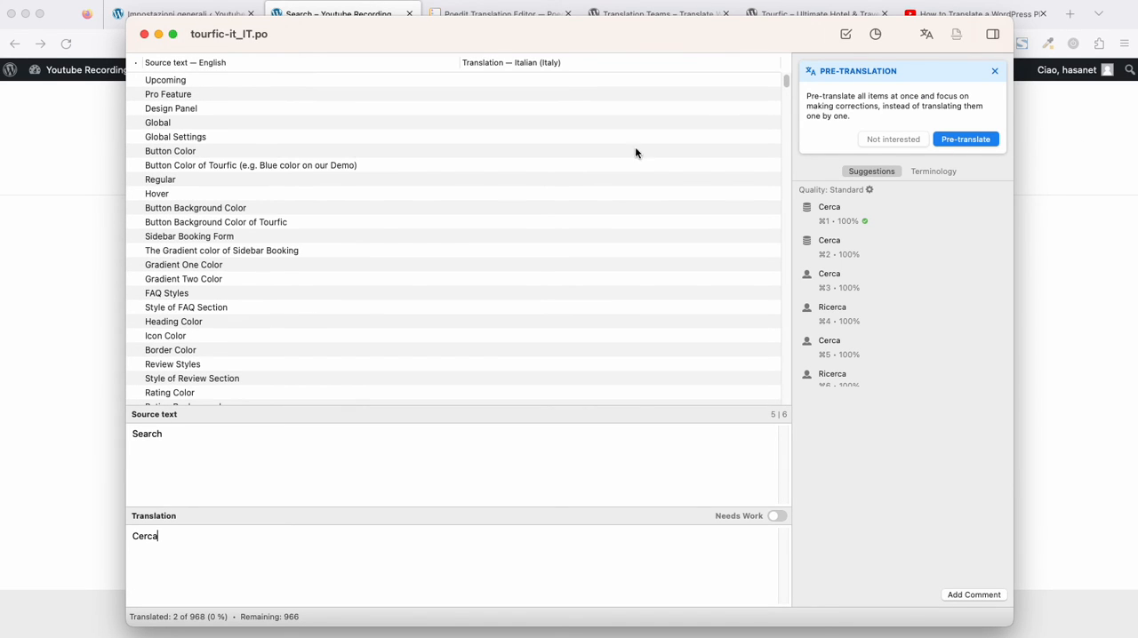
# - Apply suggested Italian translations to Button Background Color and Sidebar Booking Form, reaching 4 of 968
pyautogui.click(166, 79)
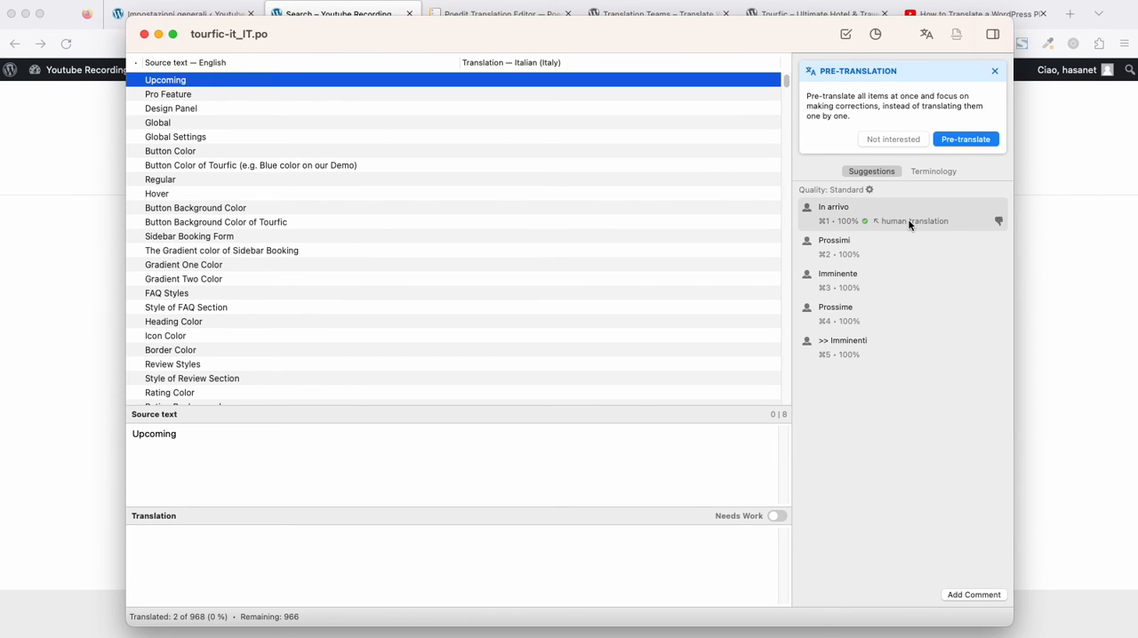
pyautogui.click(175, 136)
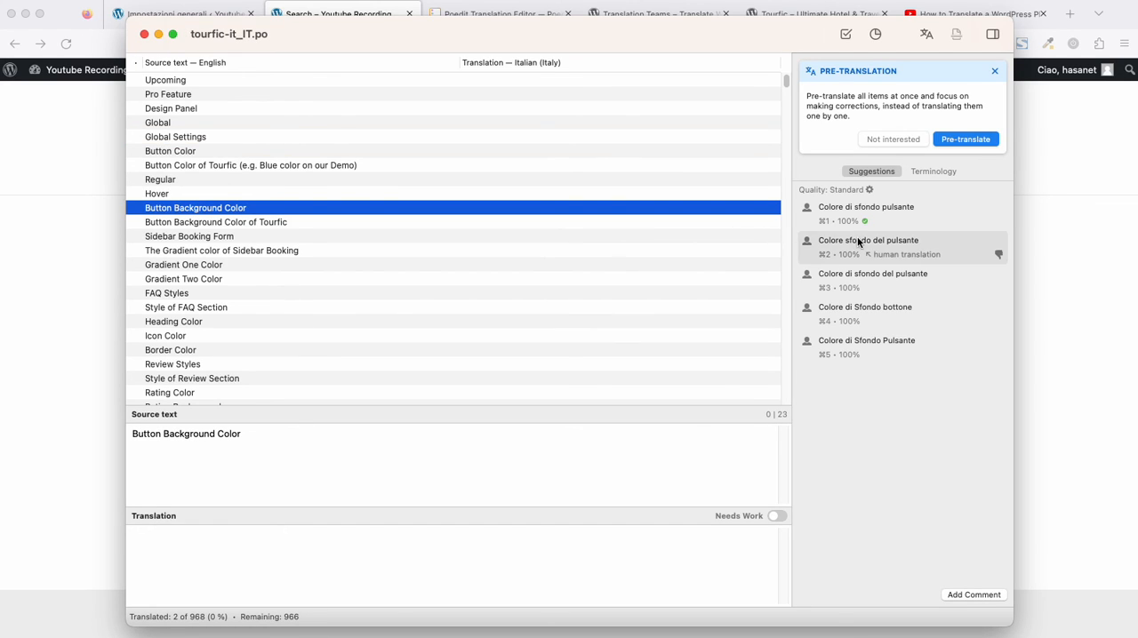
pyautogui.click(868, 206)
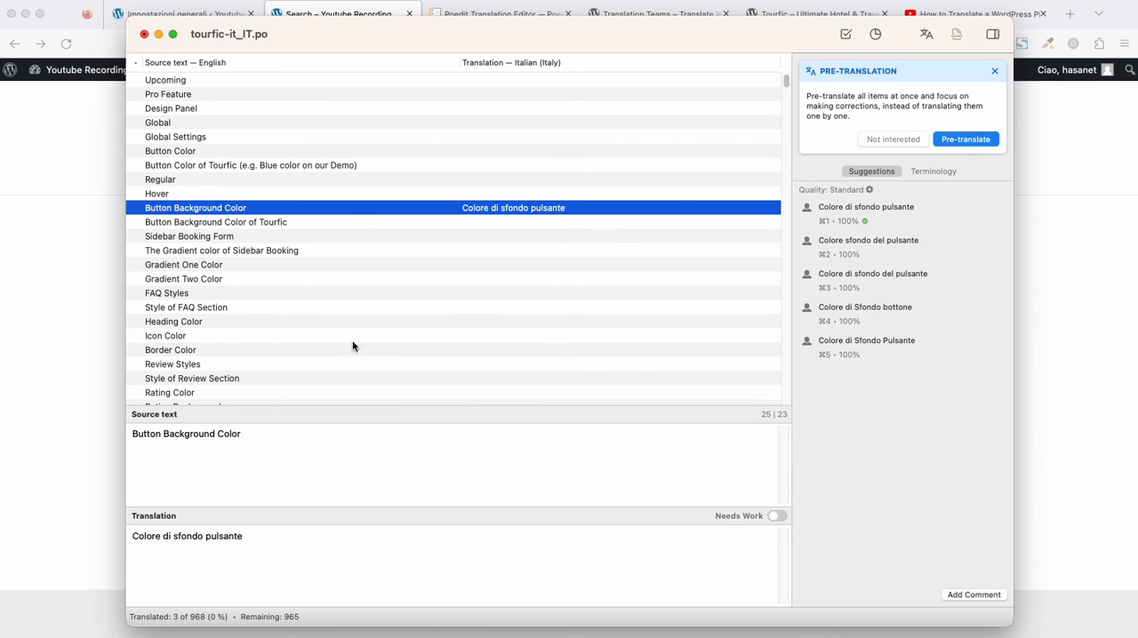
pyautogui.click(182, 398)
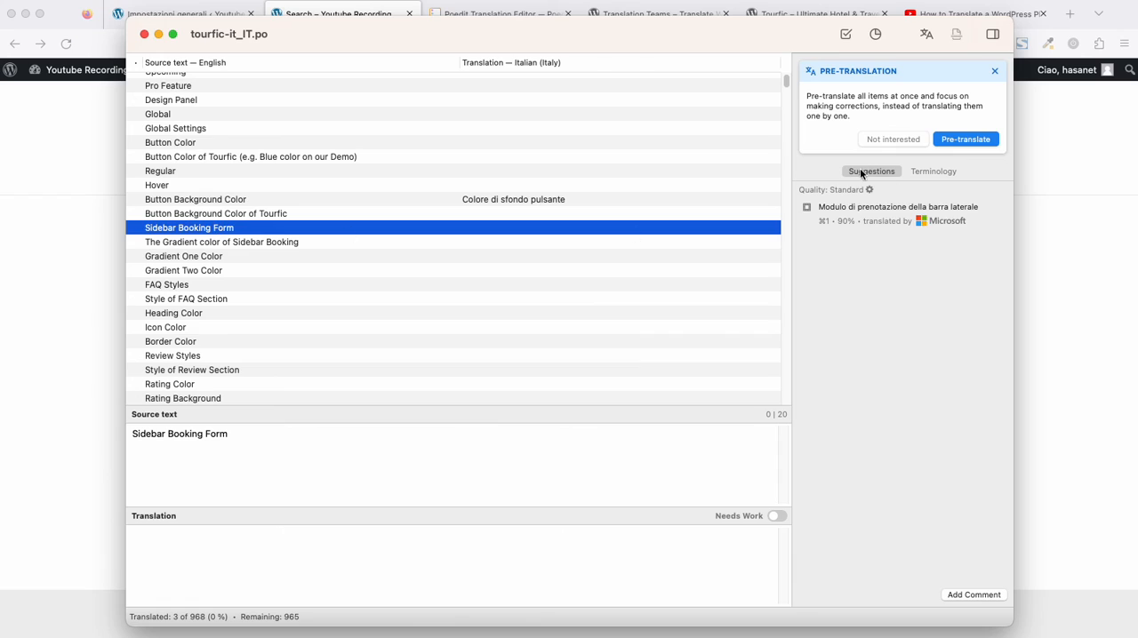
pyautogui.click(896, 206)
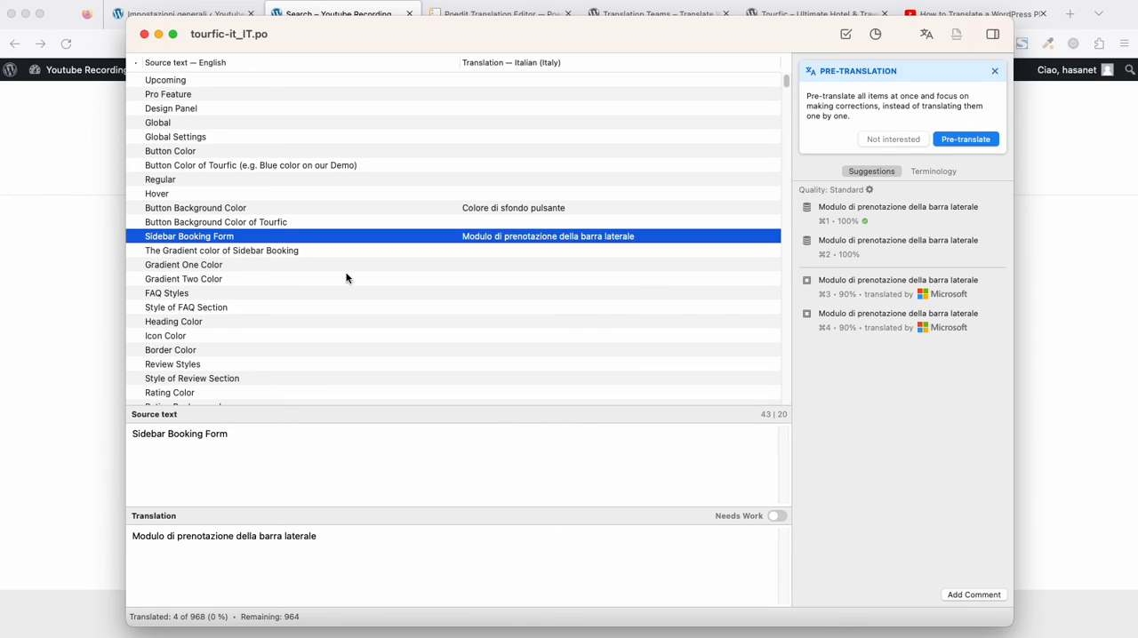
pyautogui.click(175, 135)
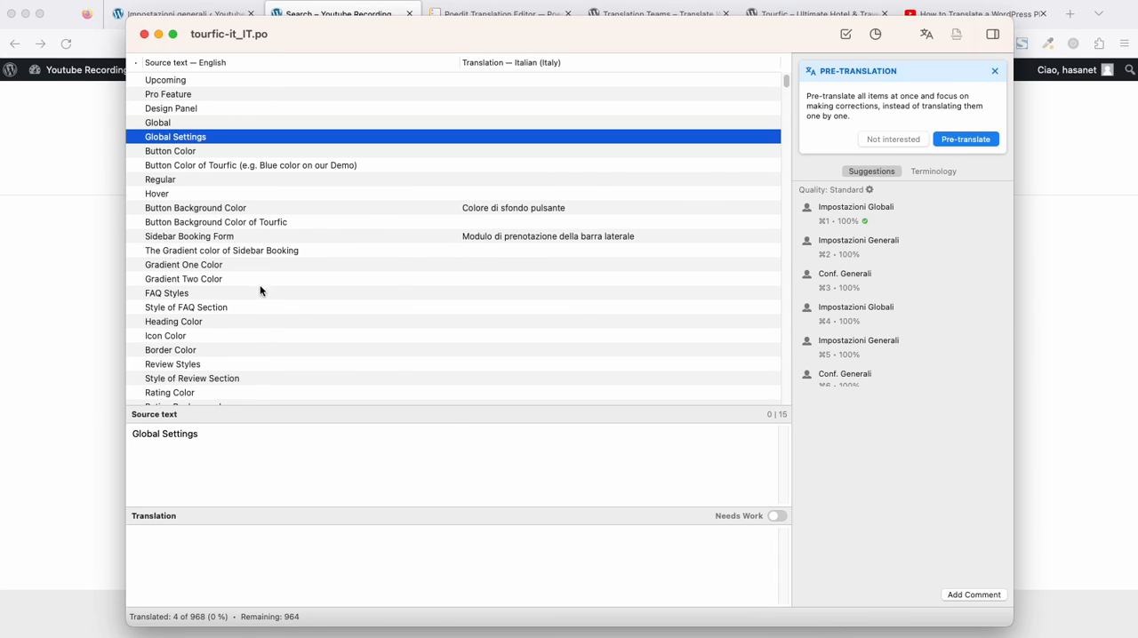
pyautogui.click(337, 15)
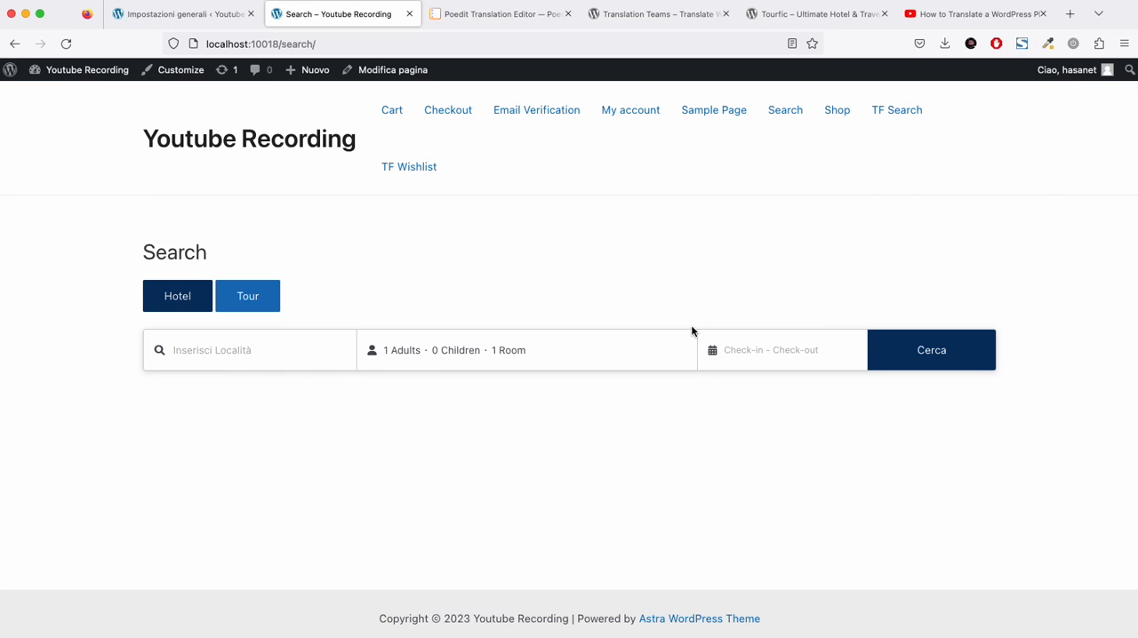
pyautogui.moveTo(683, 318)
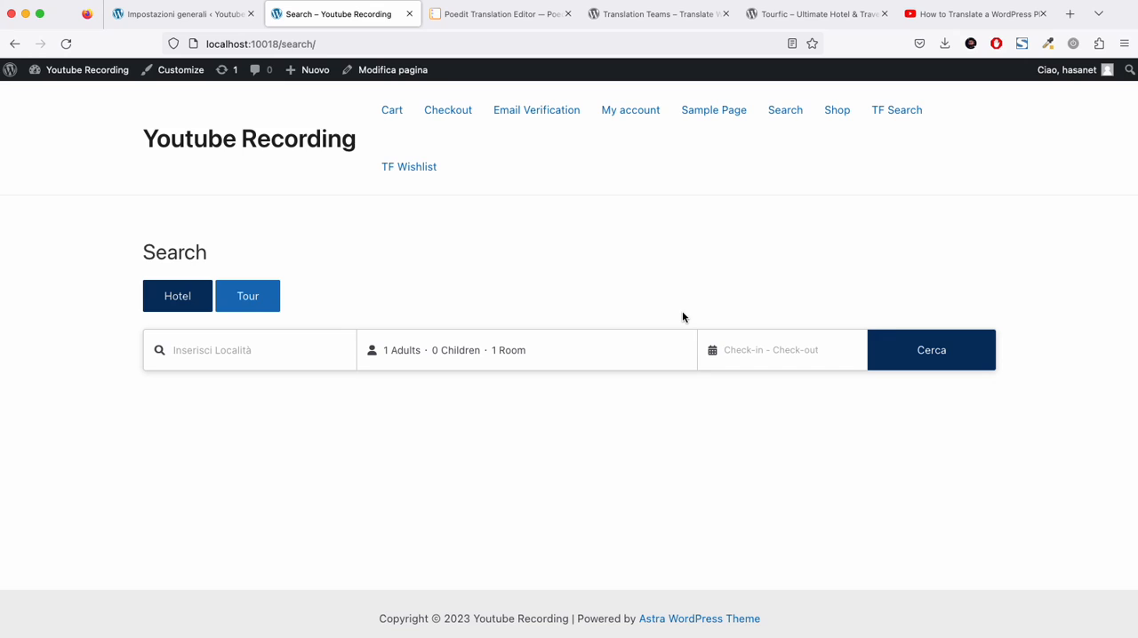